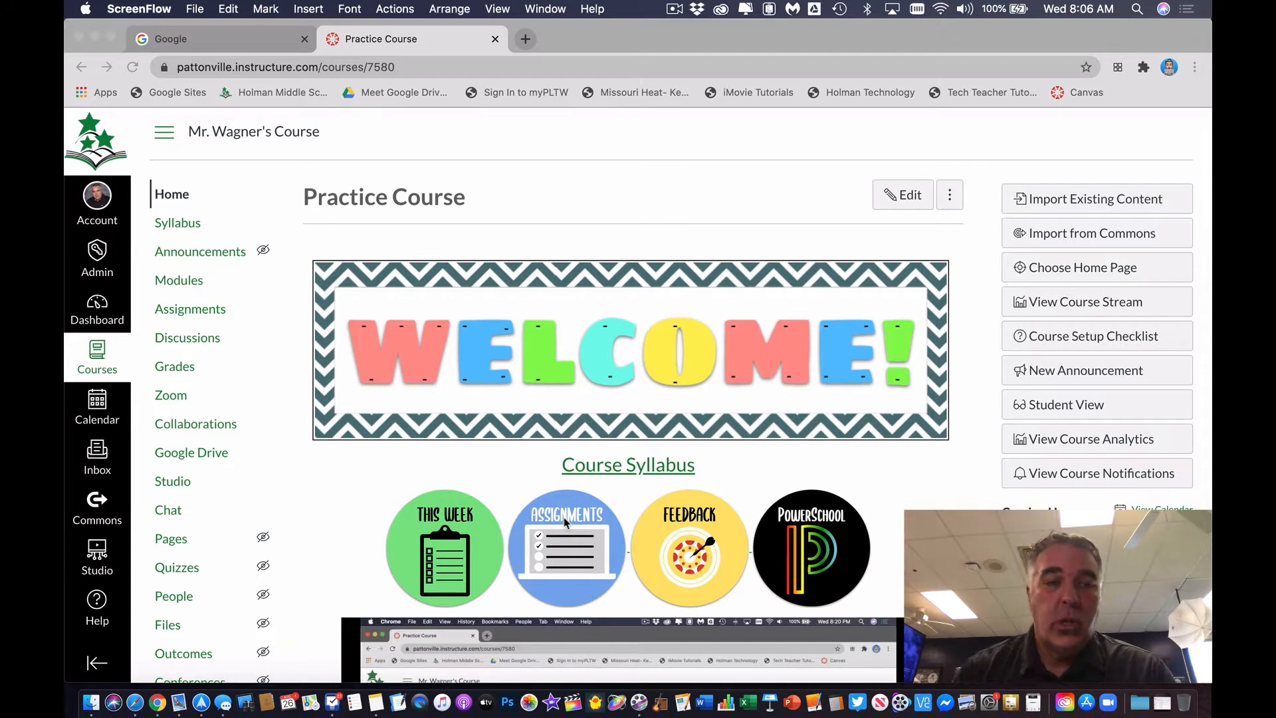
pyautogui.moveTo(605, 188)
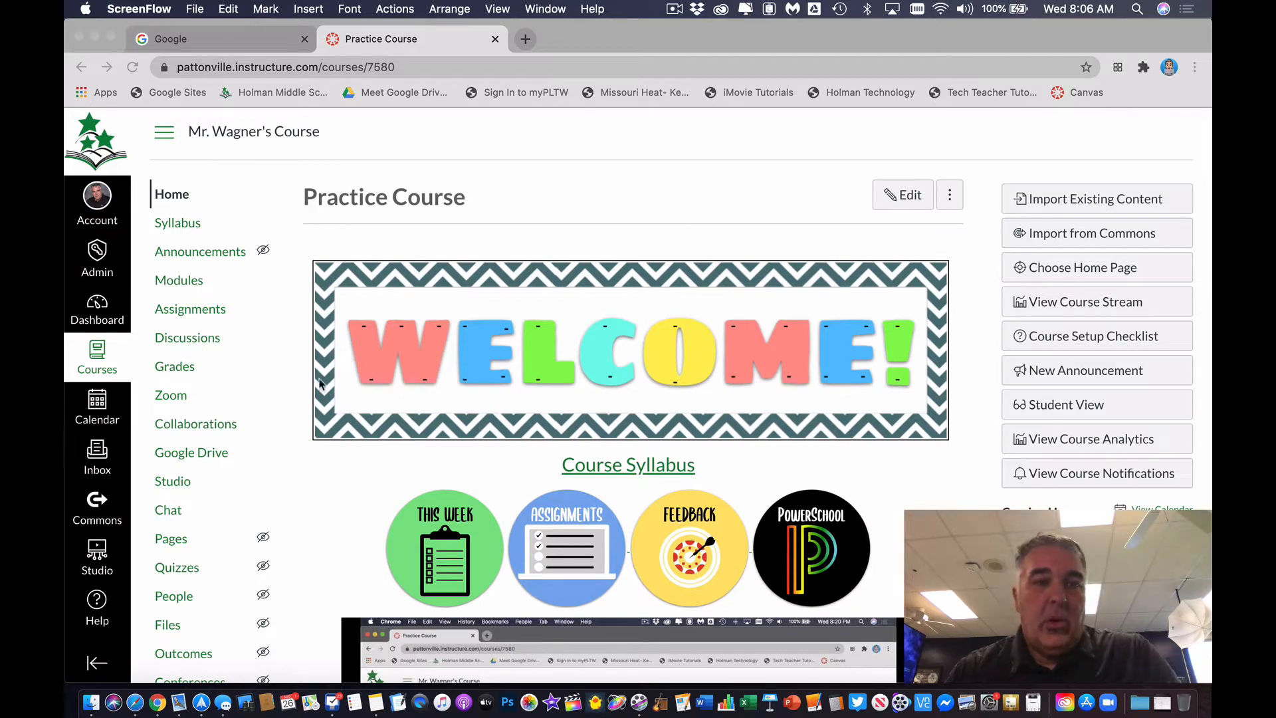
# Step: Navigate from the course home page editor back to the Practice Course Files area
pyautogui.scroll(-3)
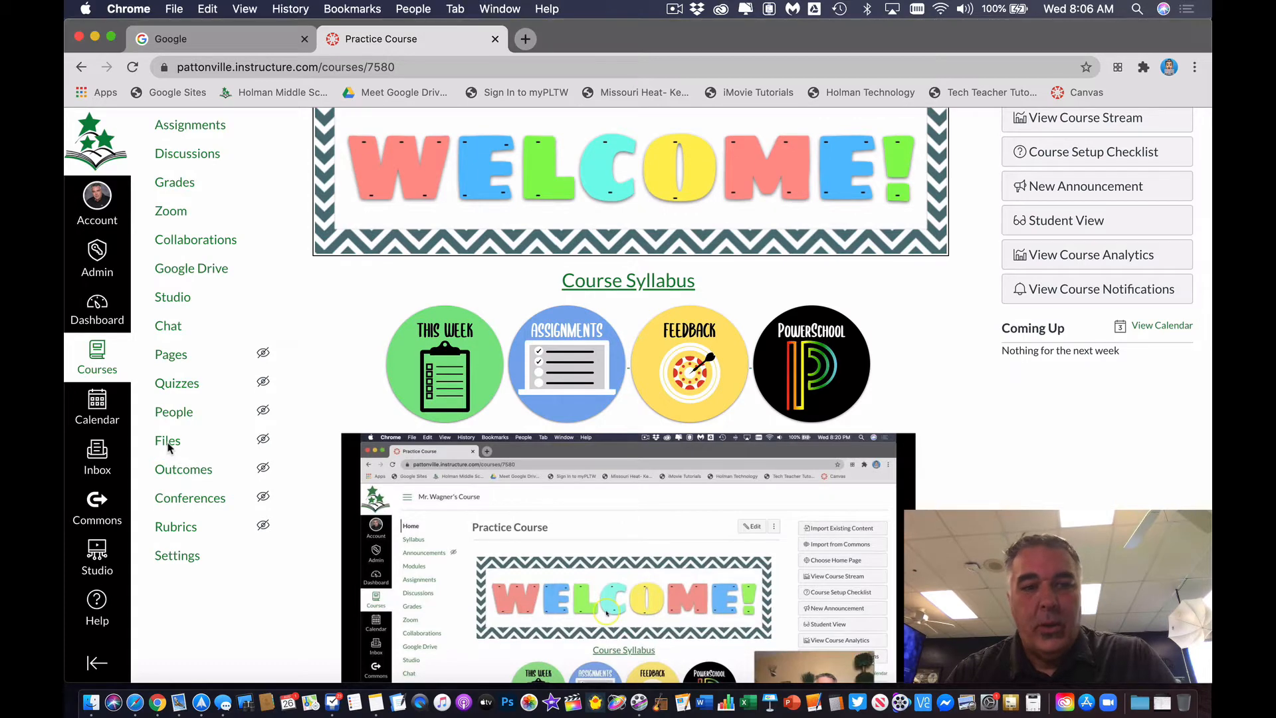
pyautogui.click(168, 440)
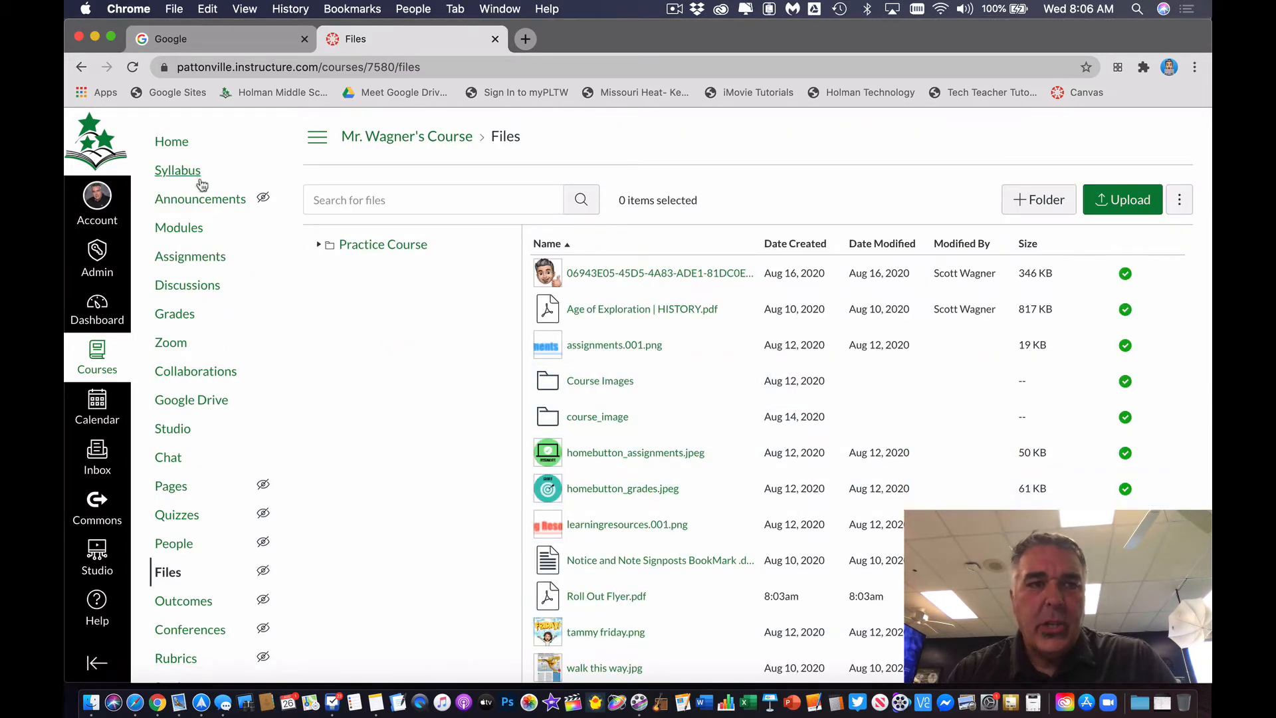
pyautogui.click(172, 141)
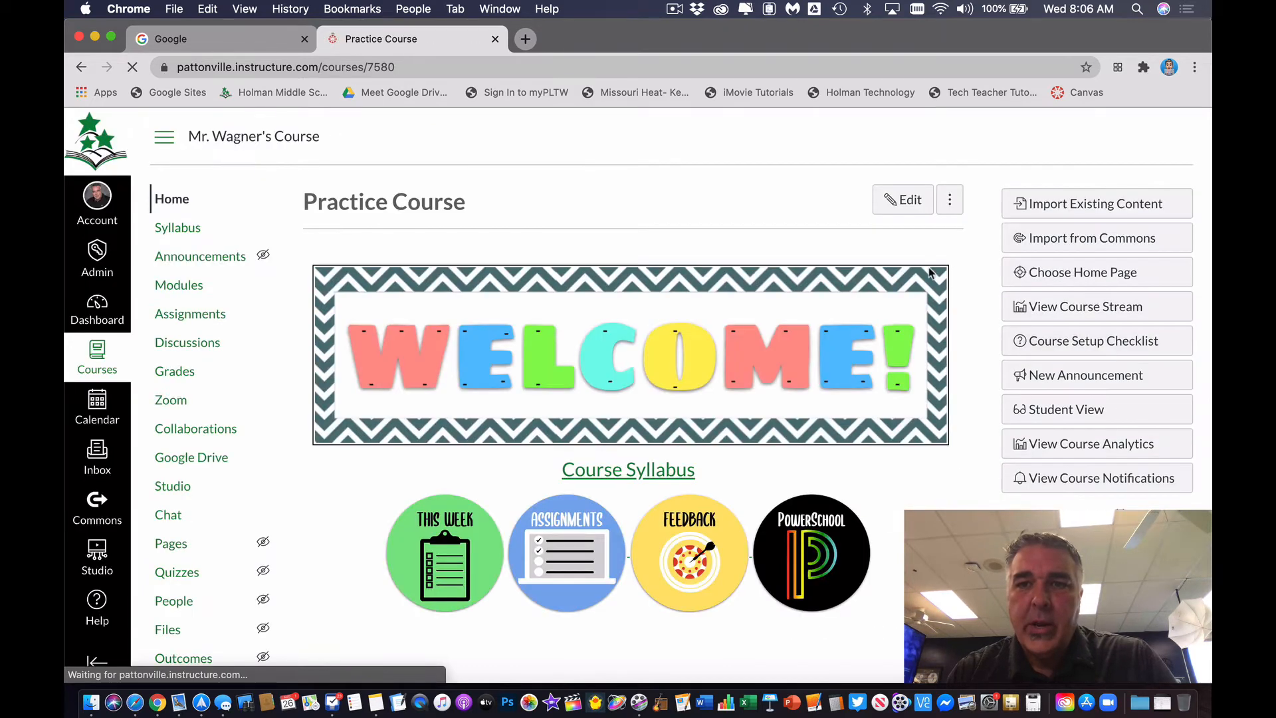
pyautogui.click(902, 199)
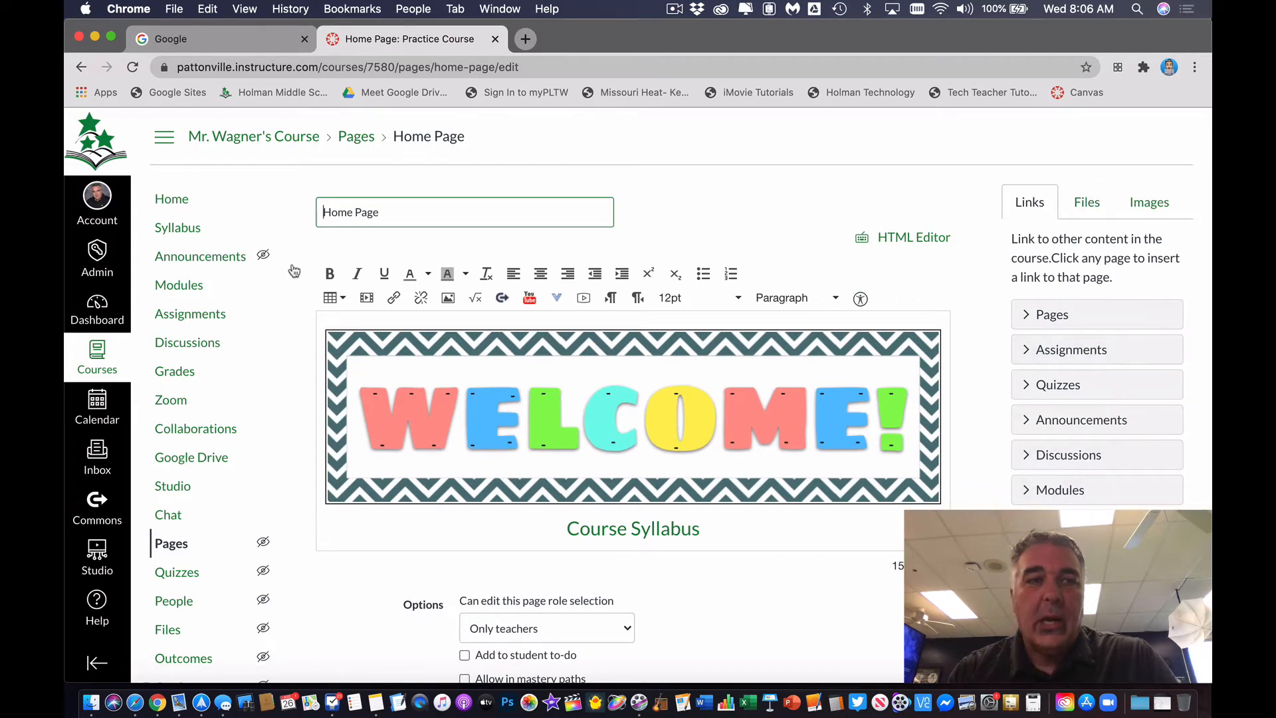
pyautogui.moveTo(160, 495)
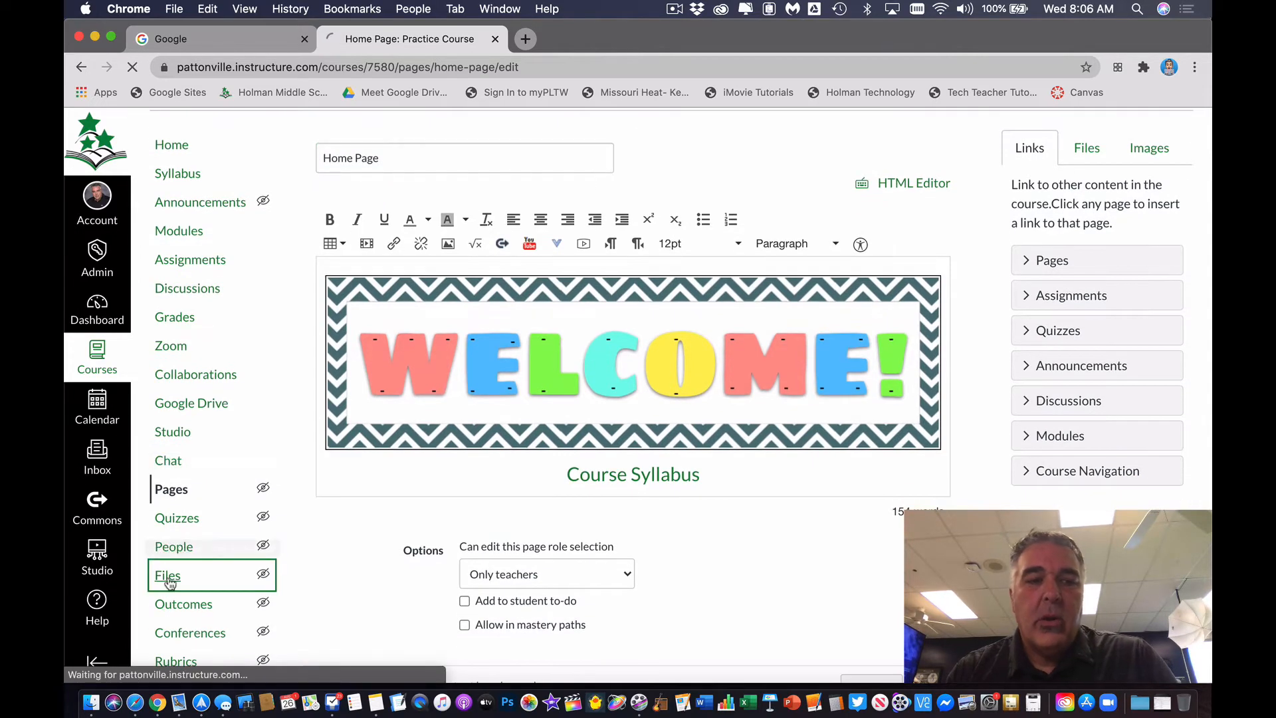
pyautogui.click(167, 576)
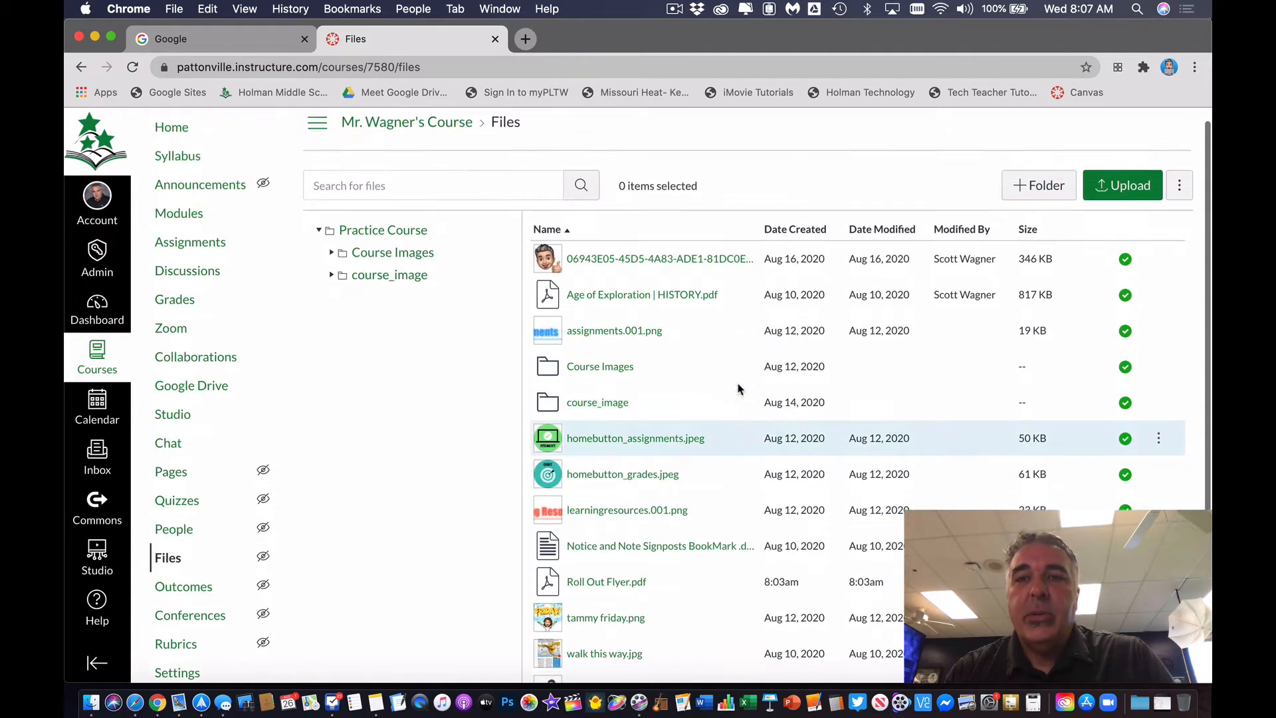
# Step: Create a new course folder named PDFs and go into it
pyautogui.click(1039, 184)
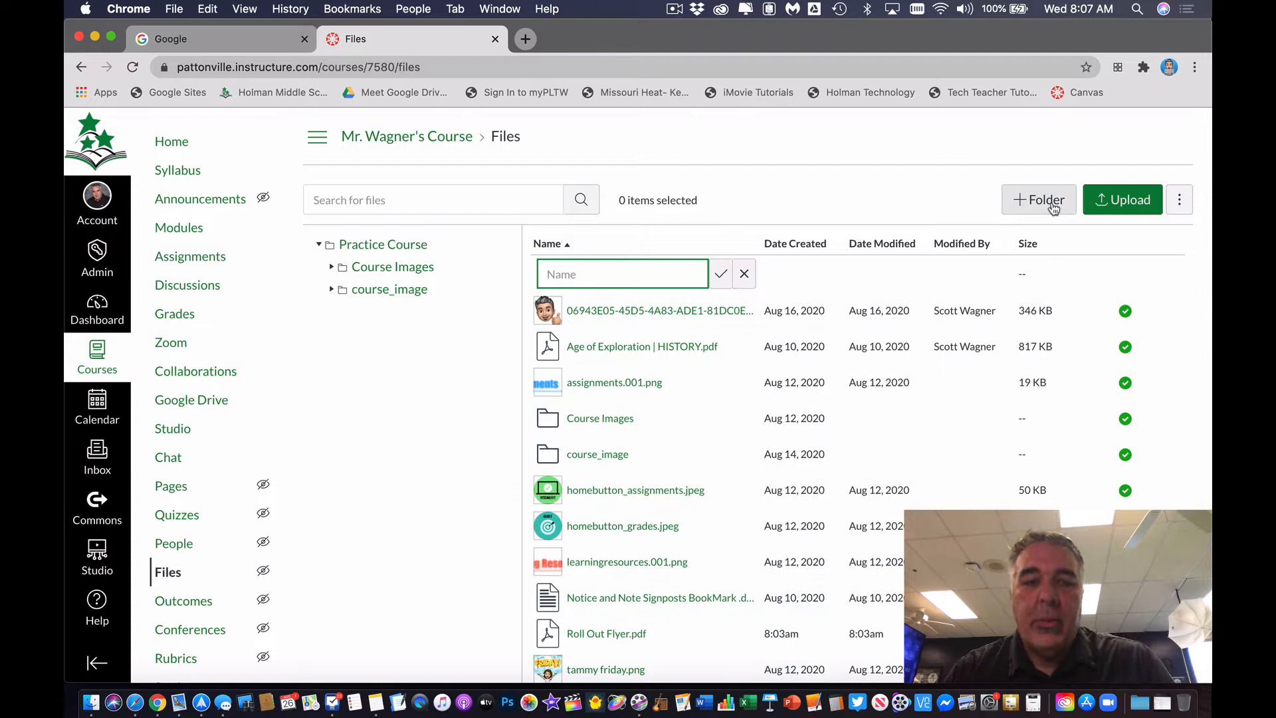
pyautogui.write('PDF')
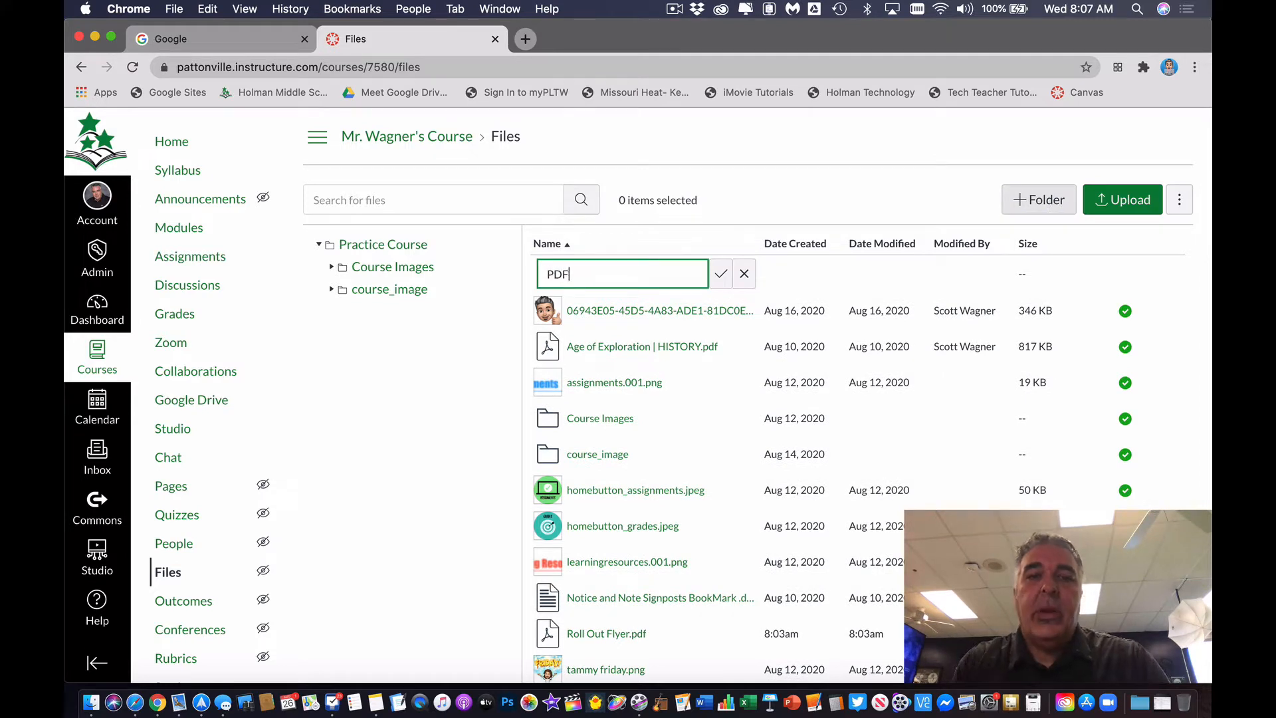
pyautogui.write('s')
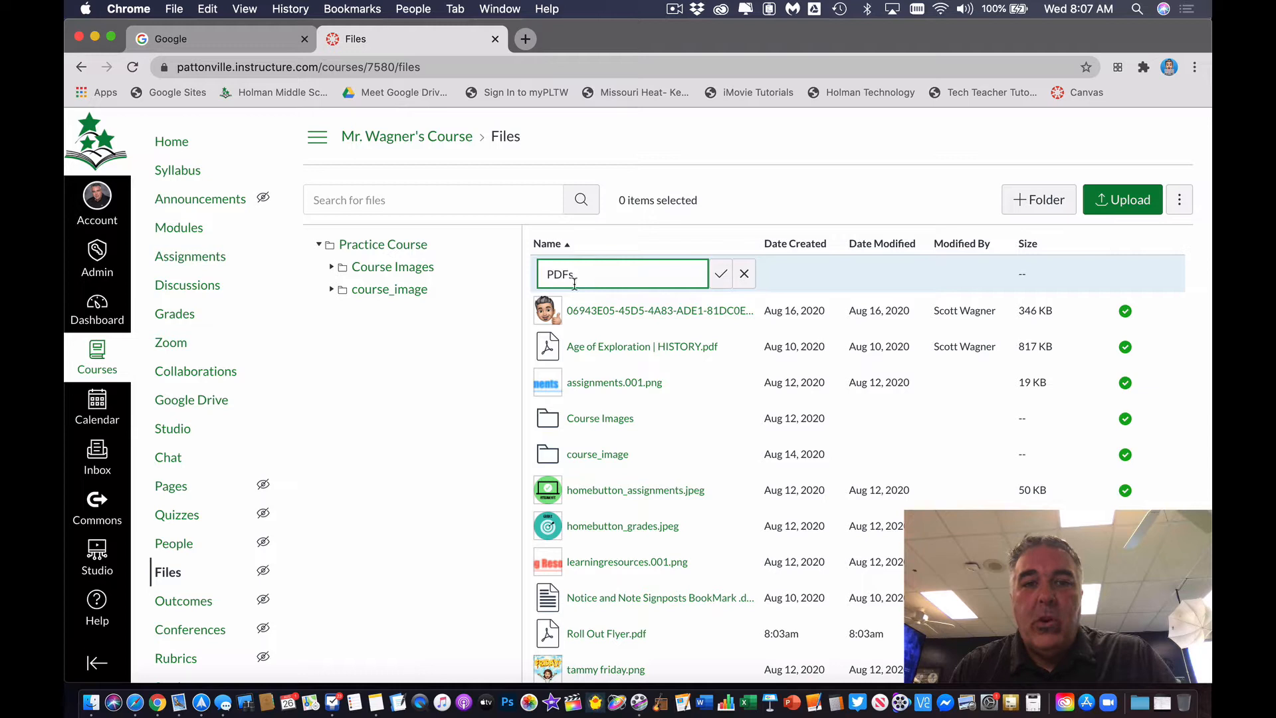
pyautogui.click(719, 274)
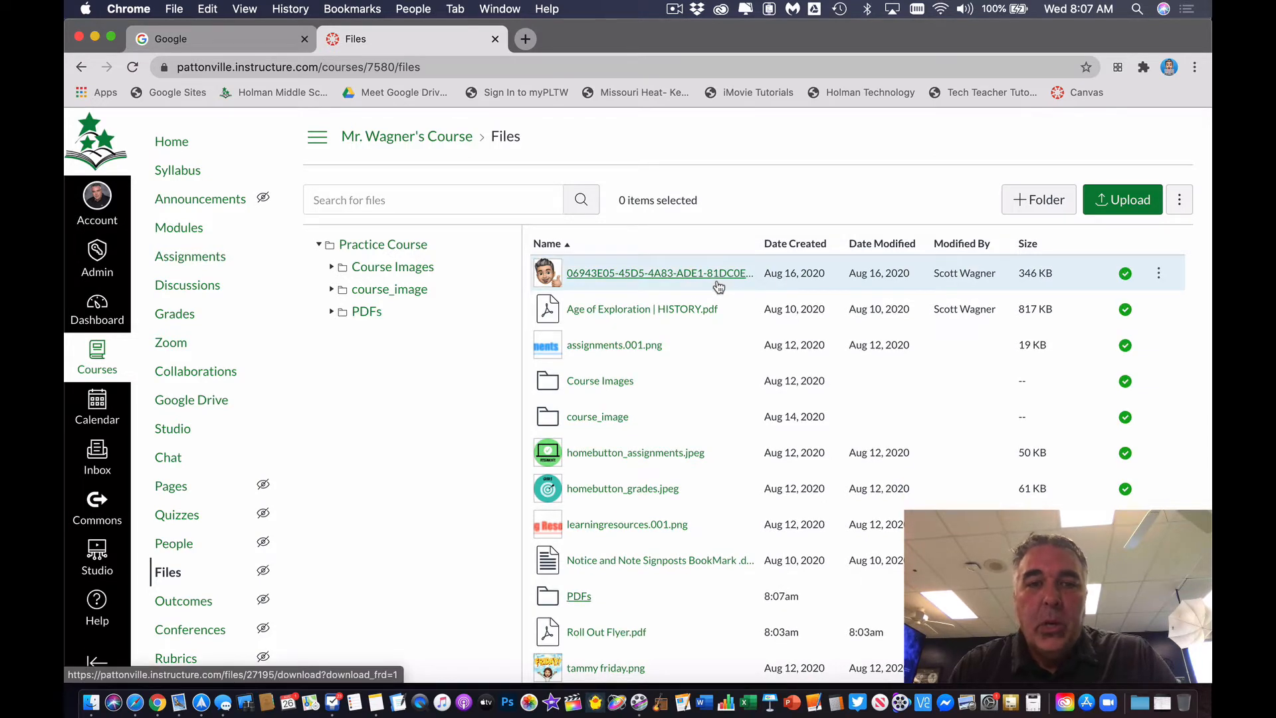
pyautogui.click(367, 311)
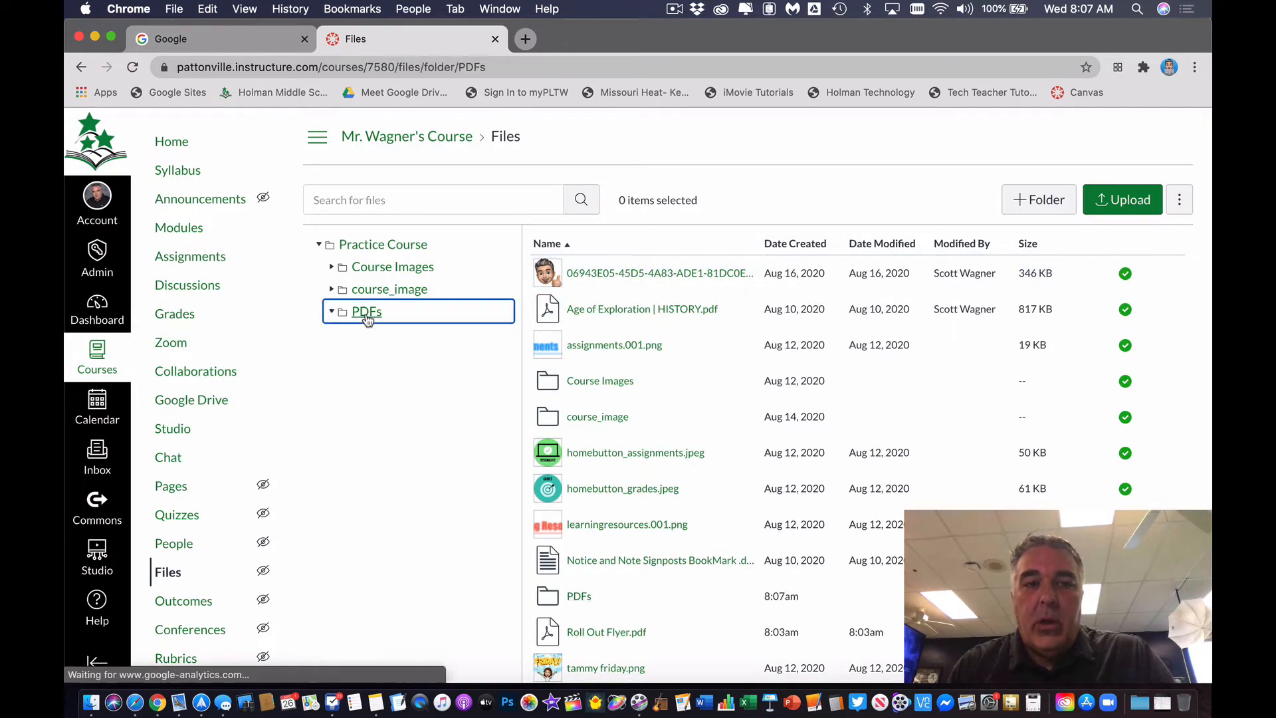
# Step: View the PDFs folder holding Roll Out Flyer.pdf and dismiss the extra upload picker
pyautogui.click(367, 311)
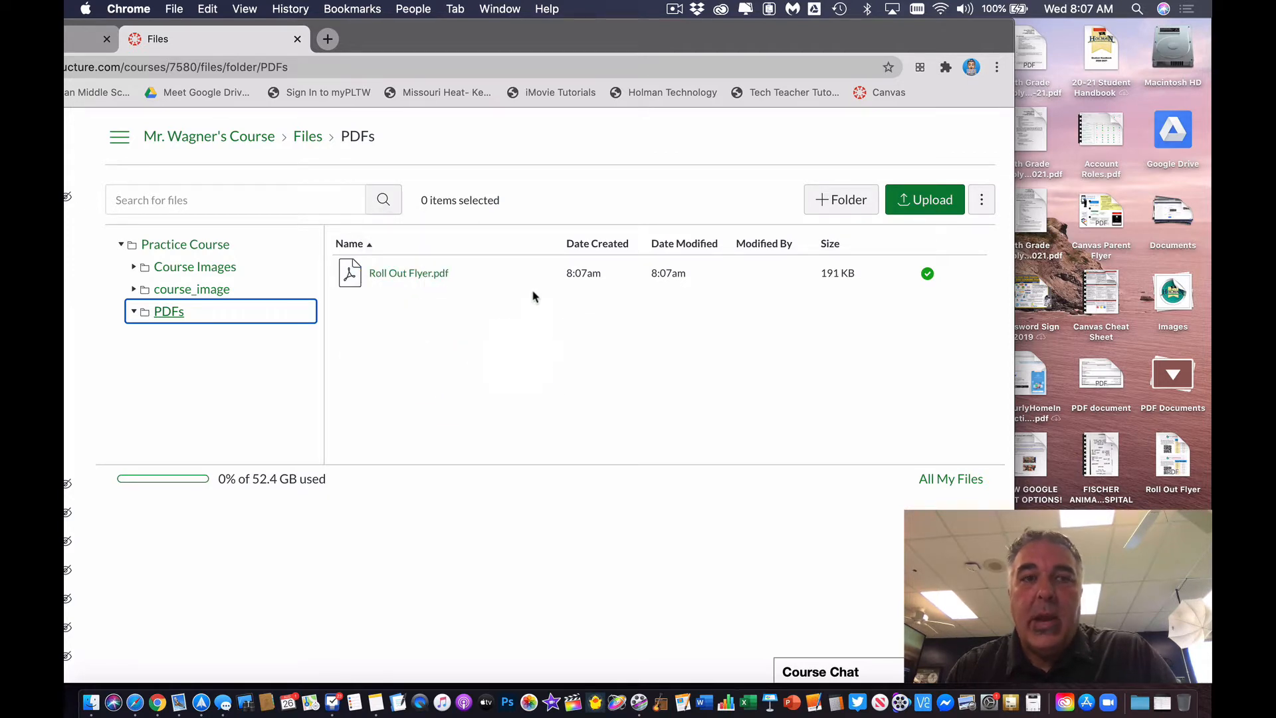
pyautogui.moveTo(626, 394)
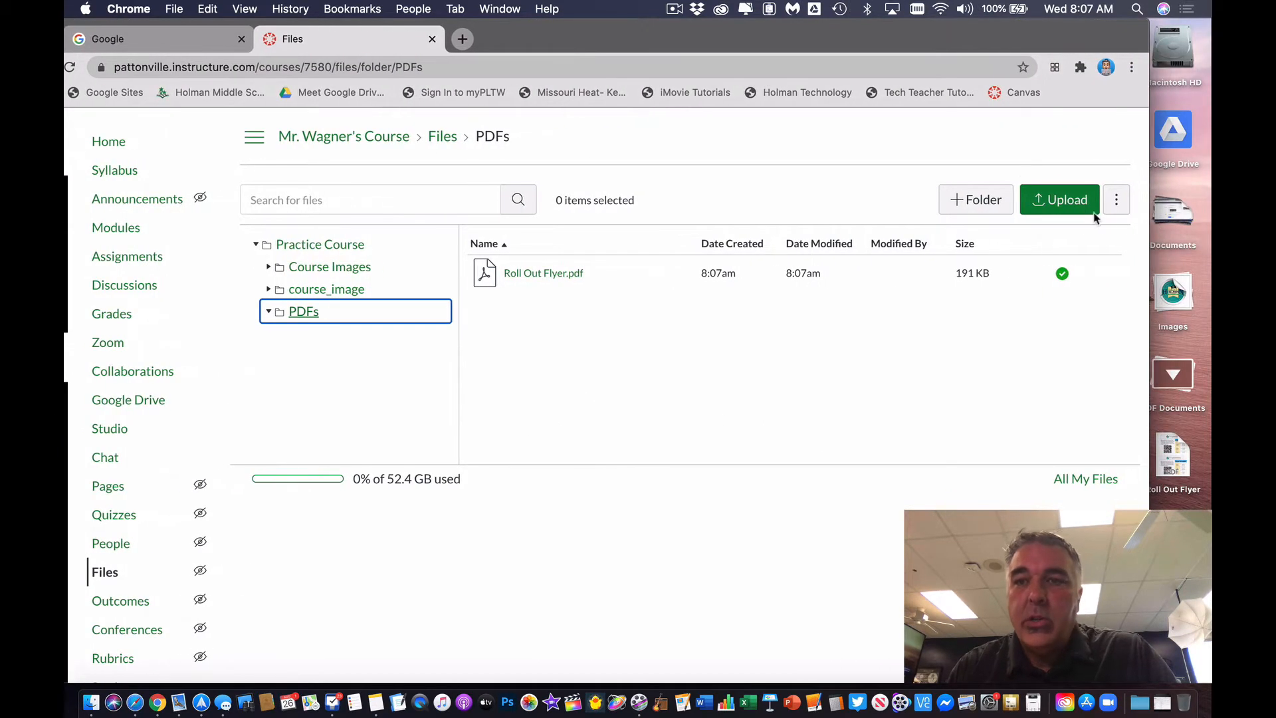
pyautogui.click(1059, 200)
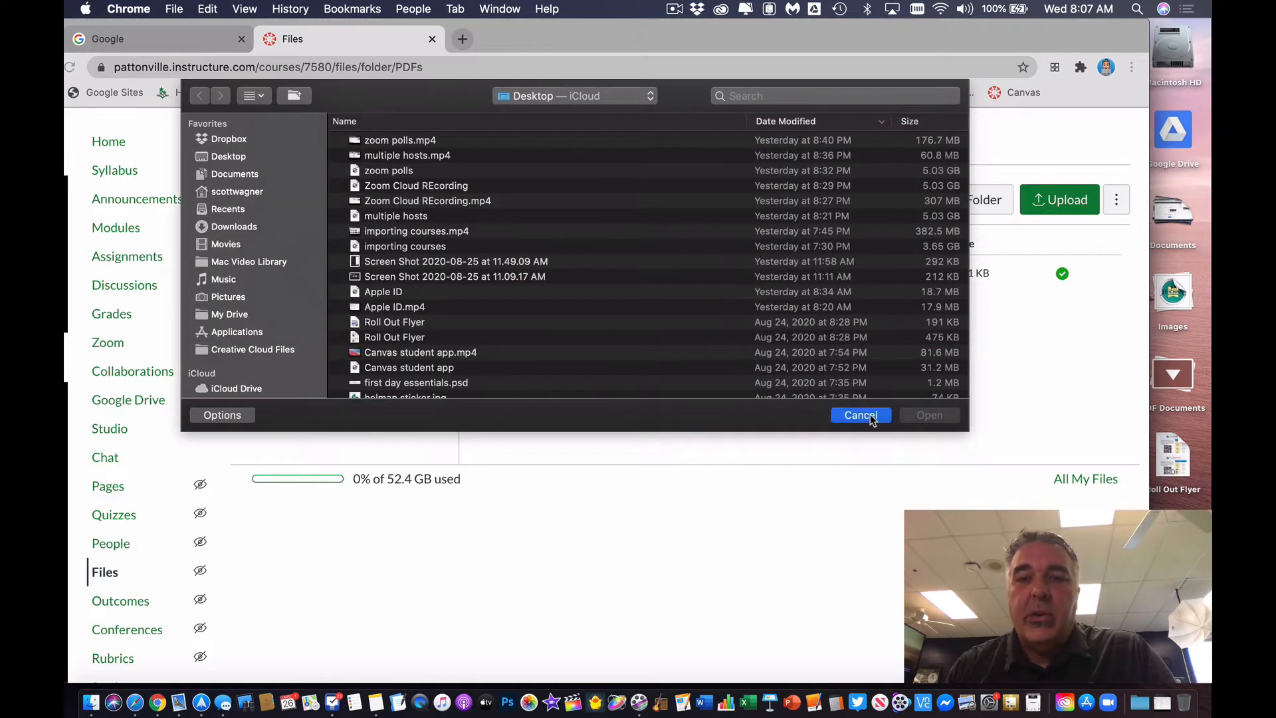
pyautogui.click(860, 415)
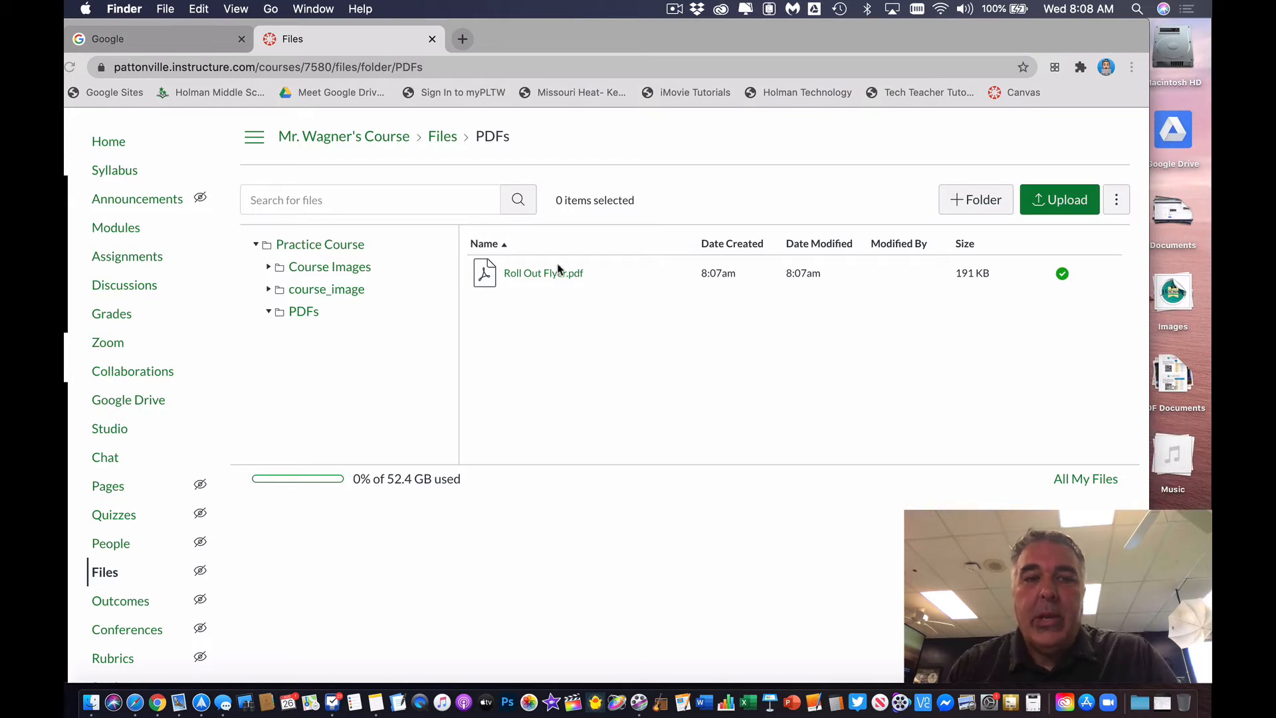
pyautogui.moveTo(134, 262)
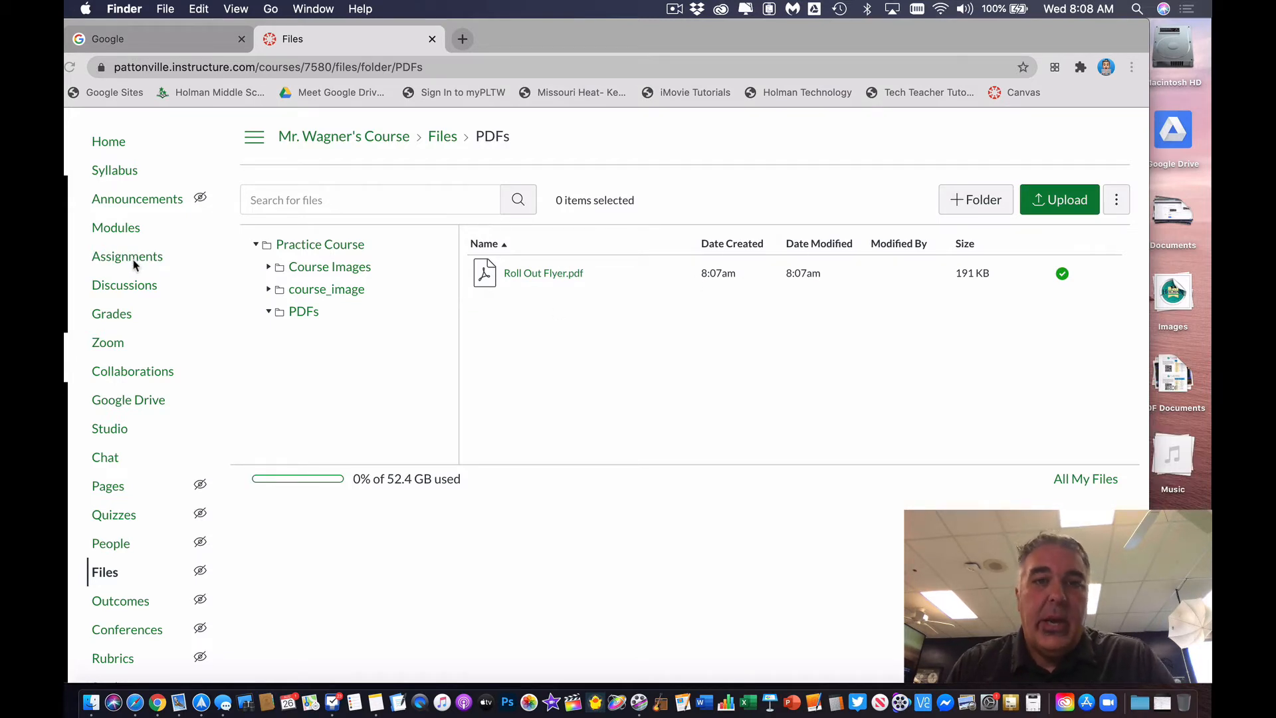
# Step: Reach the PDF Assignment from the assignments list and start editing it
pyautogui.click(128, 256)
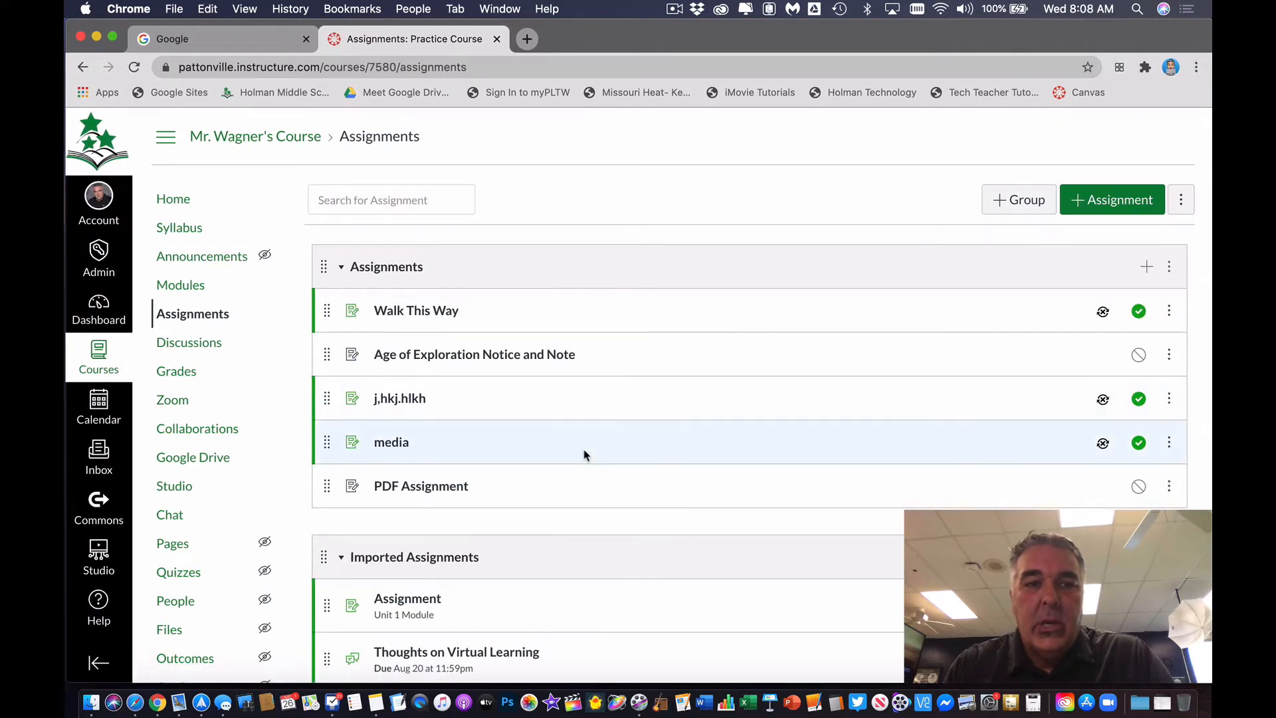
pyautogui.scroll(-3)
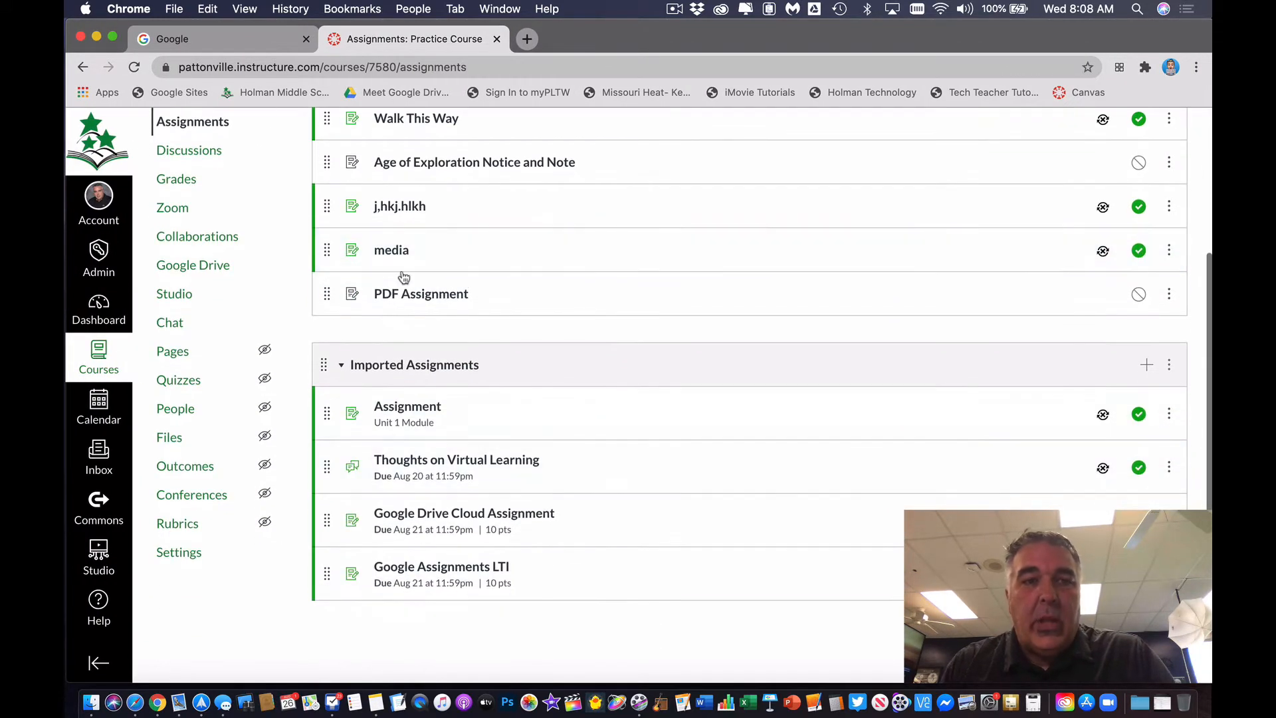
pyautogui.click(421, 294)
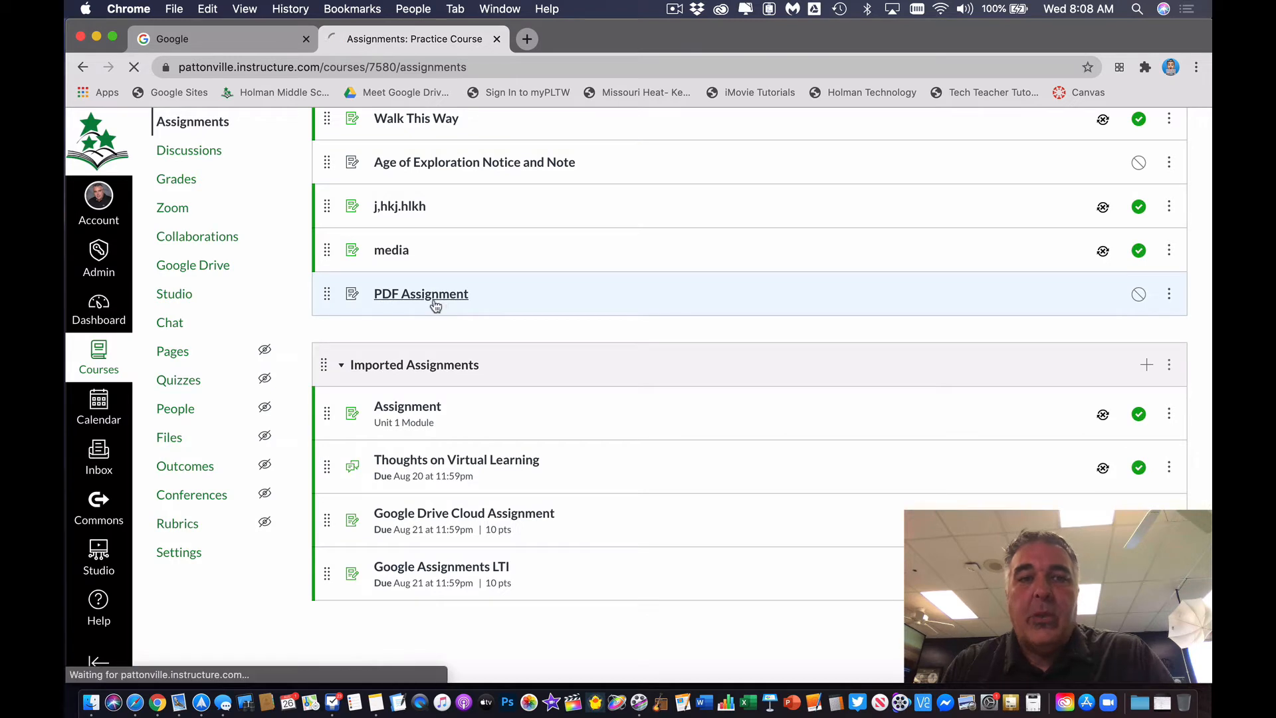
pyautogui.click(421, 294)
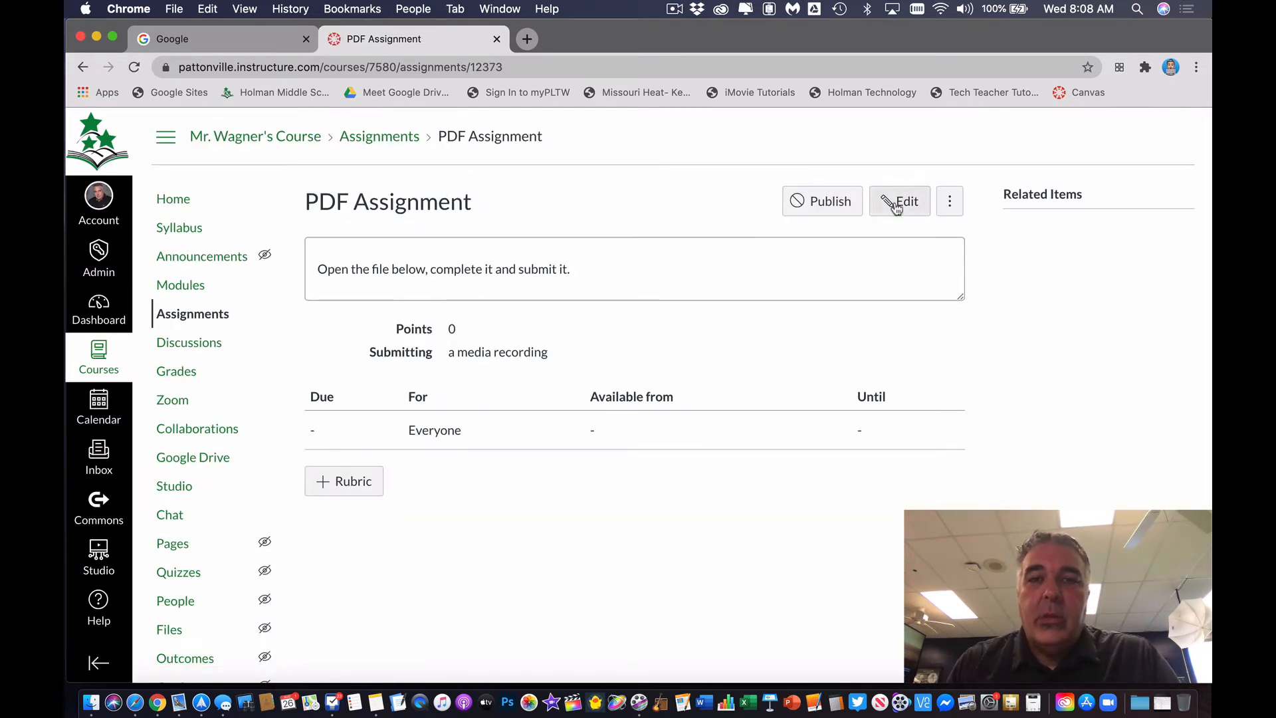
pyautogui.click(899, 201)
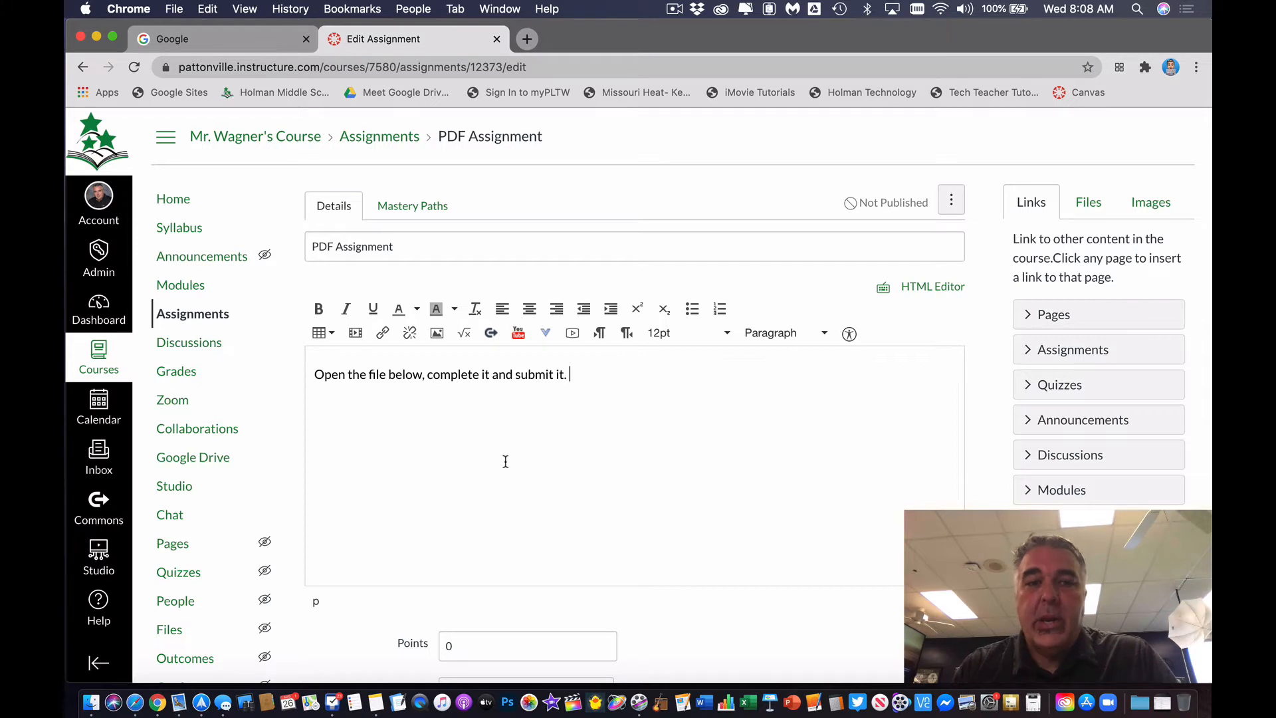
pyautogui.moveTo(572, 332)
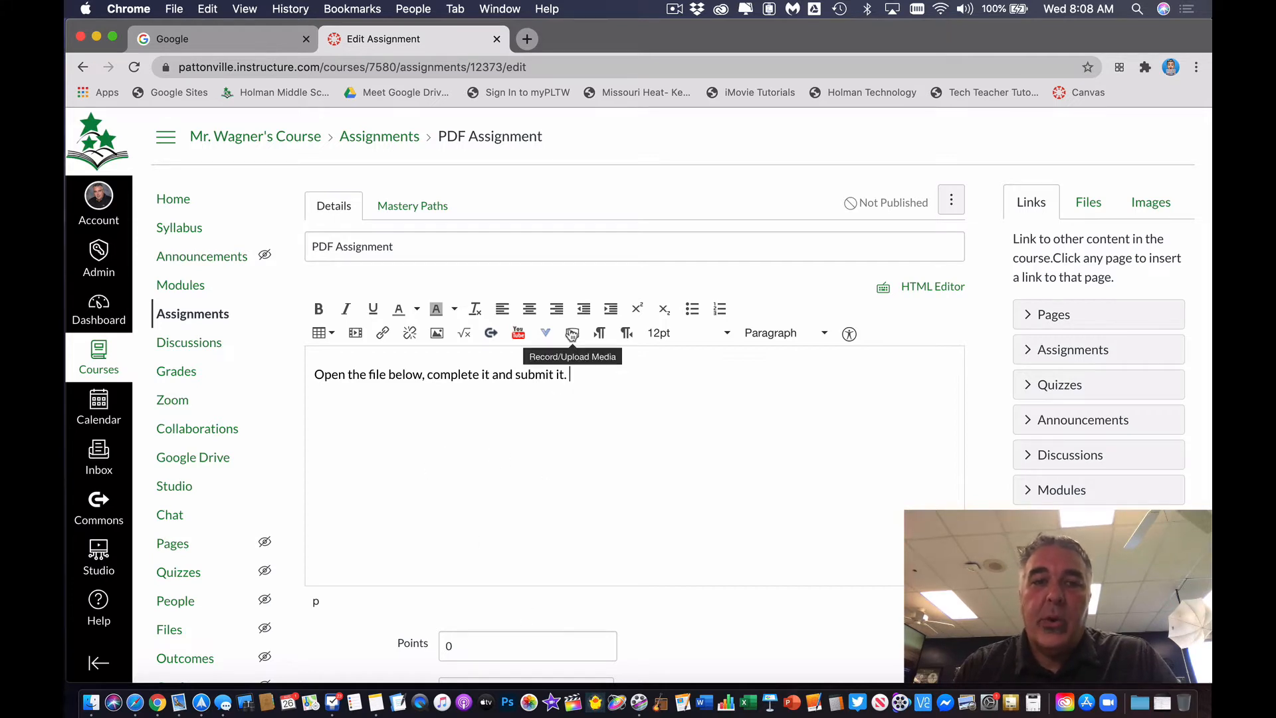
pyautogui.moveTo(572, 332)
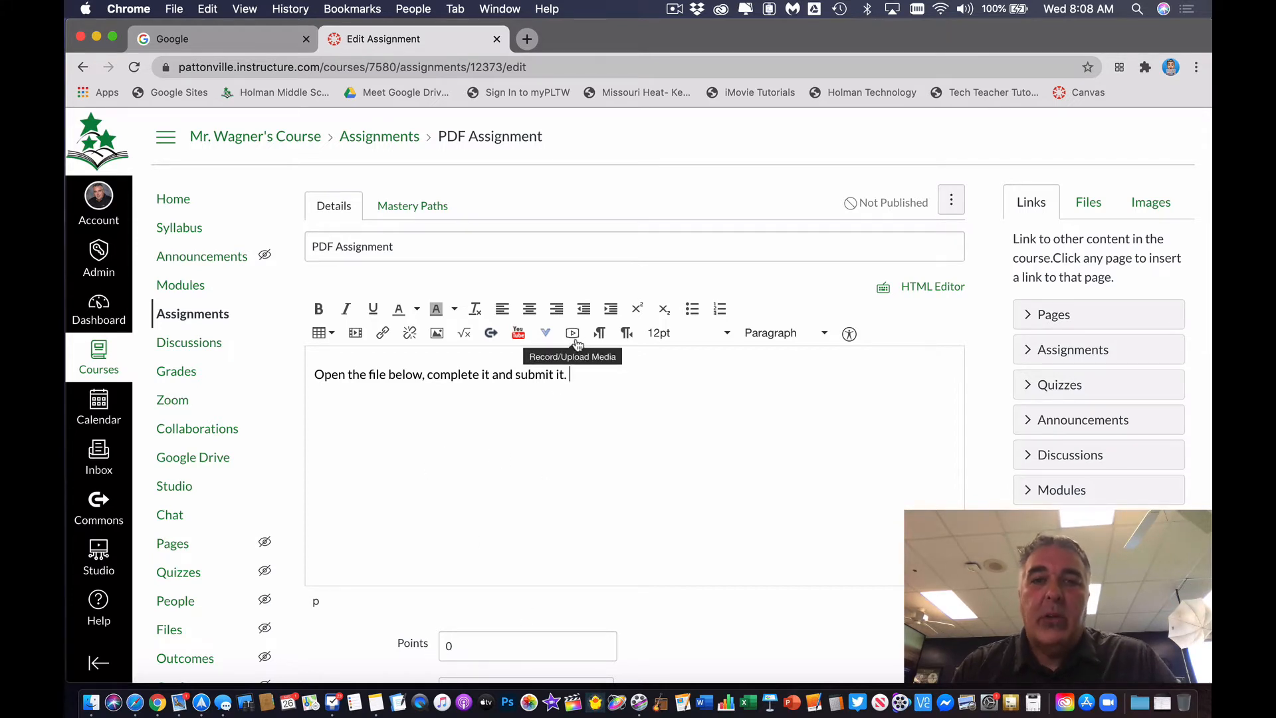
pyautogui.moveTo(632, 451)
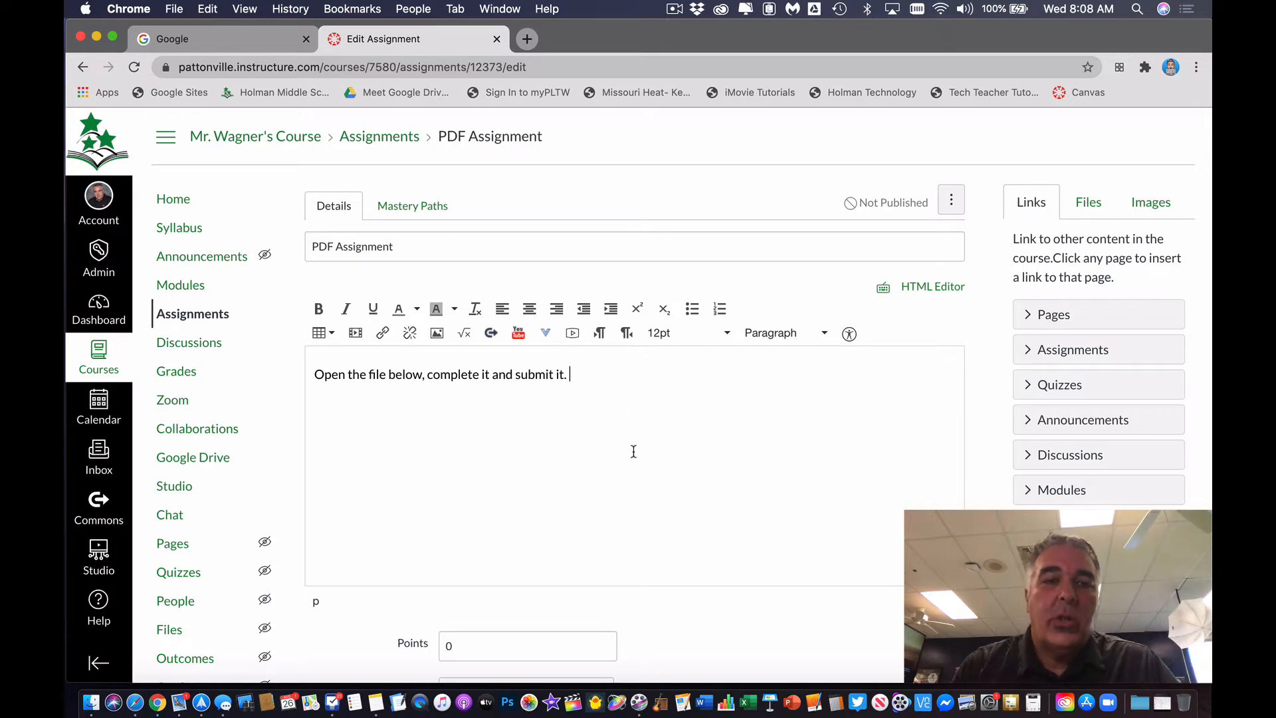
pyautogui.moveTo(621, 455)
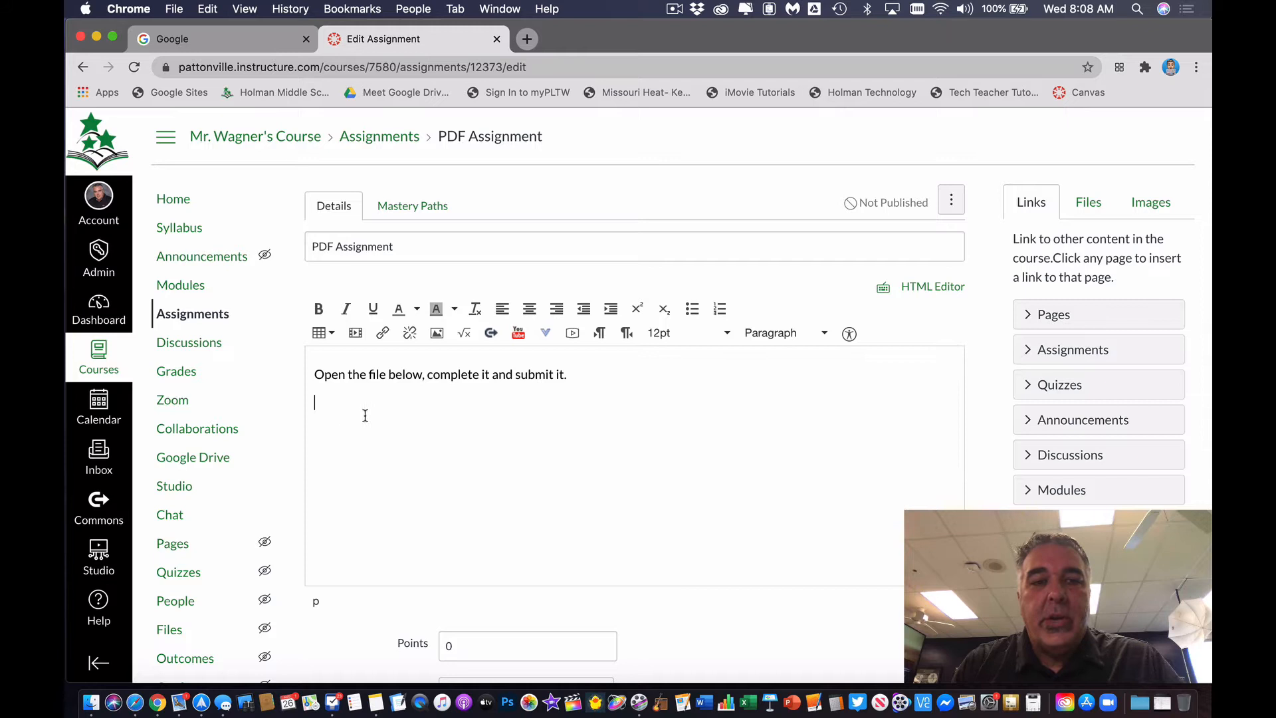
pyautogui.moveTo(833, 336)
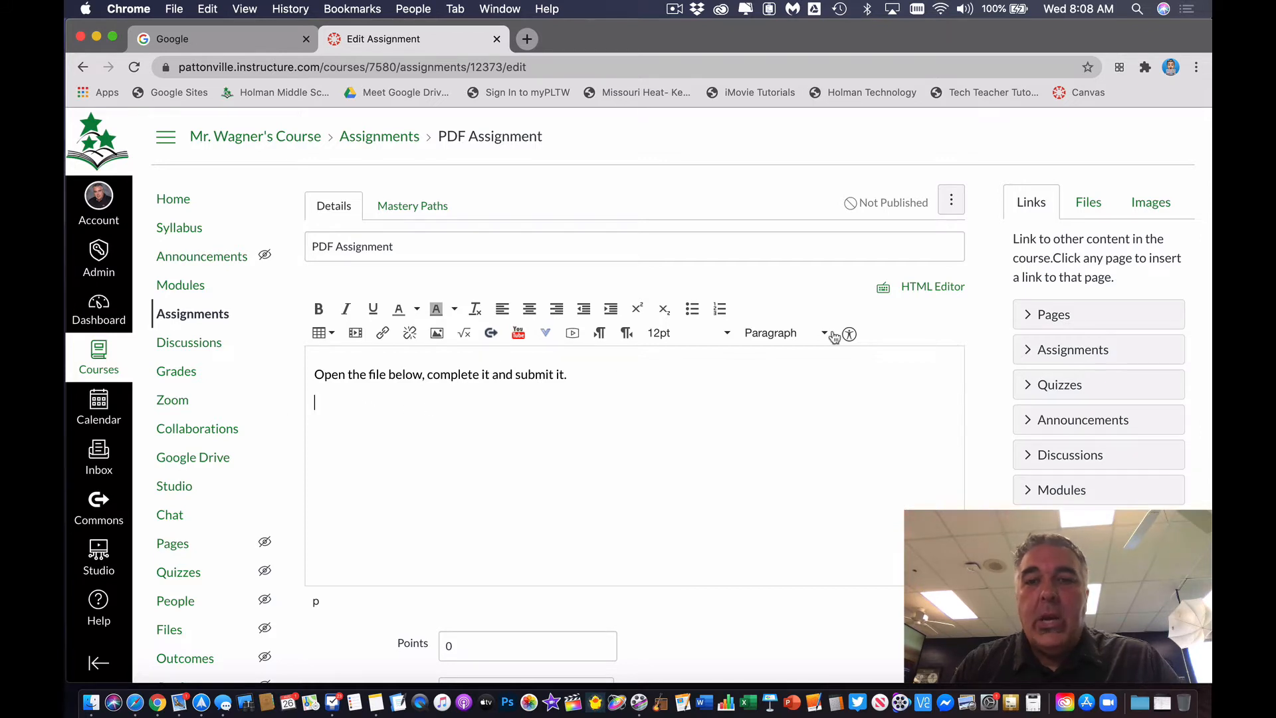
pyautogui.moveTo(561, 424)
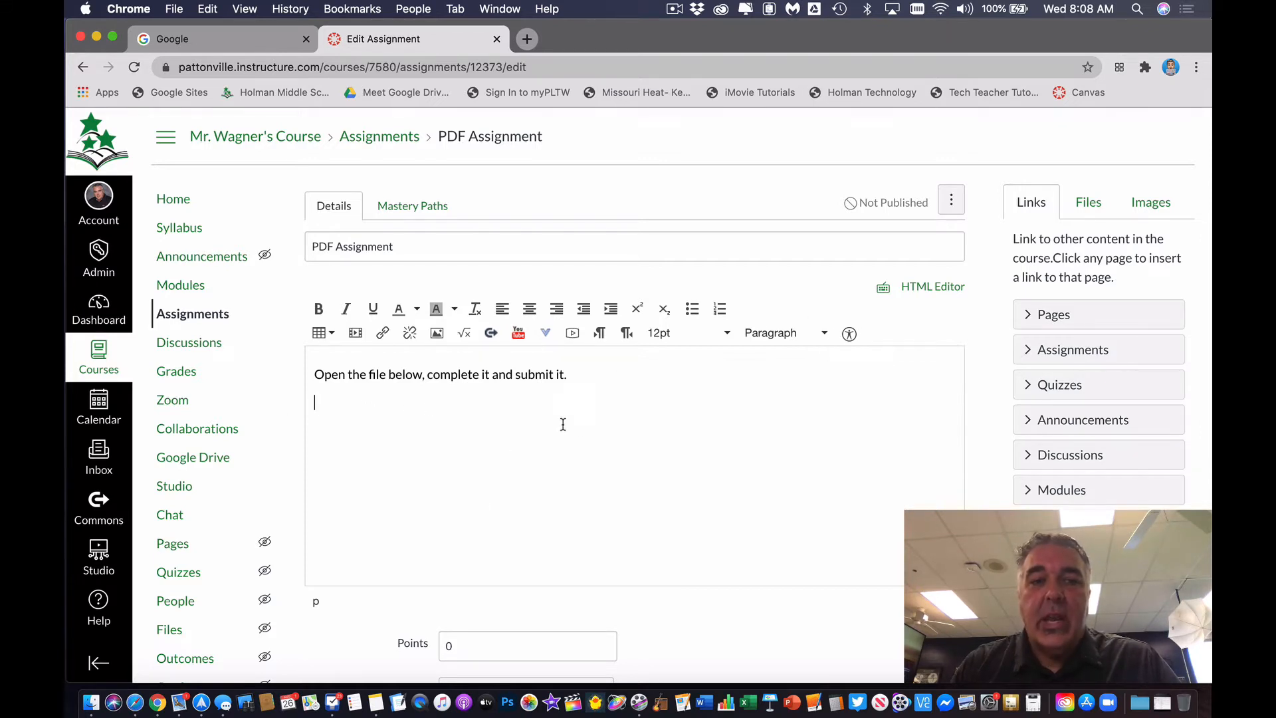
# Step: Insert a download link to Roll Out Flyer.pdf from the PDFs course files
pyautogui.click(1088, 202)
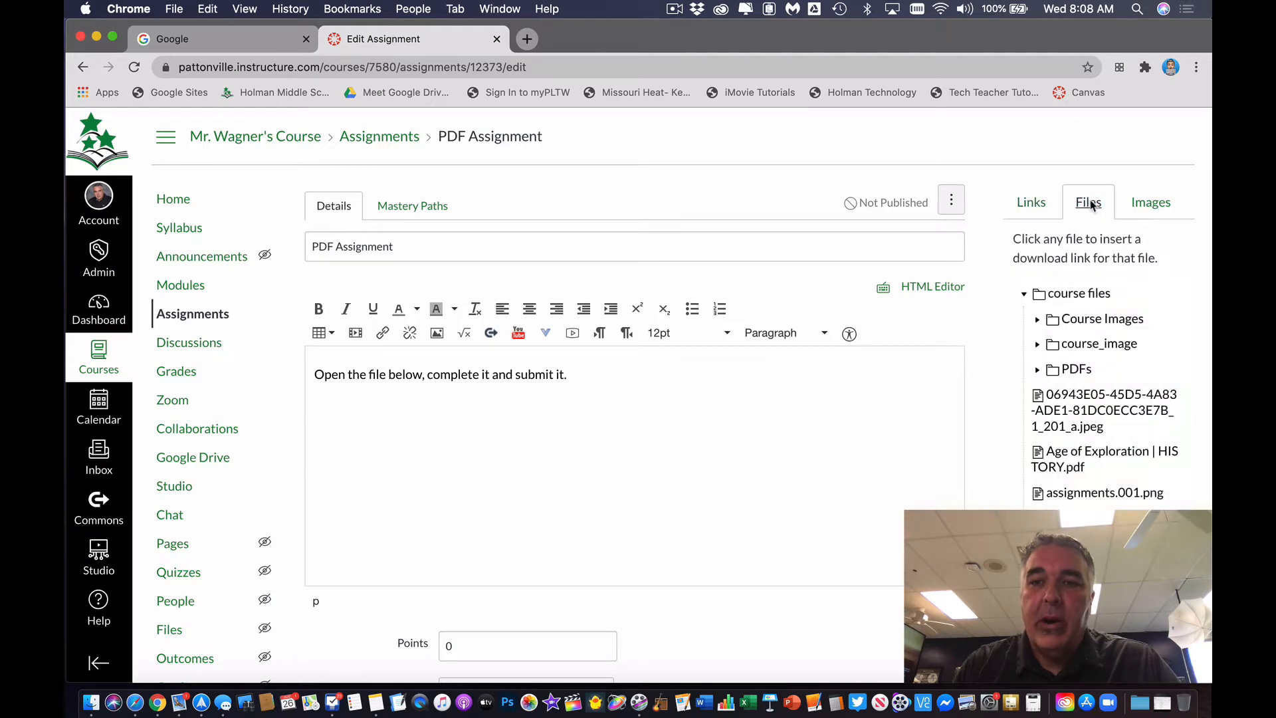
pyautogui.scroll(-3)
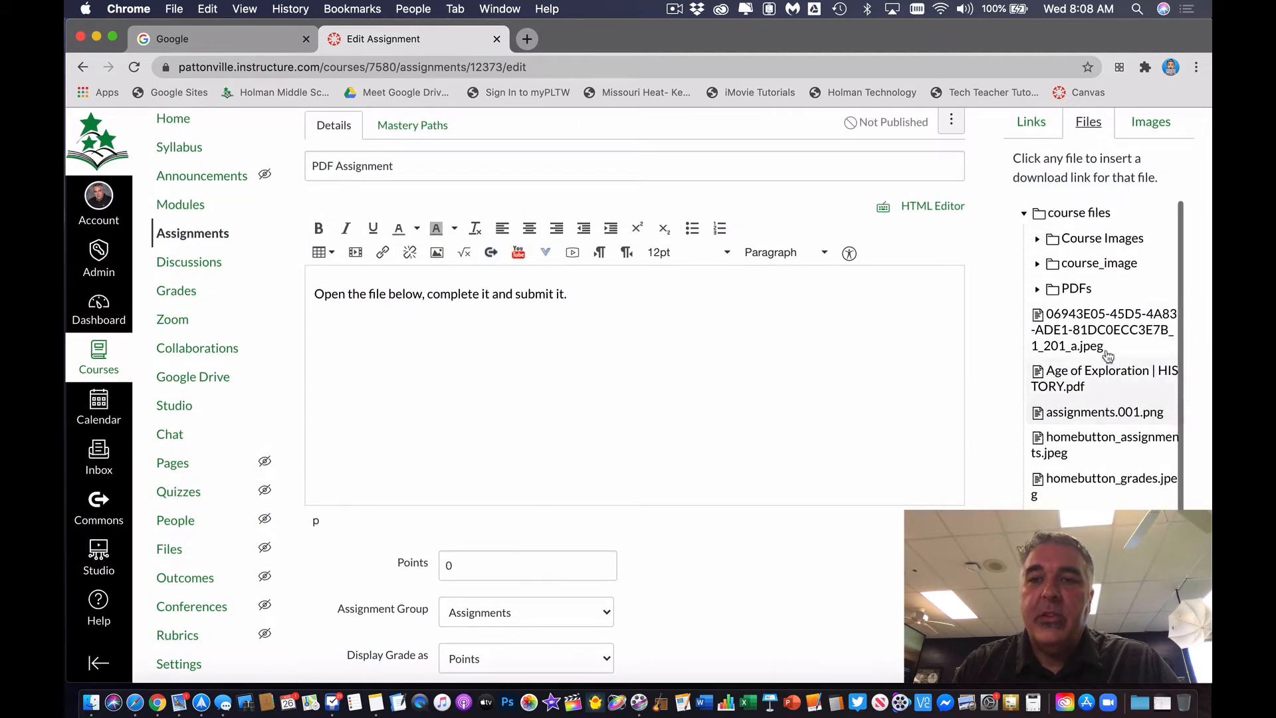
pyautogui.click(1076, 289)
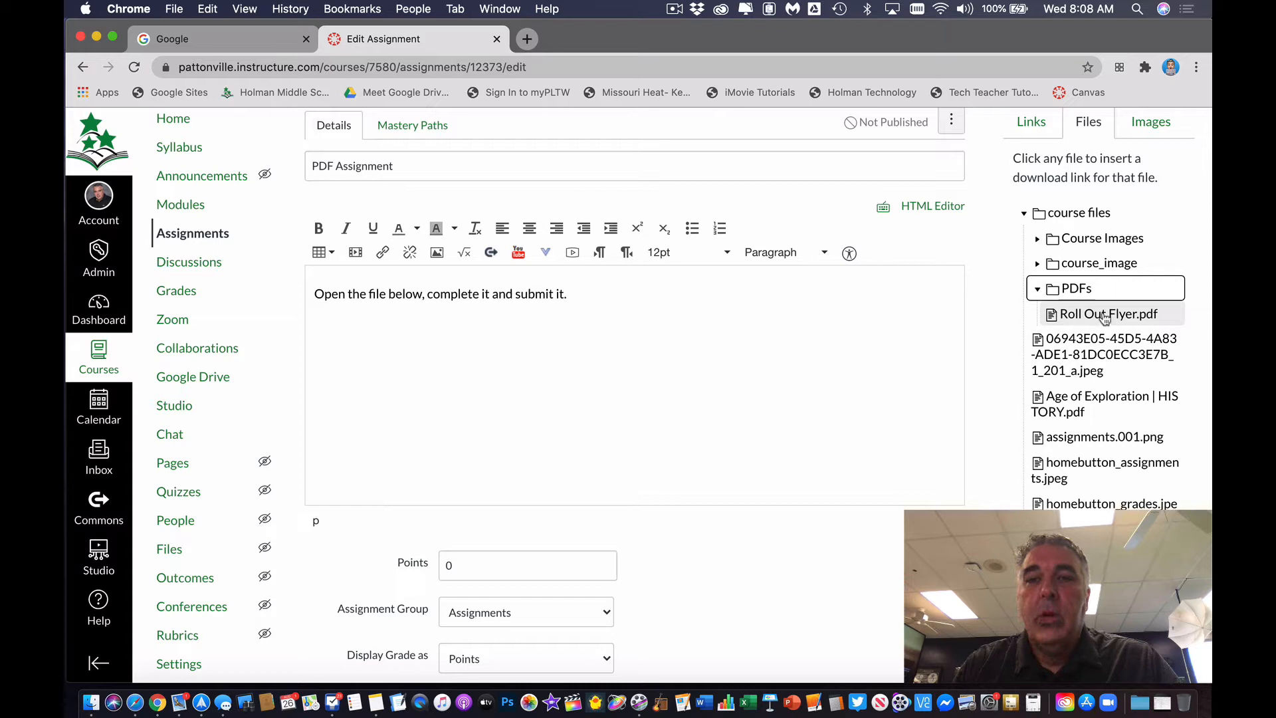
pyautogui.click(1107, 314)
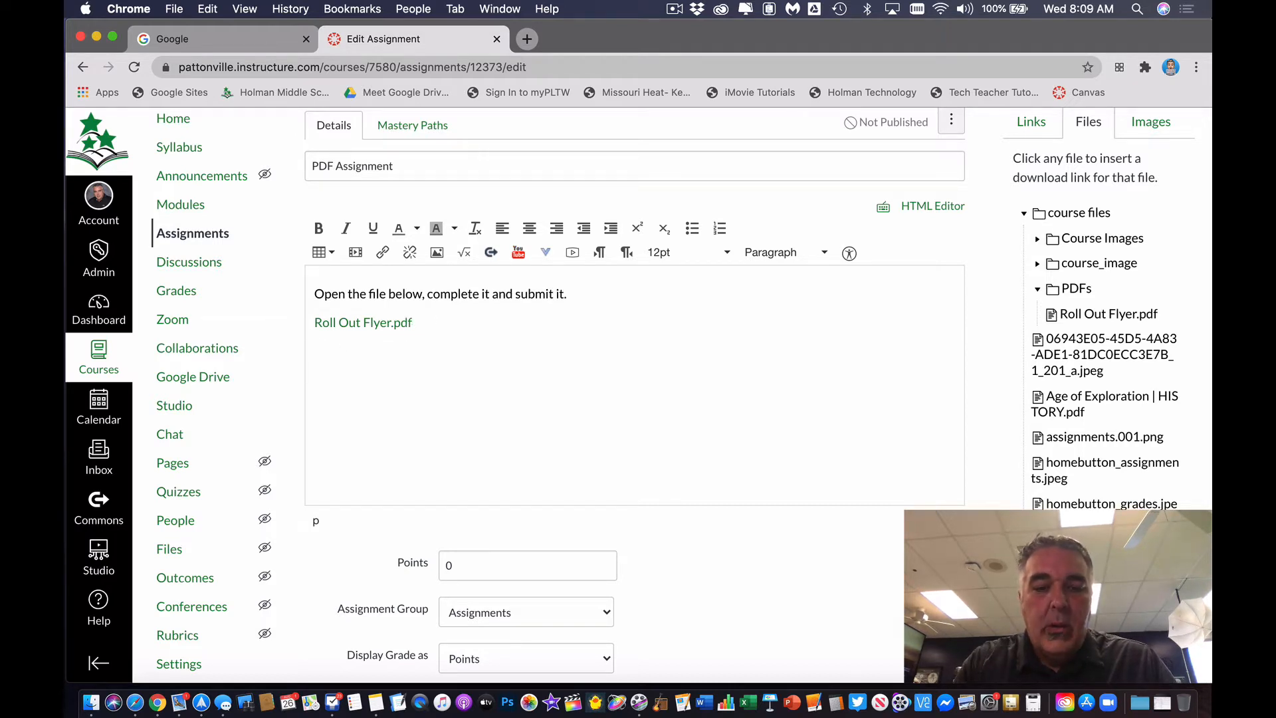
# Step: Add the word FLYER below and turn it into a link
pyautogui.write('FLYE')
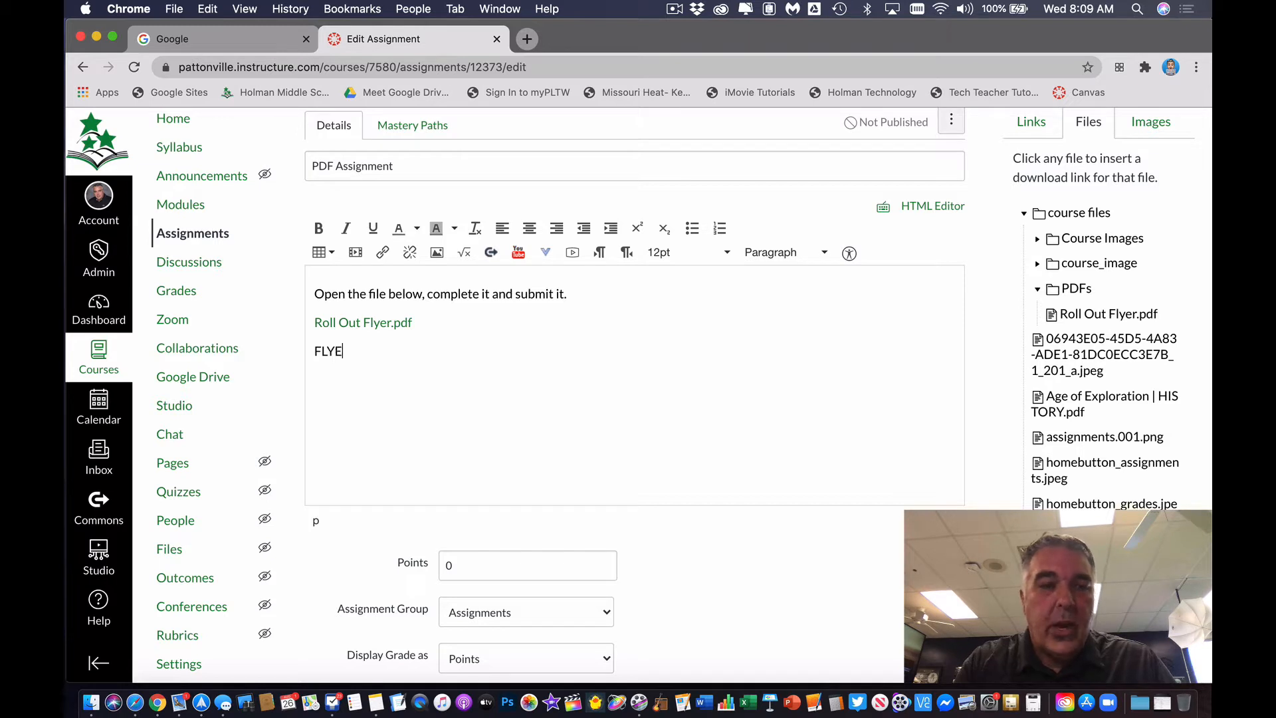
pyautogui.doubleClick(331, 350)
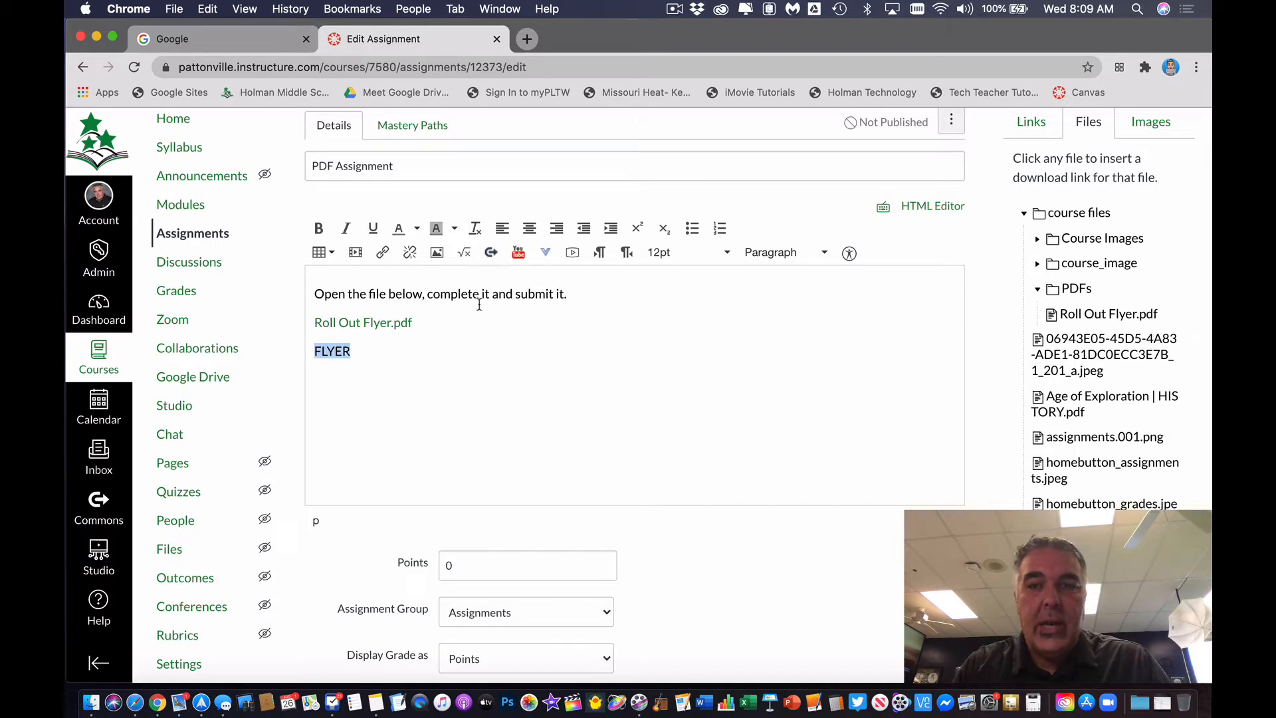
pyautogui.click(1106, 314)
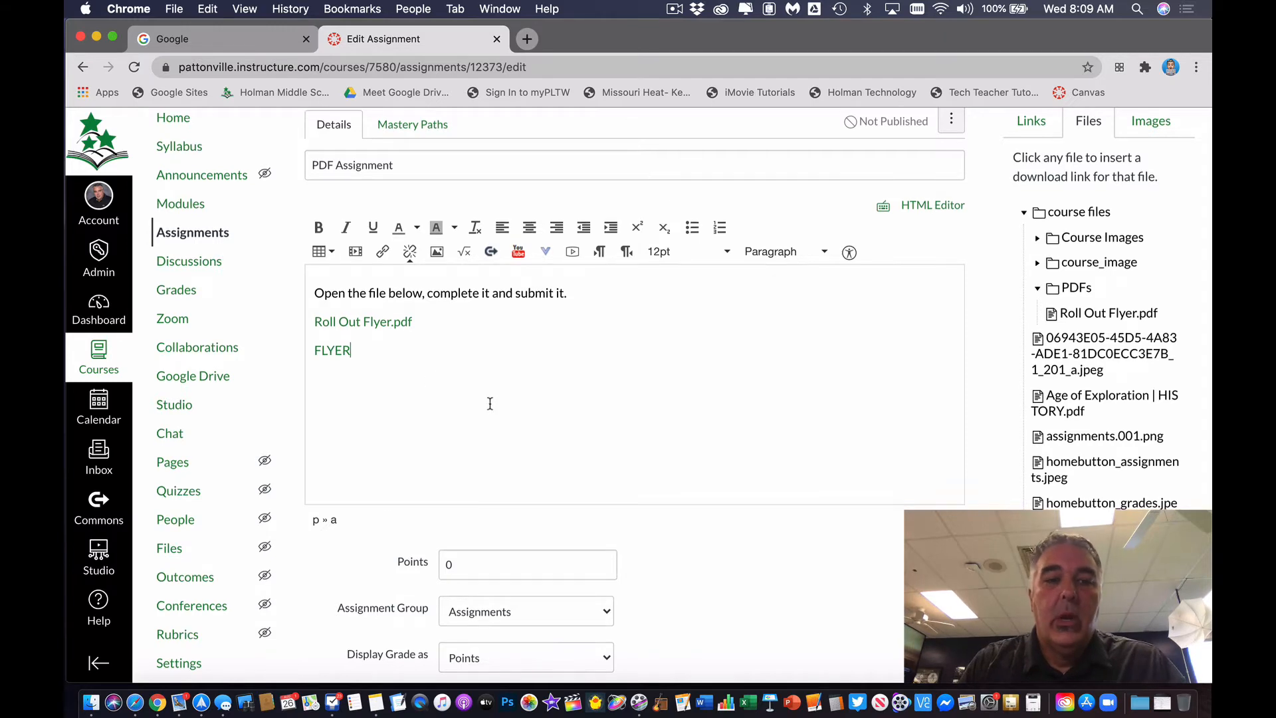
# Step: Make the assignment worth 10 points with Online submission by file upload
pyautogui.write('10')
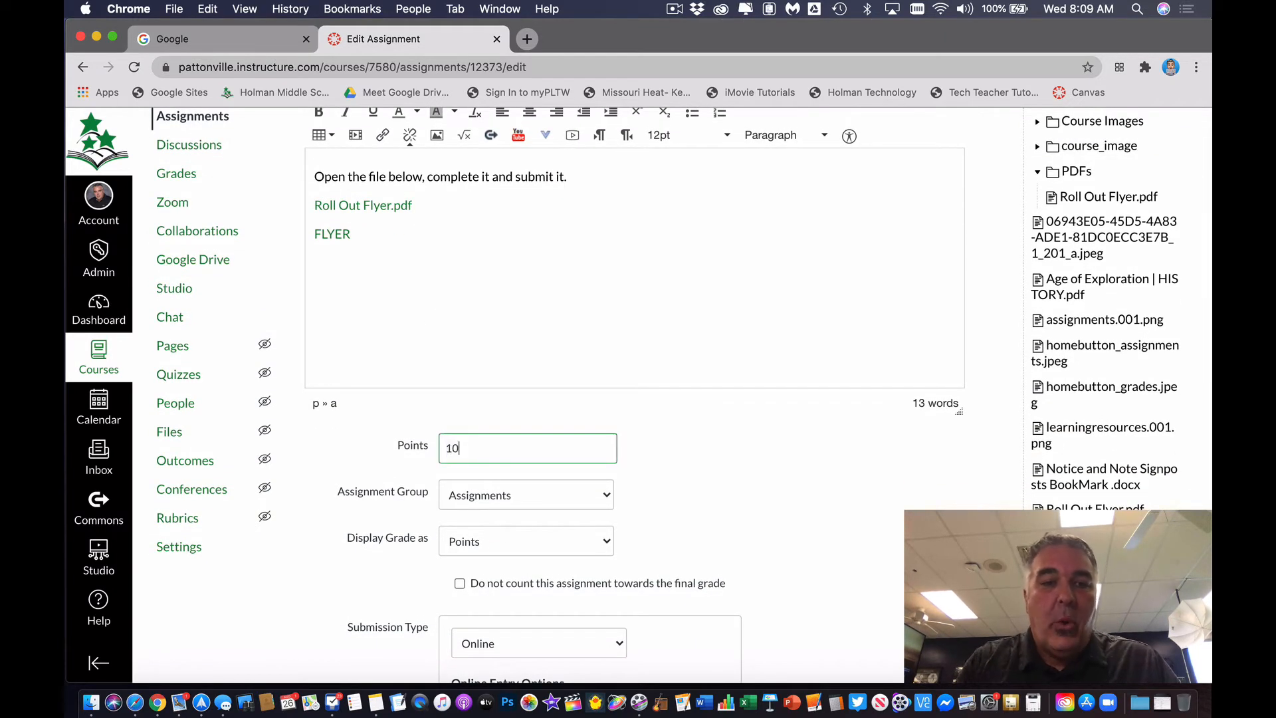
pyautogui.scroll(-3)
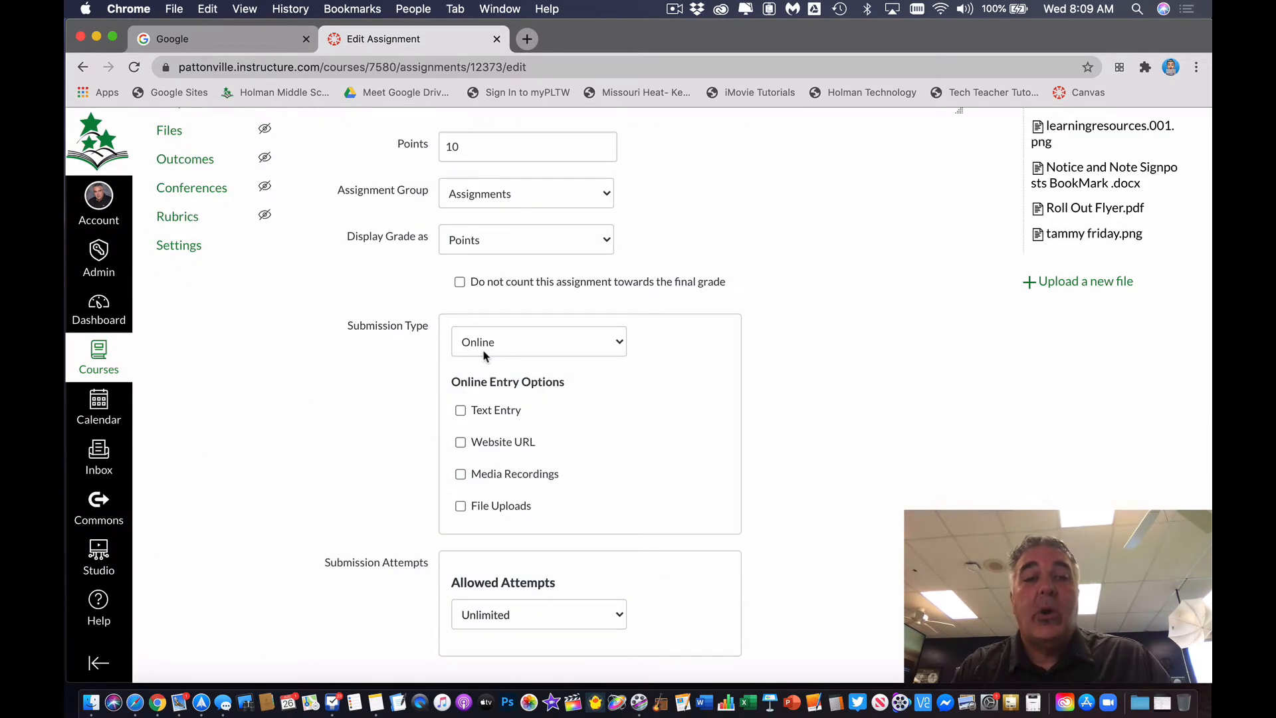
pyautogui.click(538, 342)
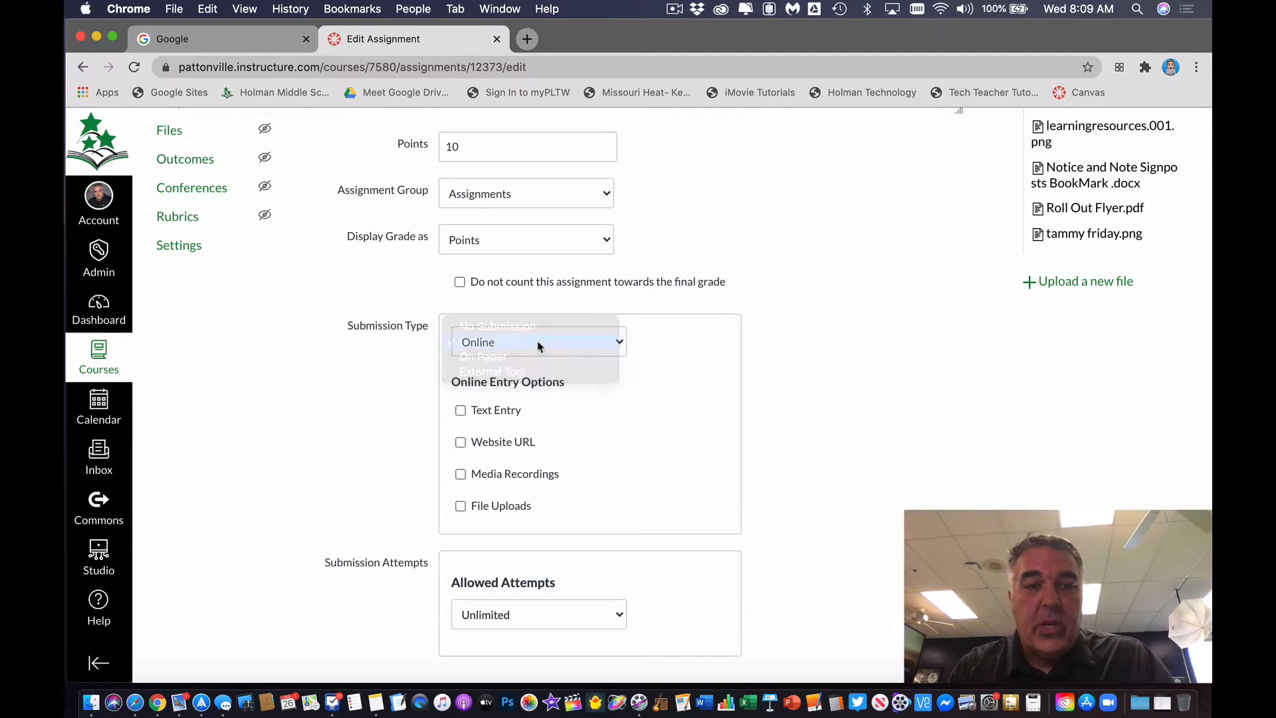
pyautogui.click(538, 341)
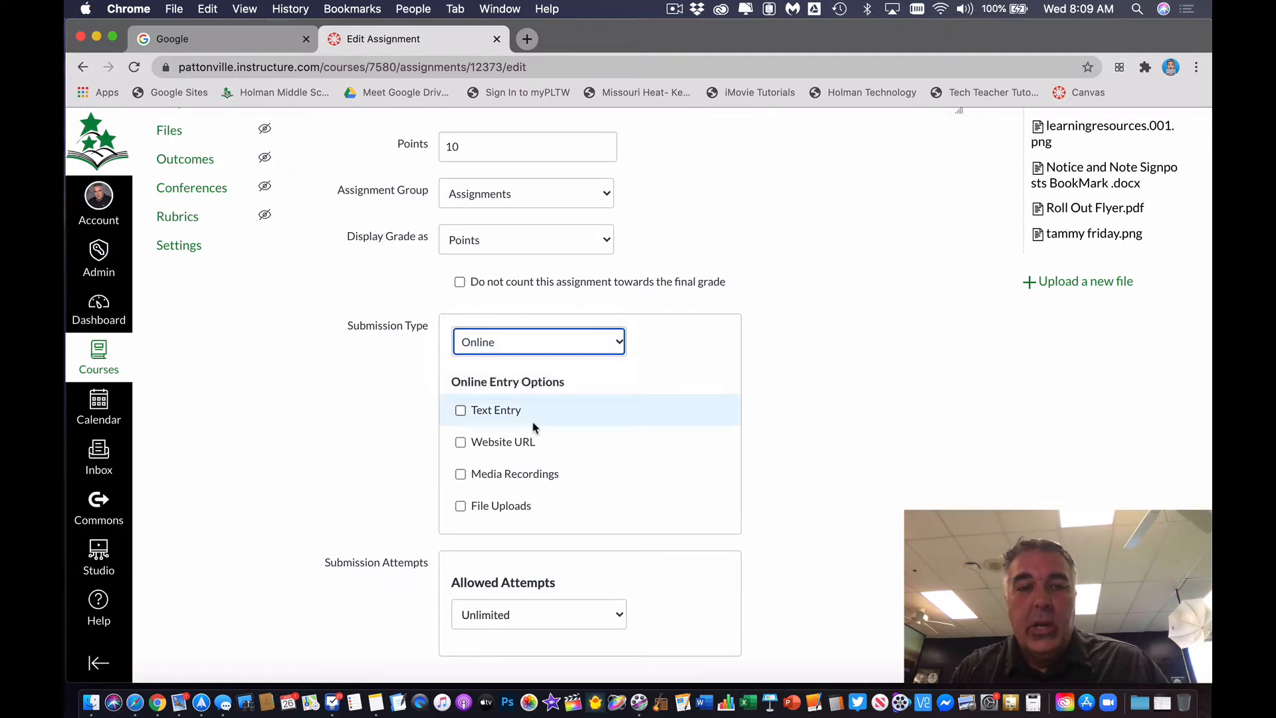
pyautogui.click(461, 505)
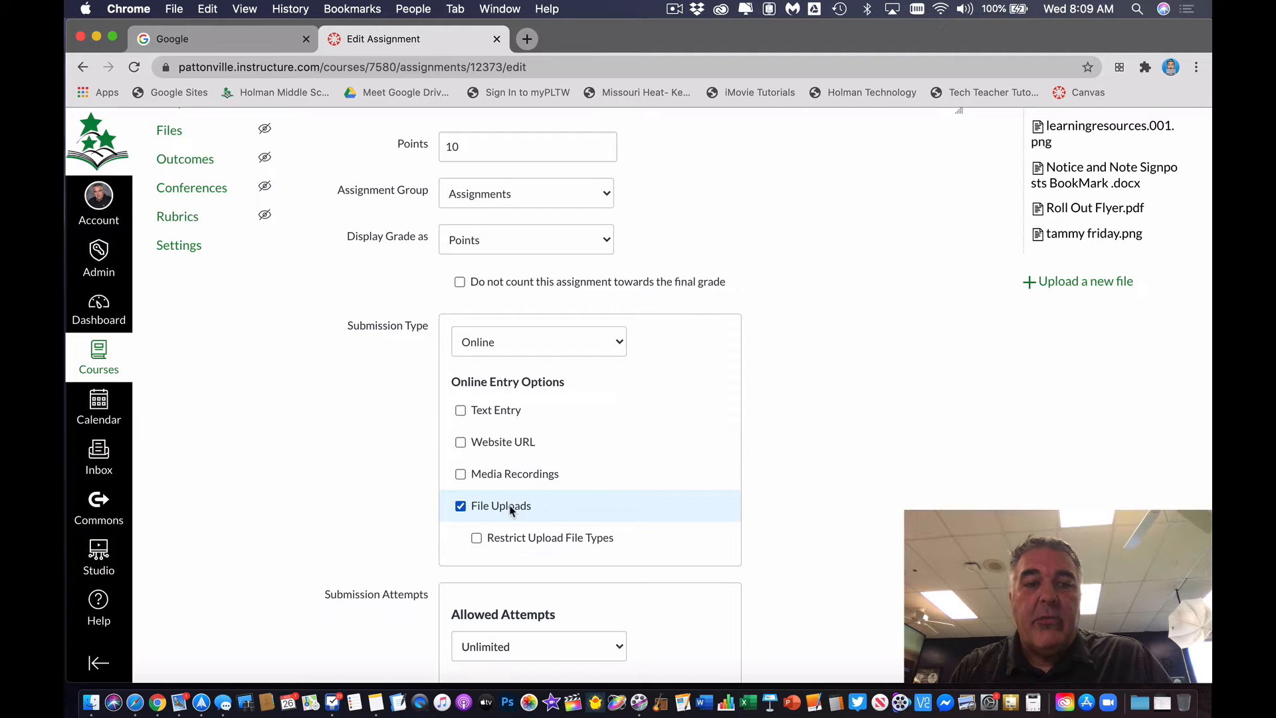
pyautogui.moveTo(558, 521)
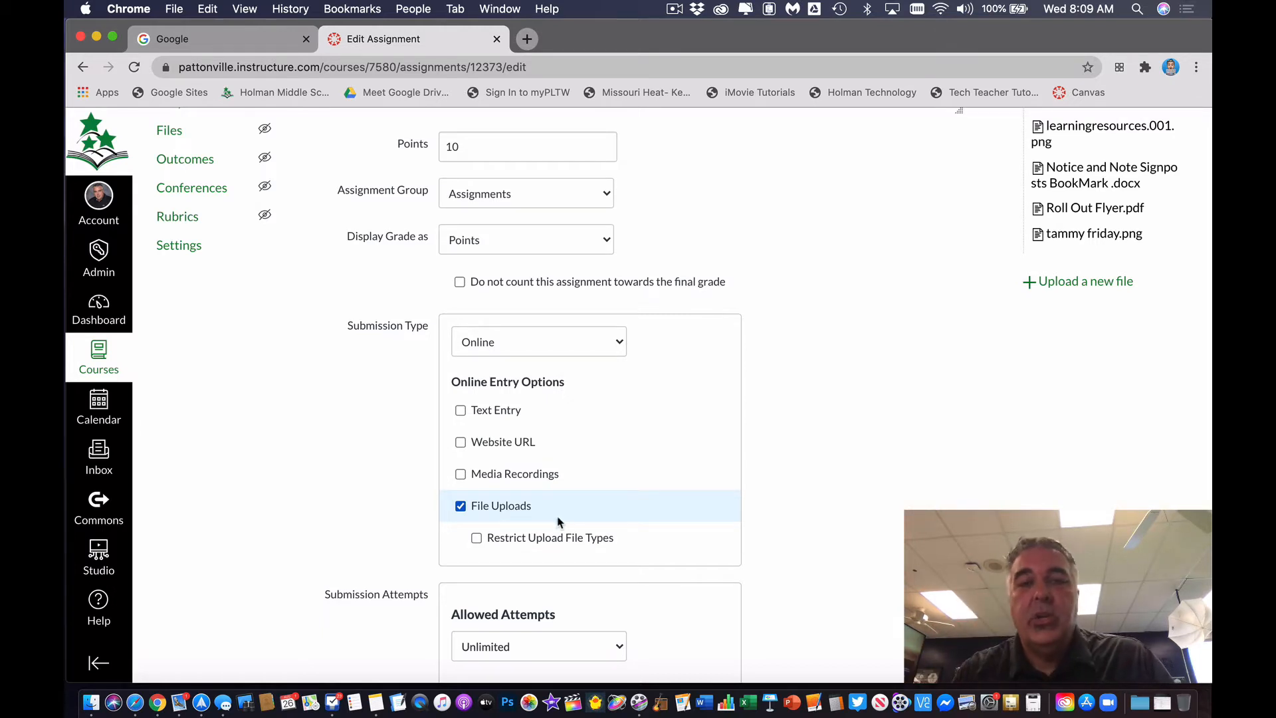
# Step: Set the due date to August 28 and save and publish the assignment
pyautogui.scroll(-3)
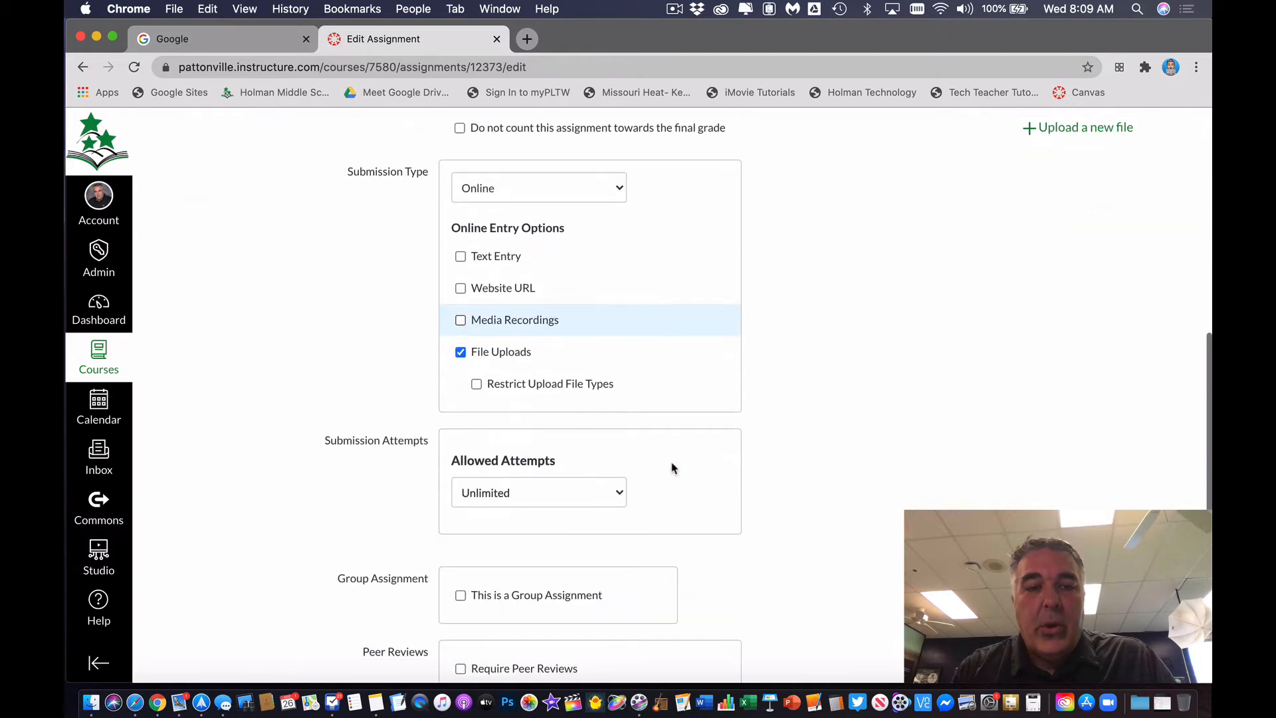
pyautogui.scroll(-3)
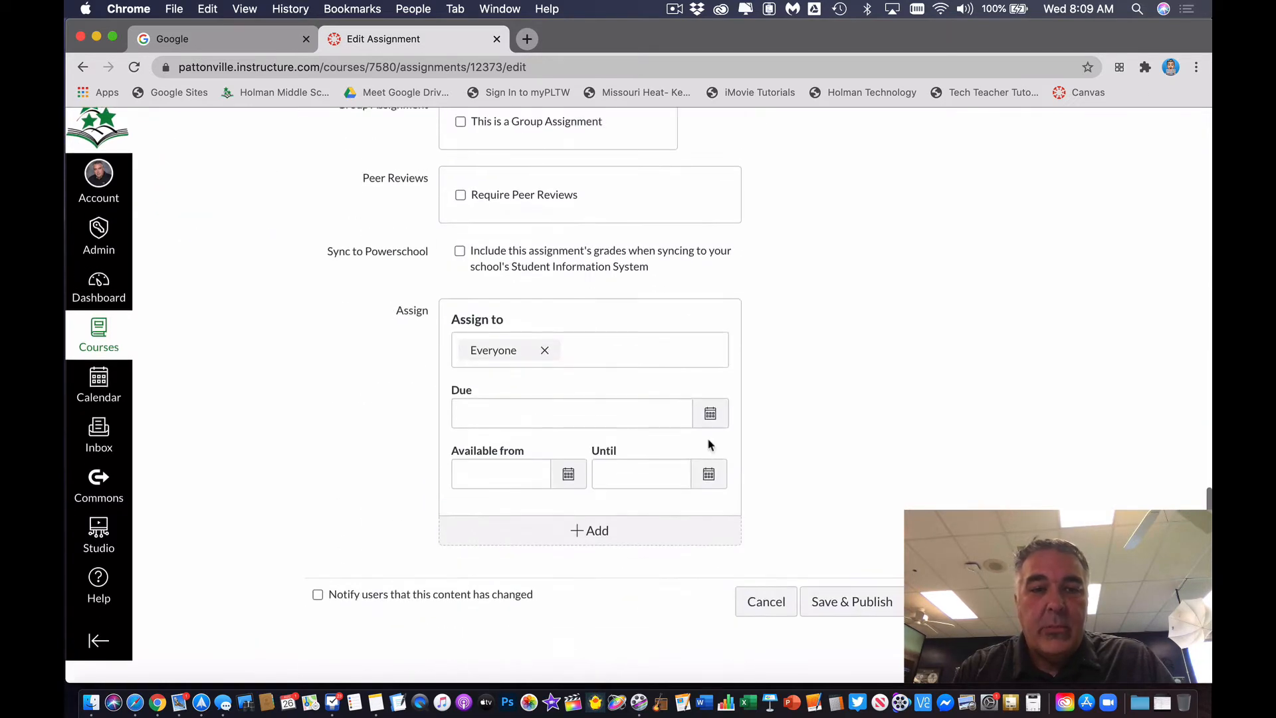
pyautogui.click(572, 412)
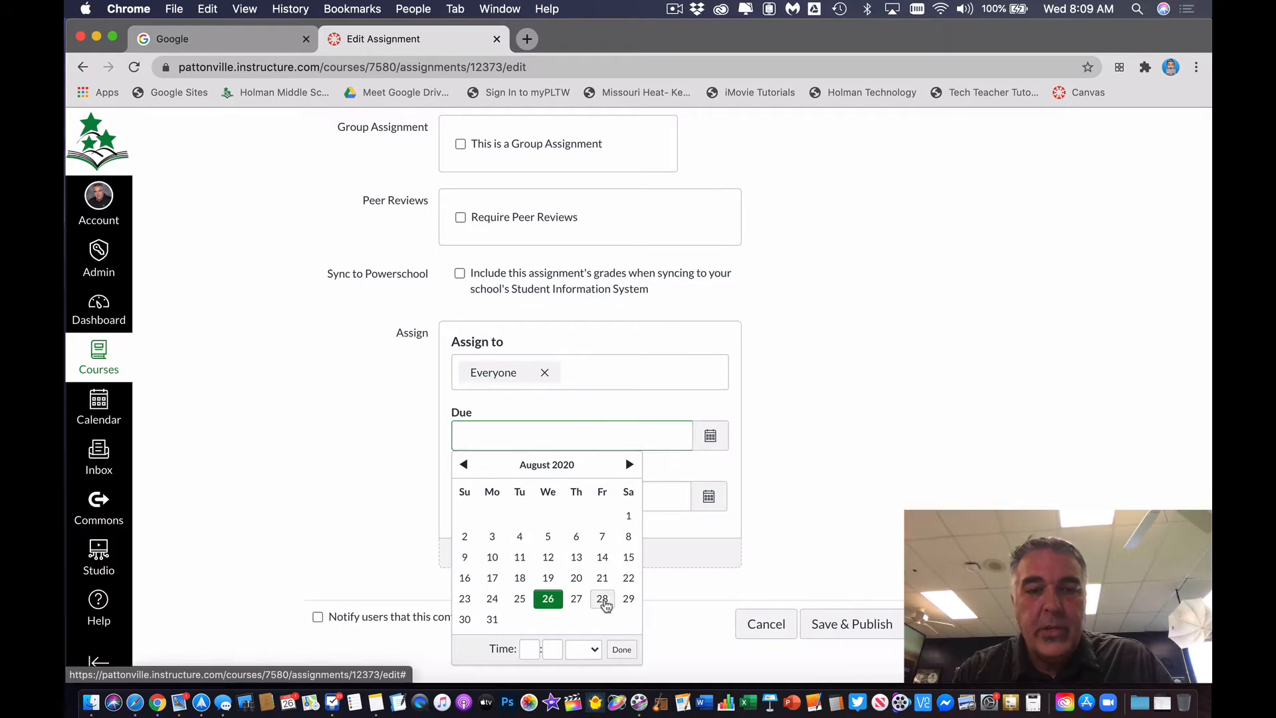
pyautogui.click(603, 598)
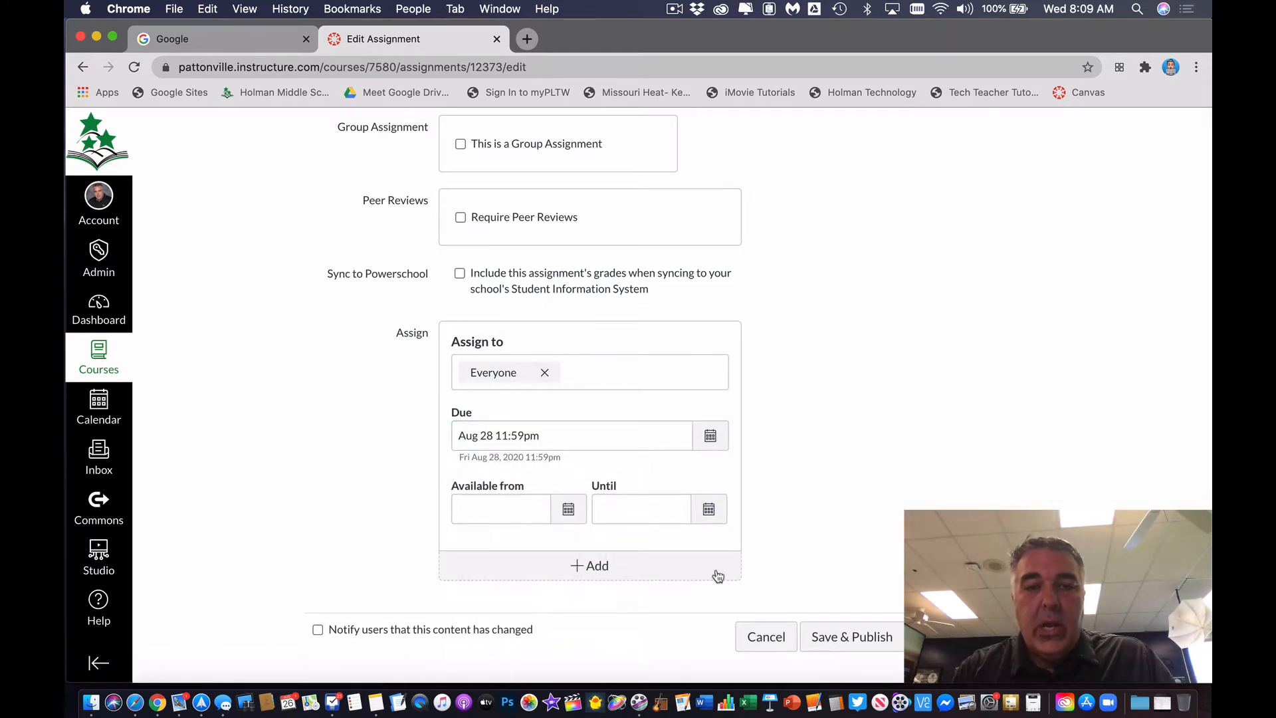
pyautogui.click(851, 637)
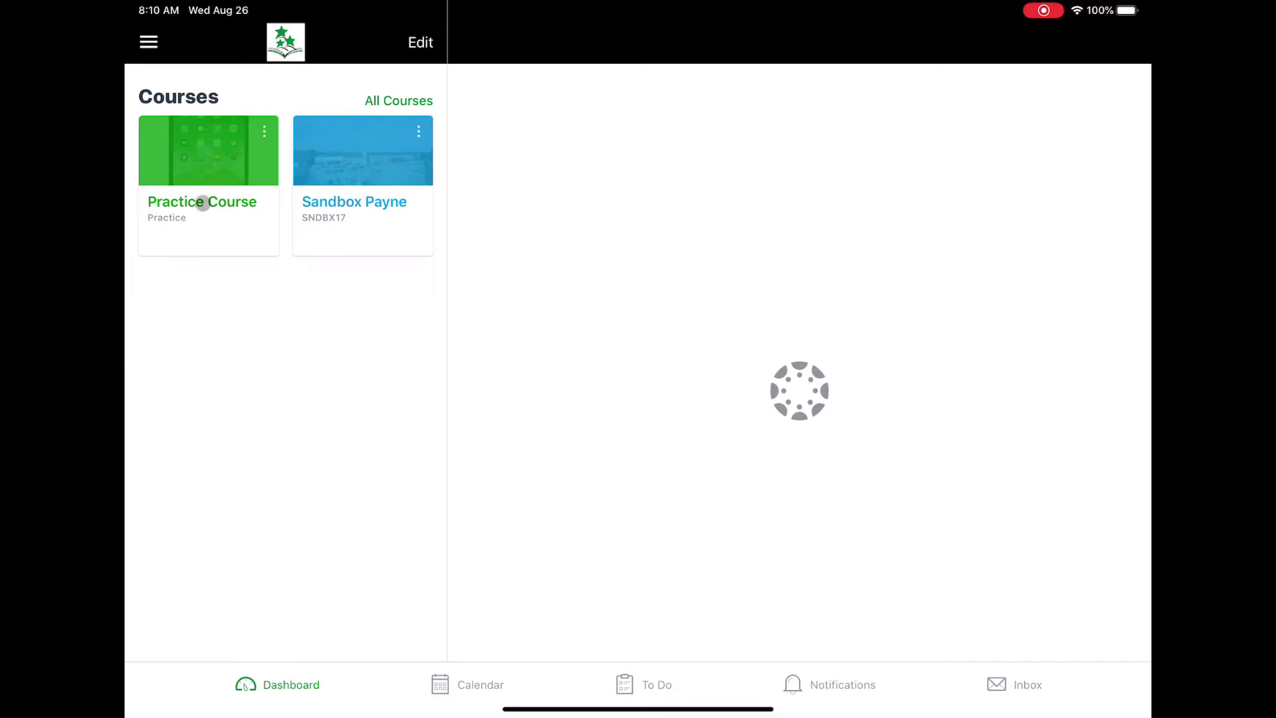
# Step: From Practice Course assignments, view PDF Assignment details and load Roll Out Flyer.pdf
pyautogui.click(209, 150)
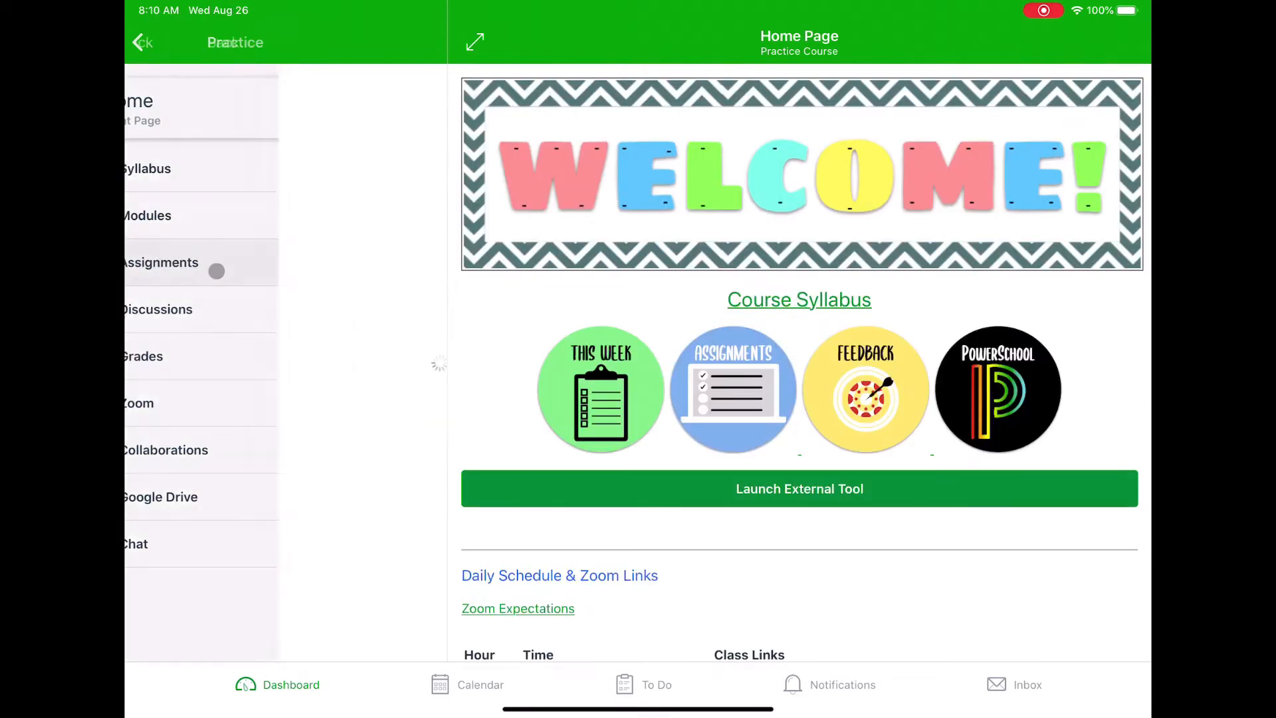
pyautogui.click(161, 262)
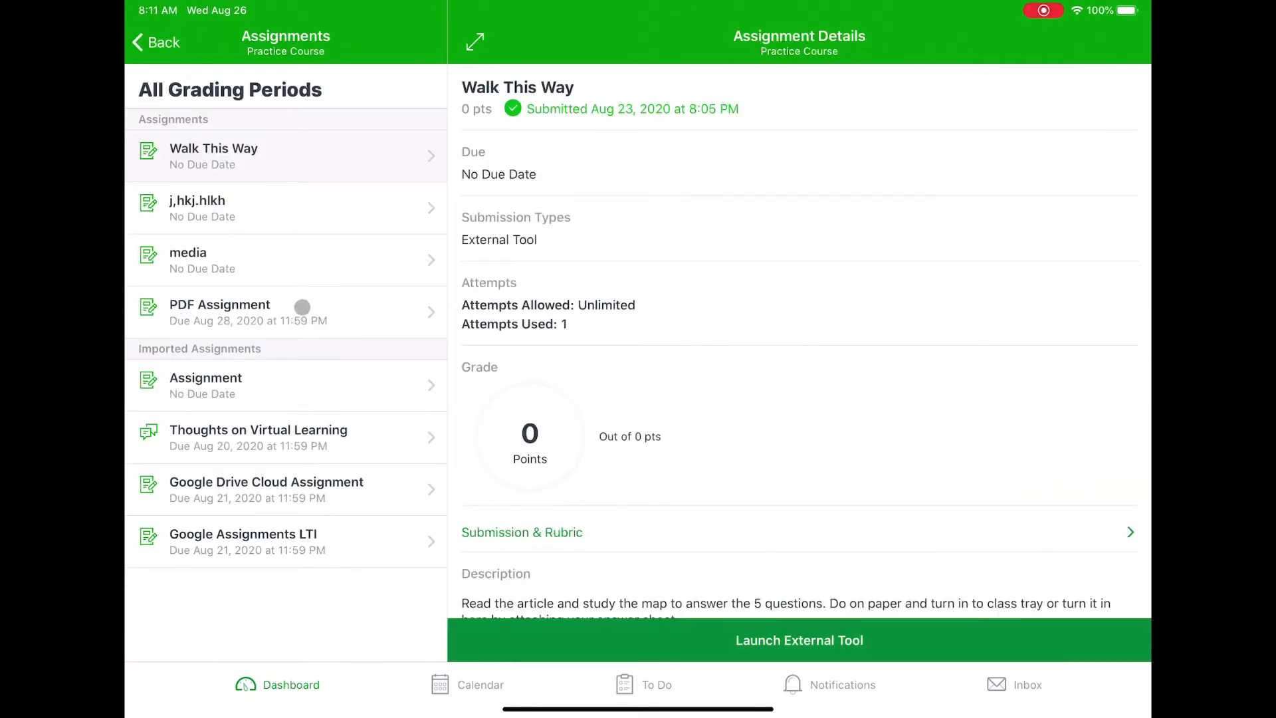
pyautogui.click(219, 311)
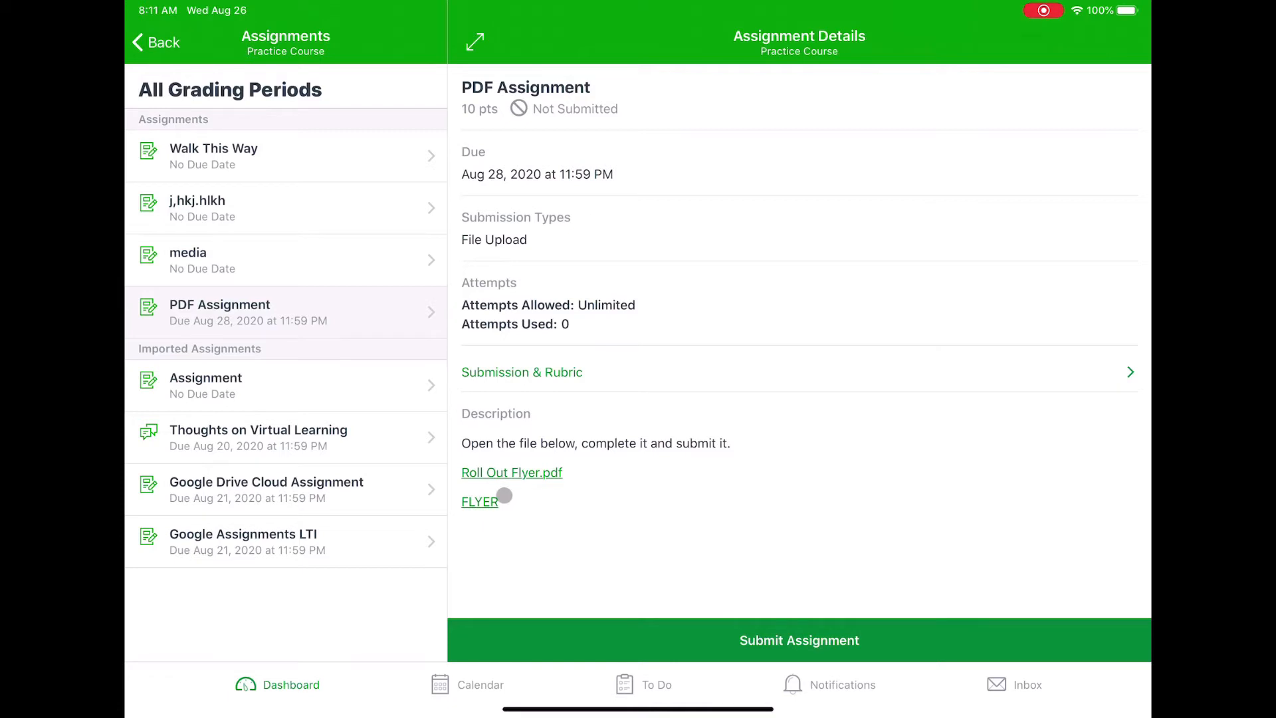
pyautogui.moveTo(512, 471)
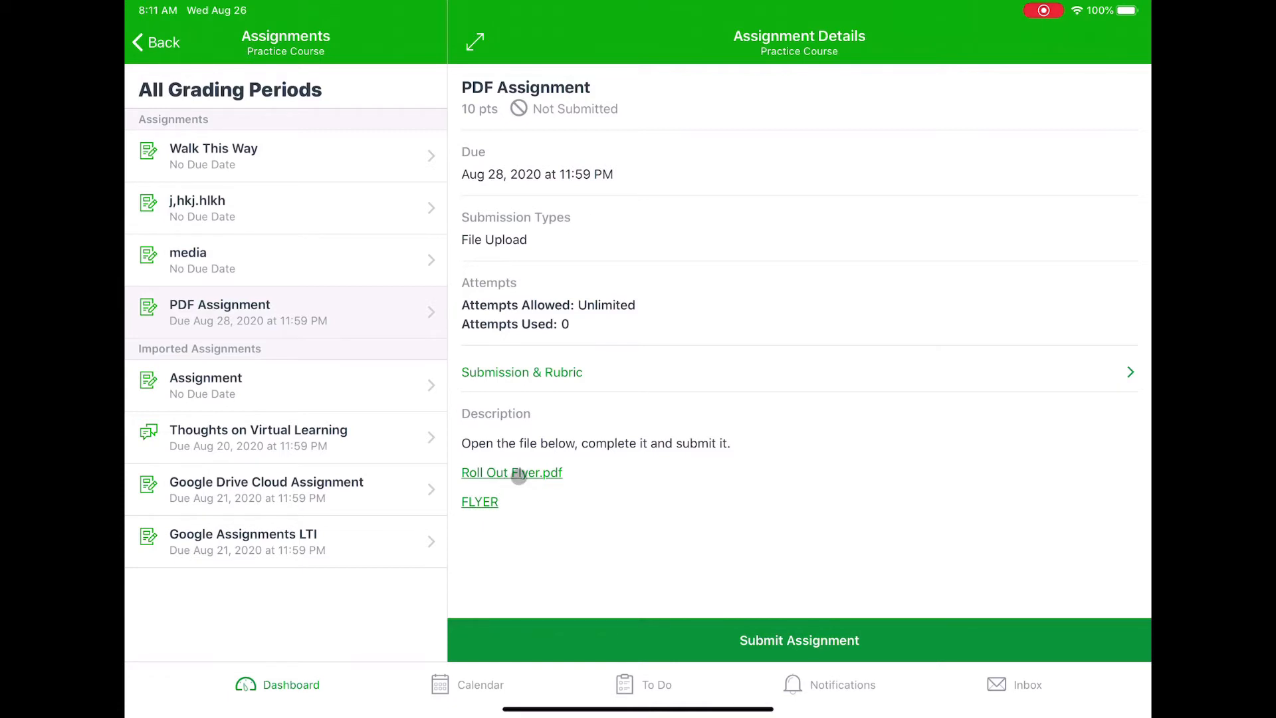
pyautogui.click(510, 472)
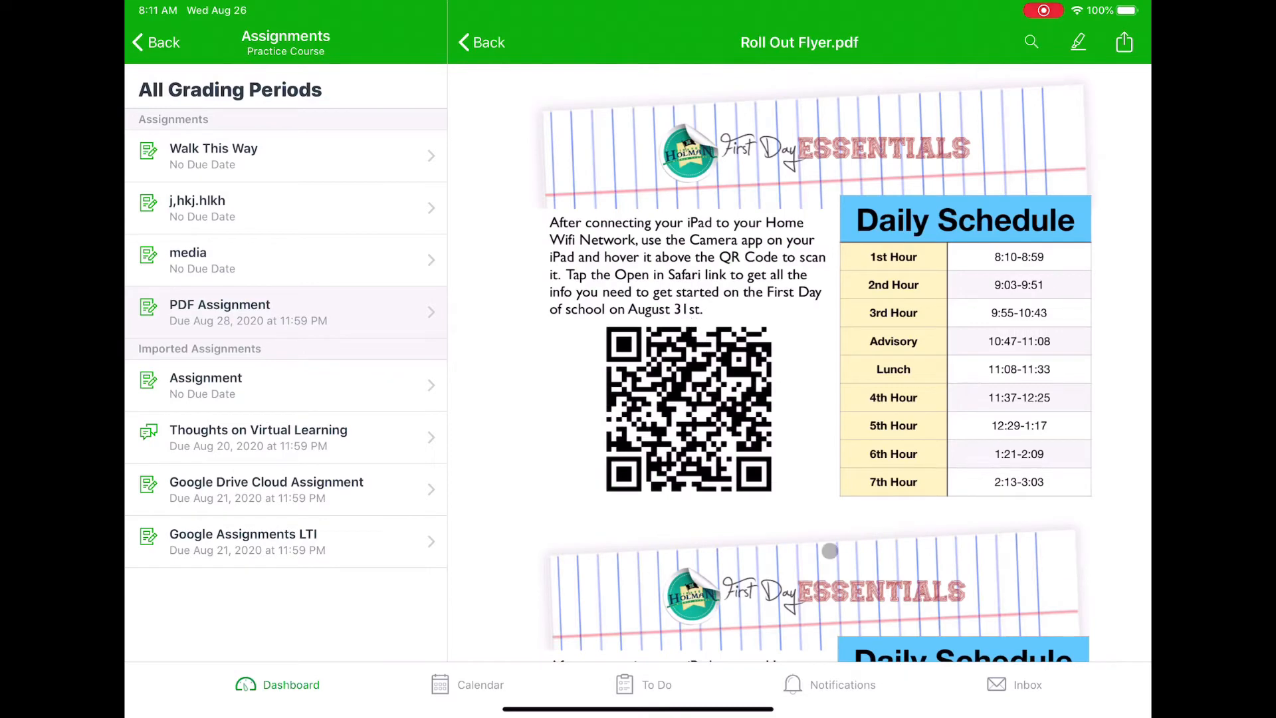
# Step: Enable annotation and highlight a word in the flyer's first paragraph
pyautogui.click(1078, 43)
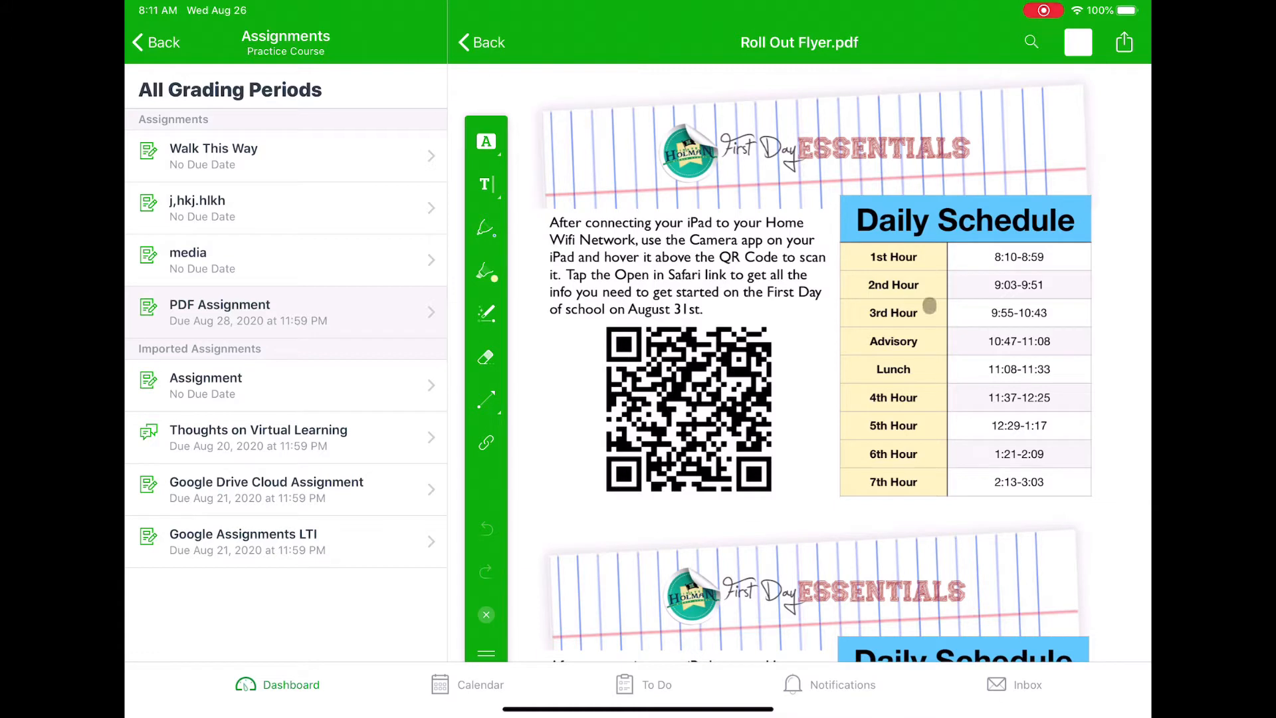
pyautogui.click(487, 313)
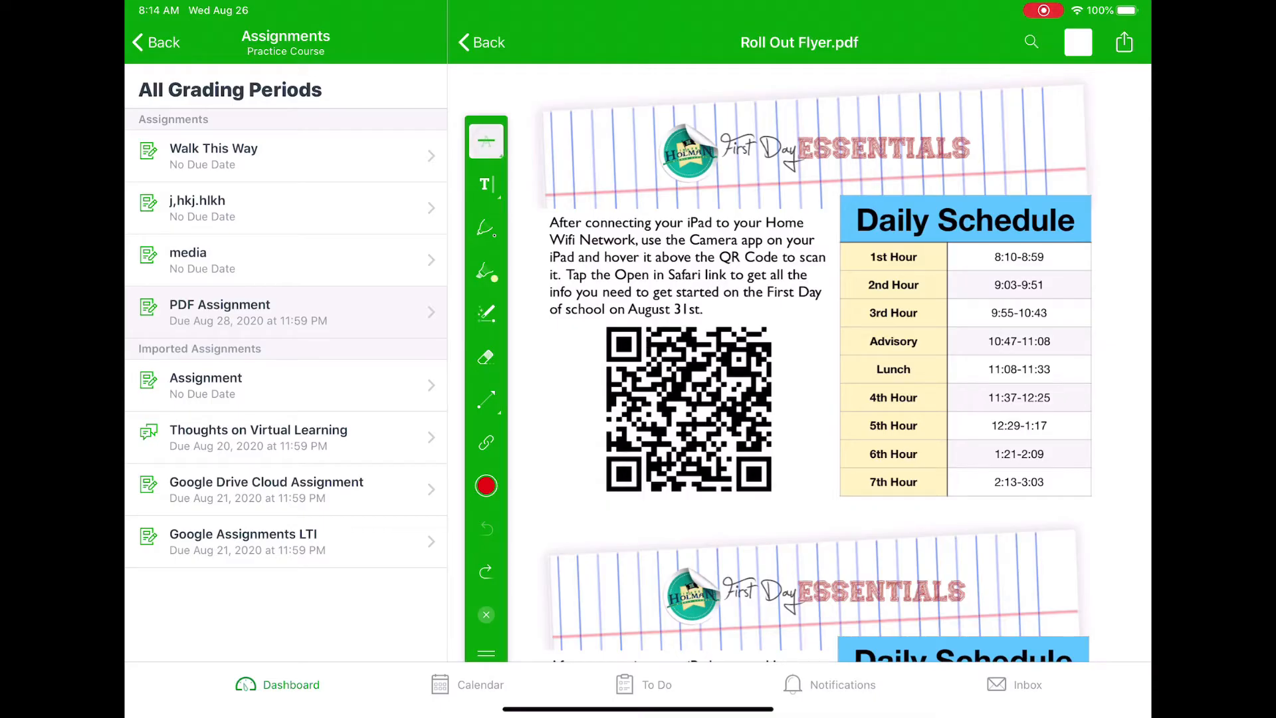
pyautogui.click(487, 140)
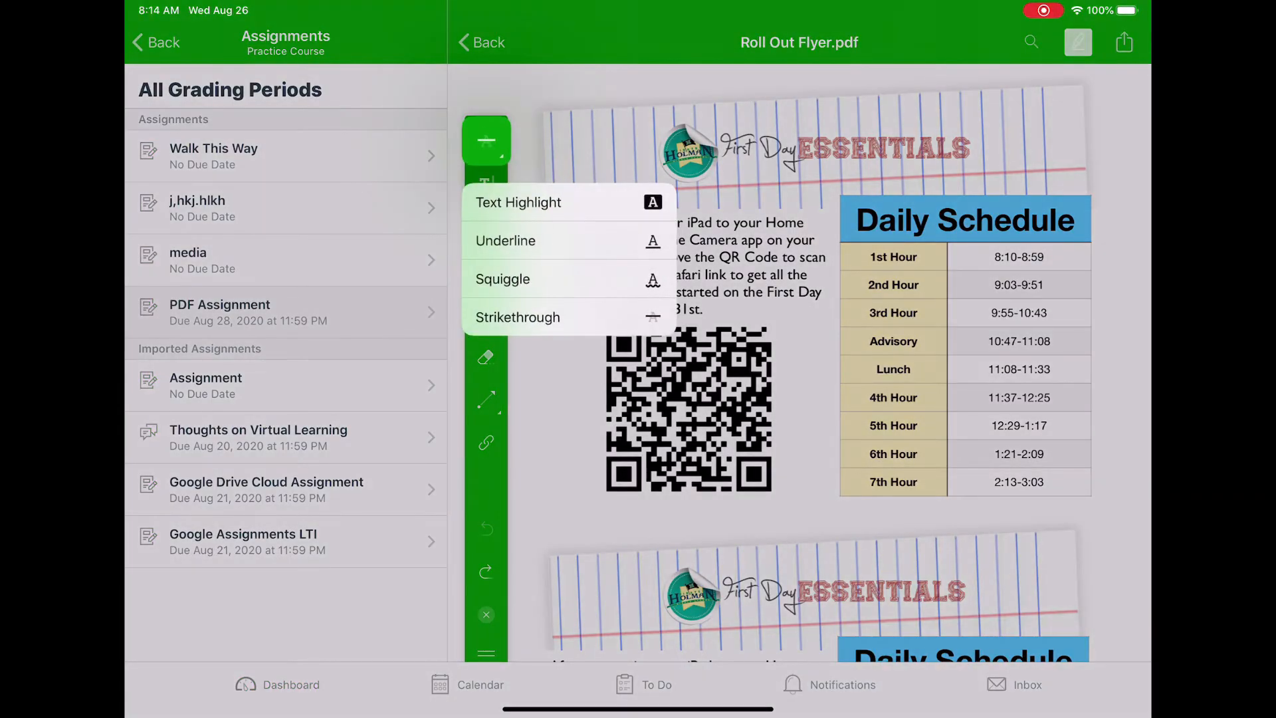
pyautogui.click(518, 202)
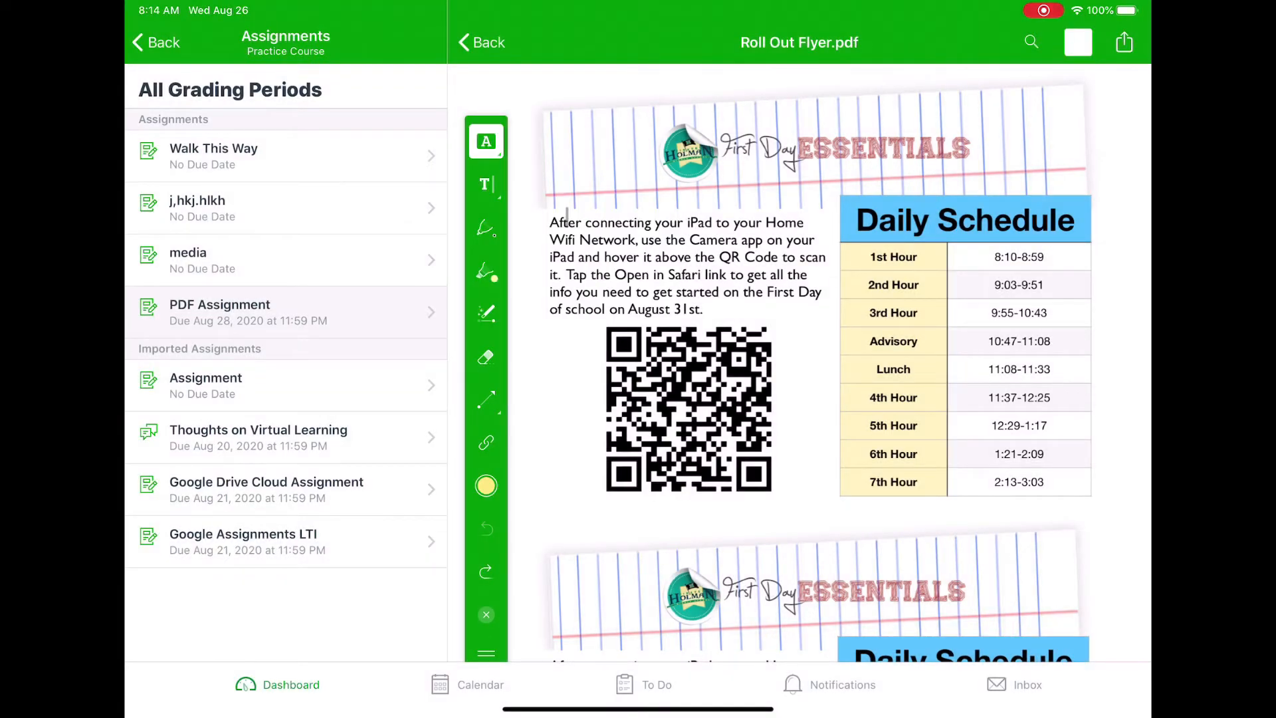
pyautogui.doubleClick(565, 222)
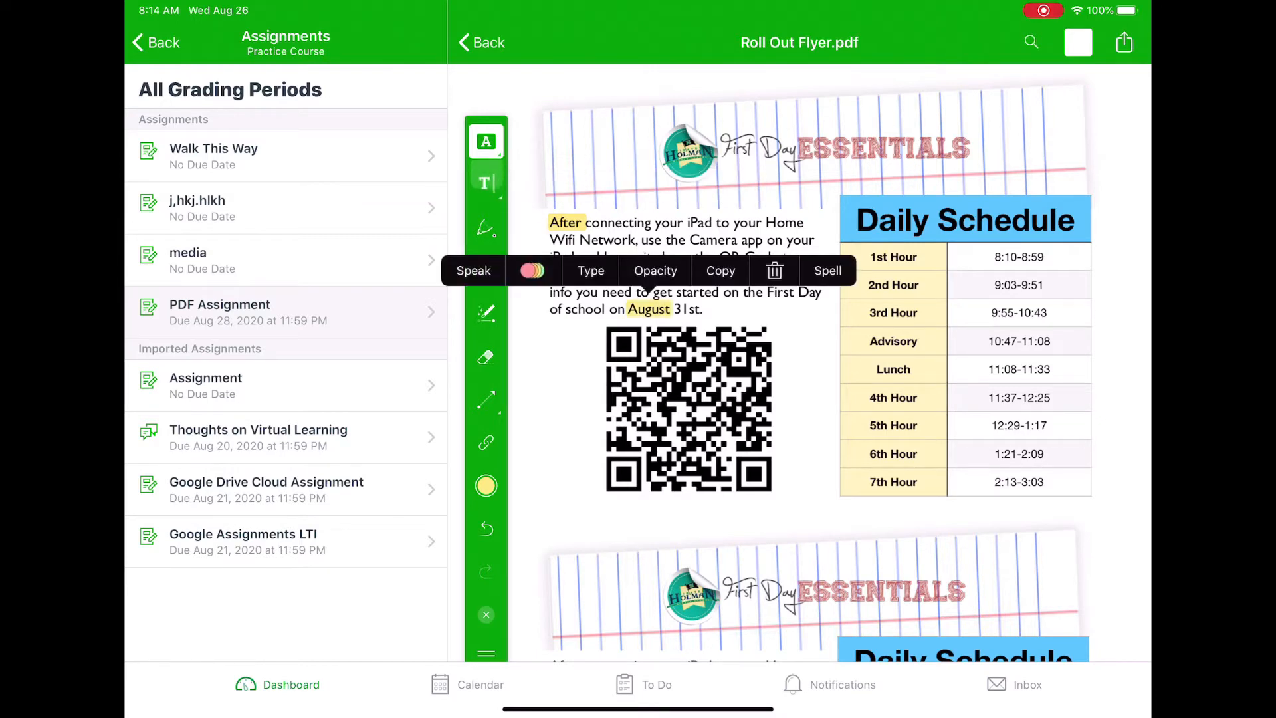
# Step: Mark phrases with squiggle underline and strikethrough, then ready a text box under the QR code
pyautogui.click(486, 141)
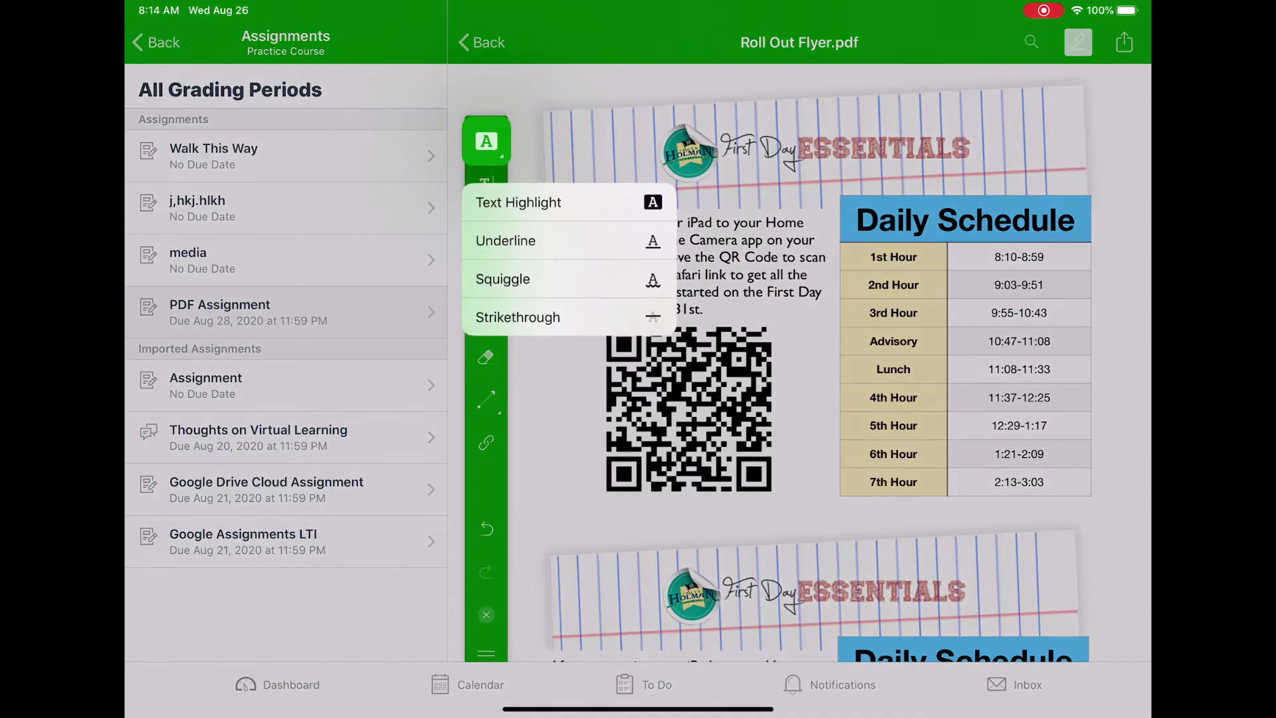
pyautogui.click(519, 202)
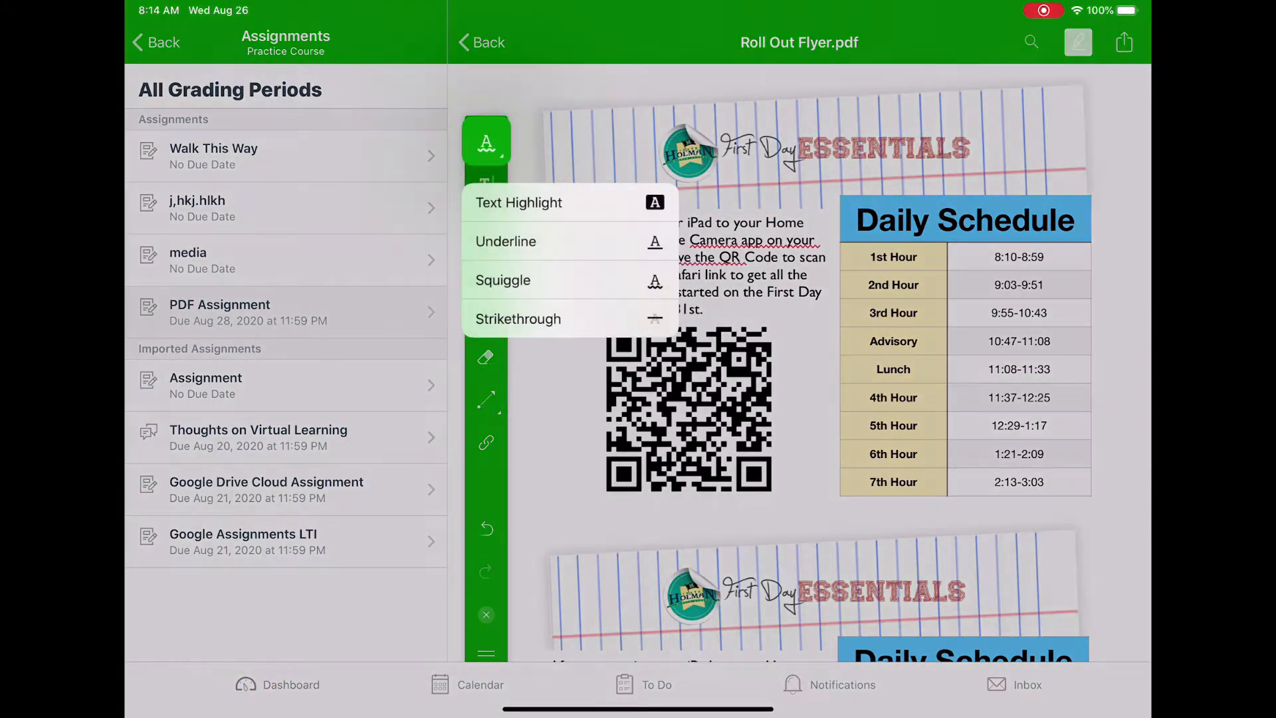
pyautogui.click(519, 202)
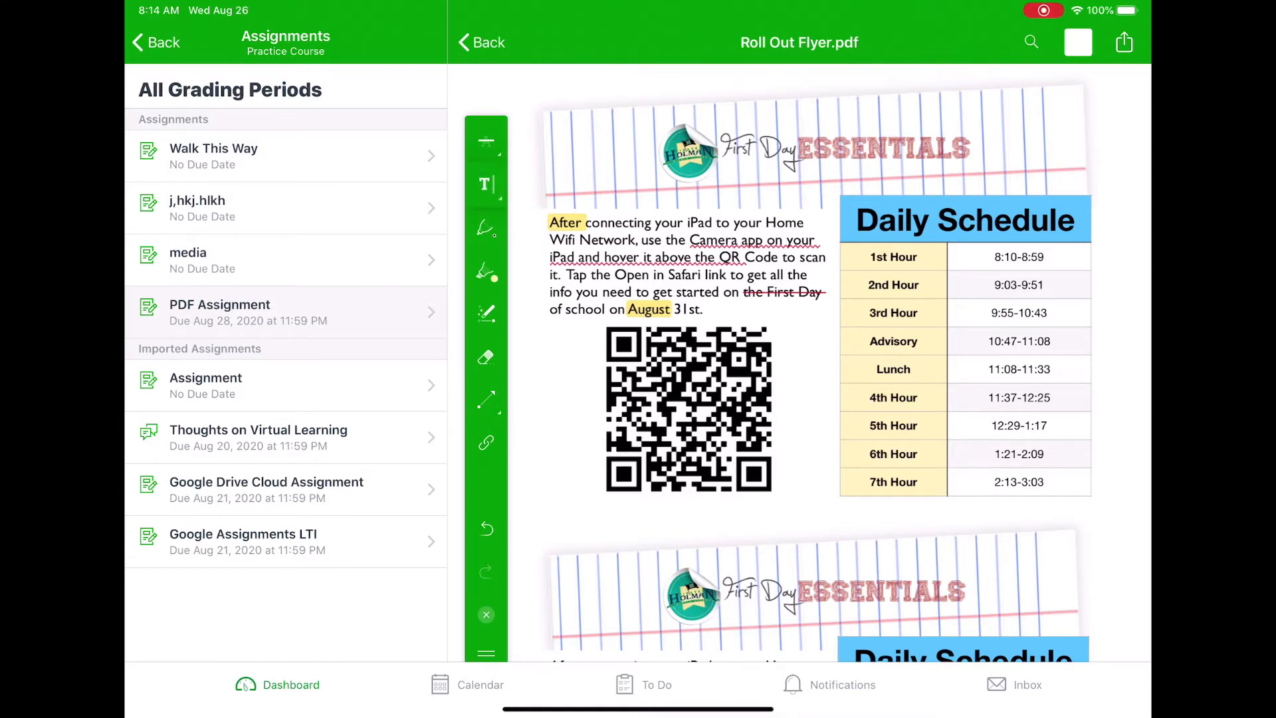
pyautogui.click(486, 183)
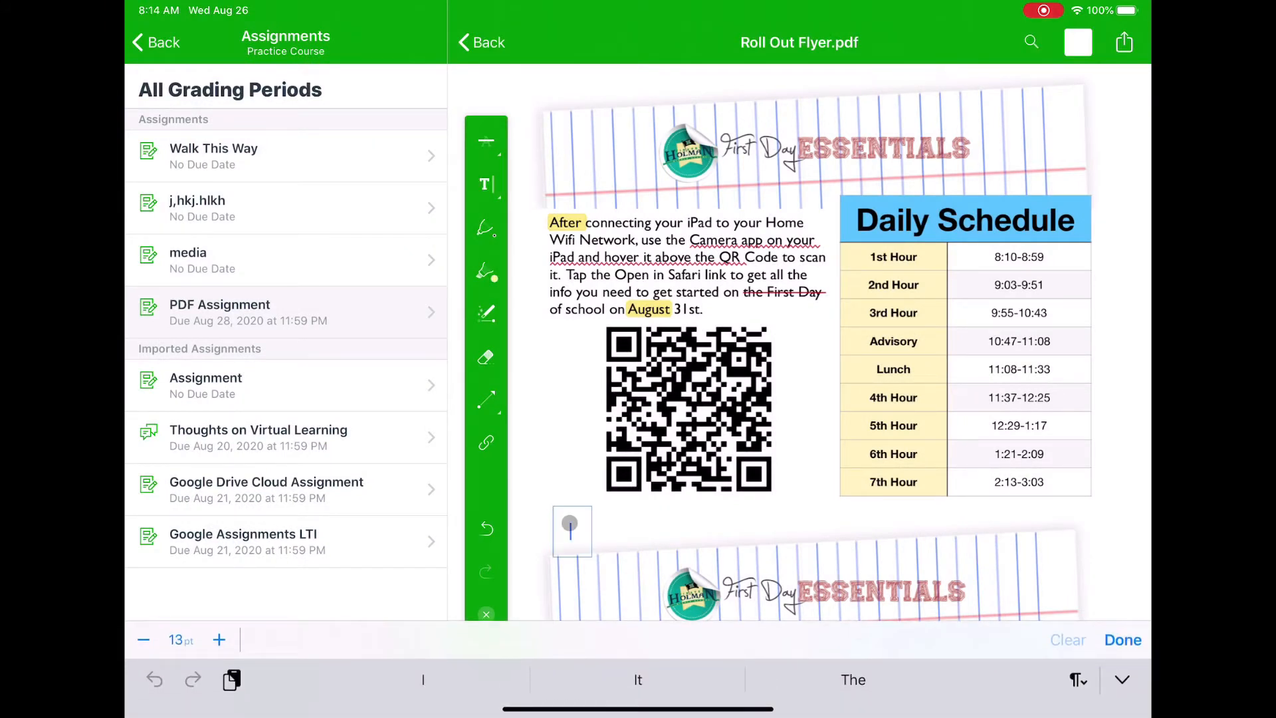
# Step: Place a 'Some Text' box below the QR code and switch to a callout note
pyautogui.write('Some Test')
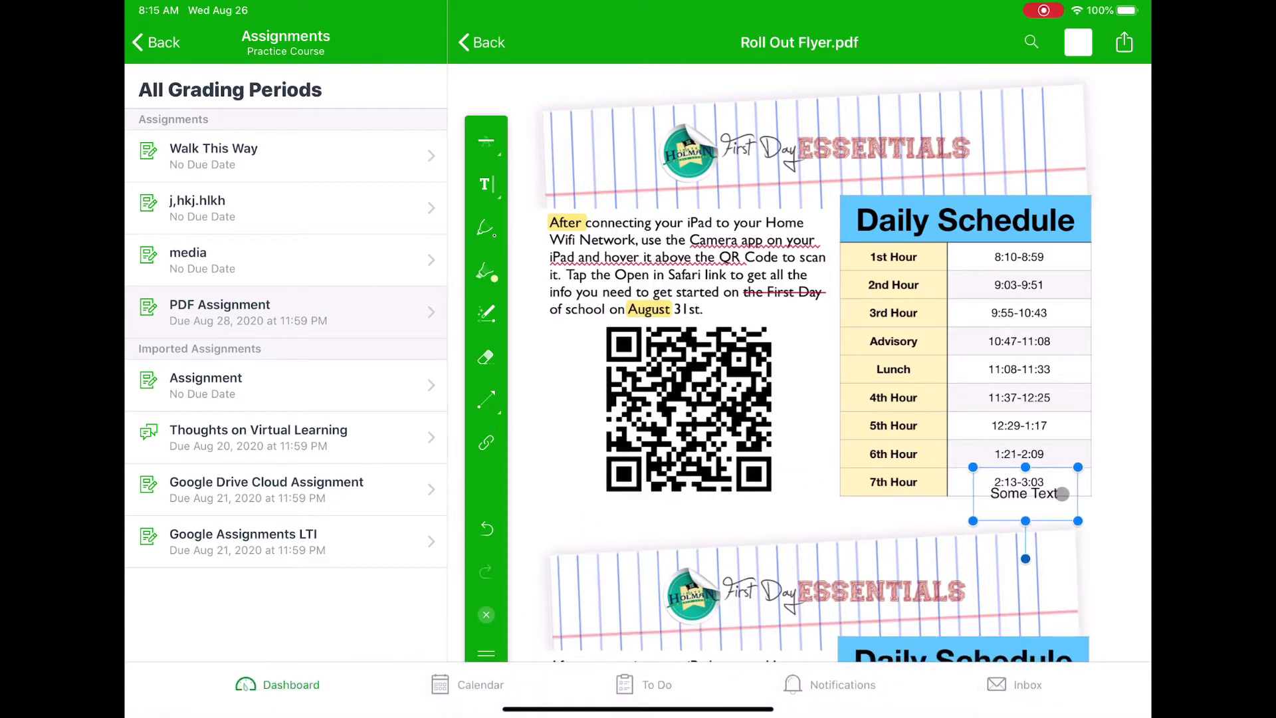
pyautogui.moveTo(1025, 492); pyautogui.dragTo(622, 525)
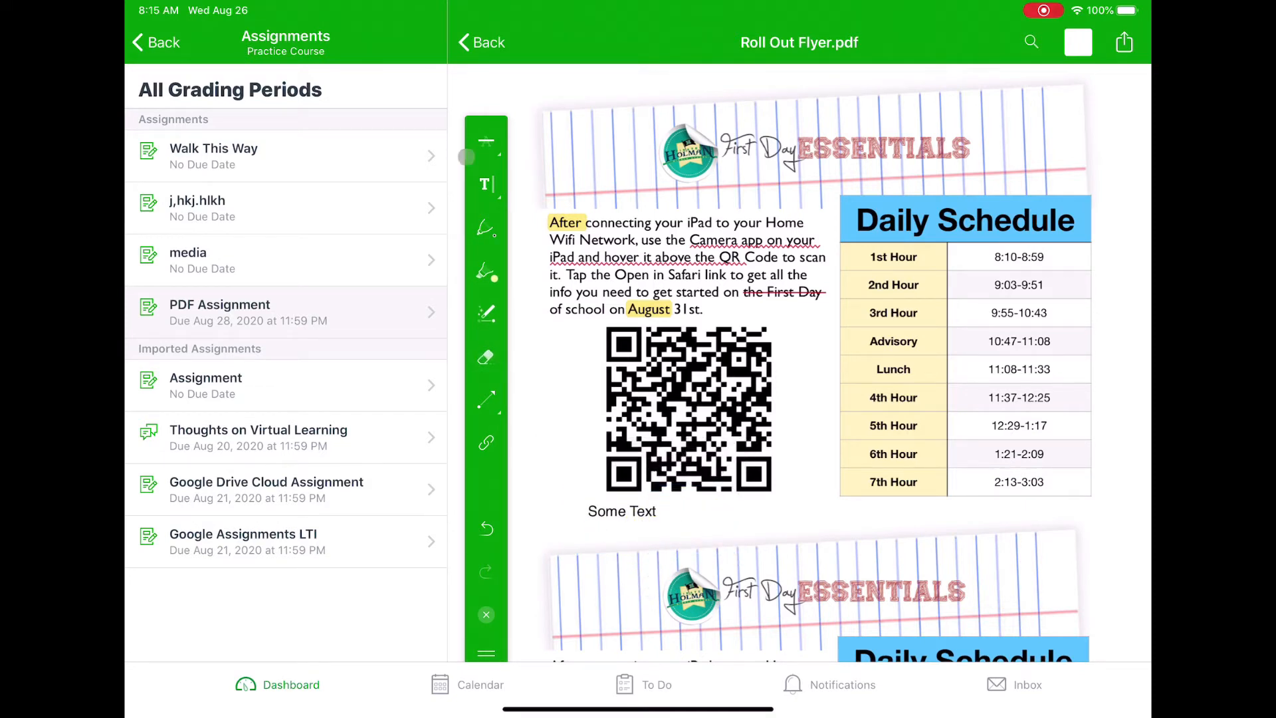
pyautogui.click(486, 183)
pyautogui.write('Open your camera and hover over th')
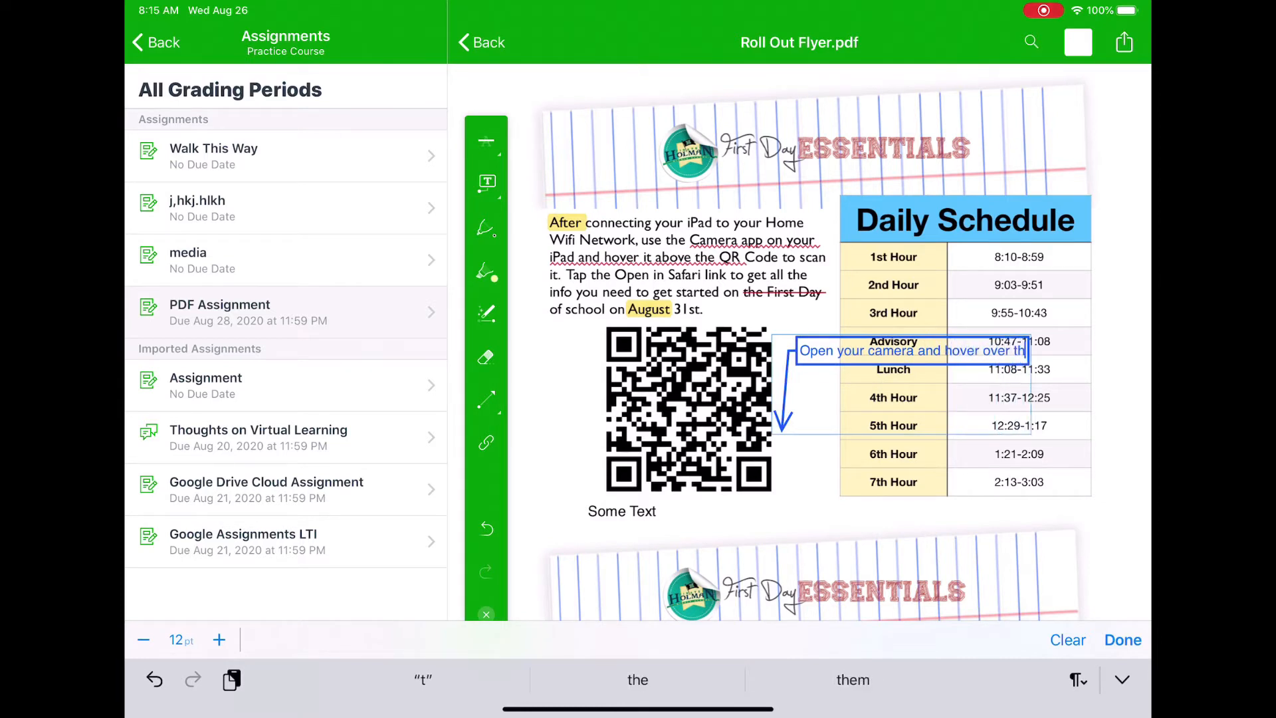
# Step: Finish the callout 'Open your camera and hover over the code' and position it below the schedule table
pyautogui.write('code')
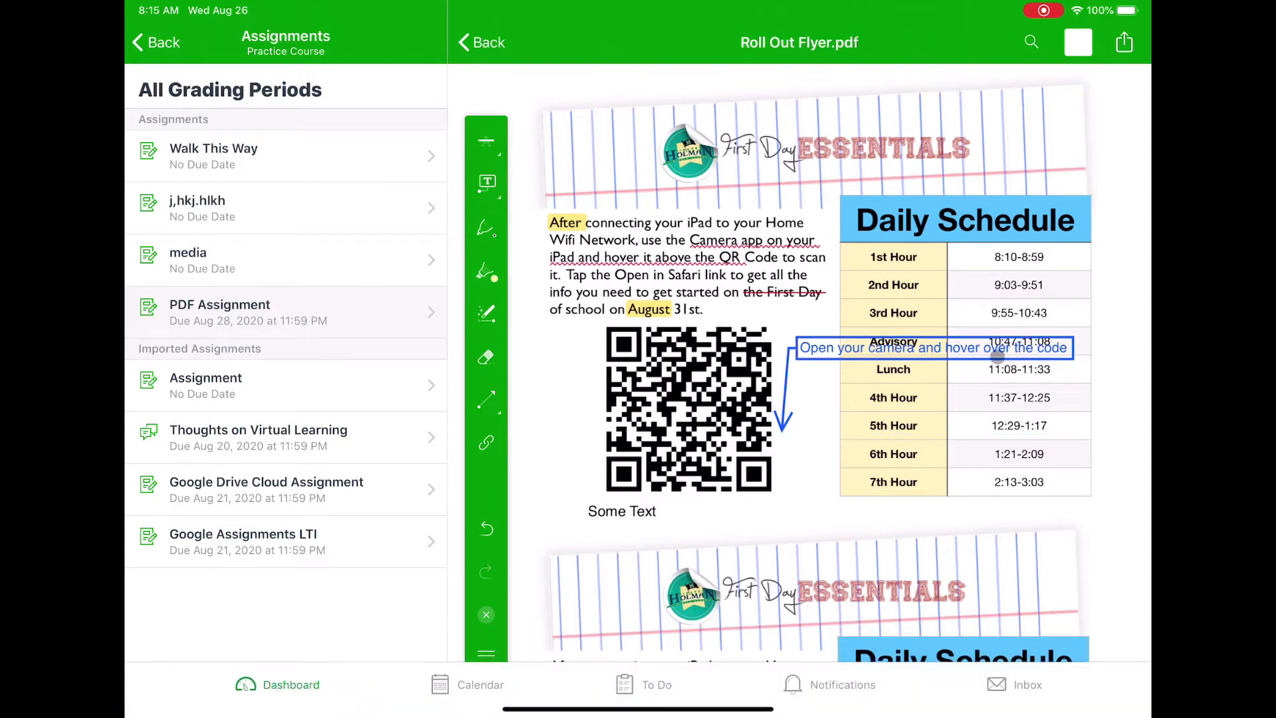
pyautogui.moveTo(932, 347); pyautogui.dragTo(973, 427)
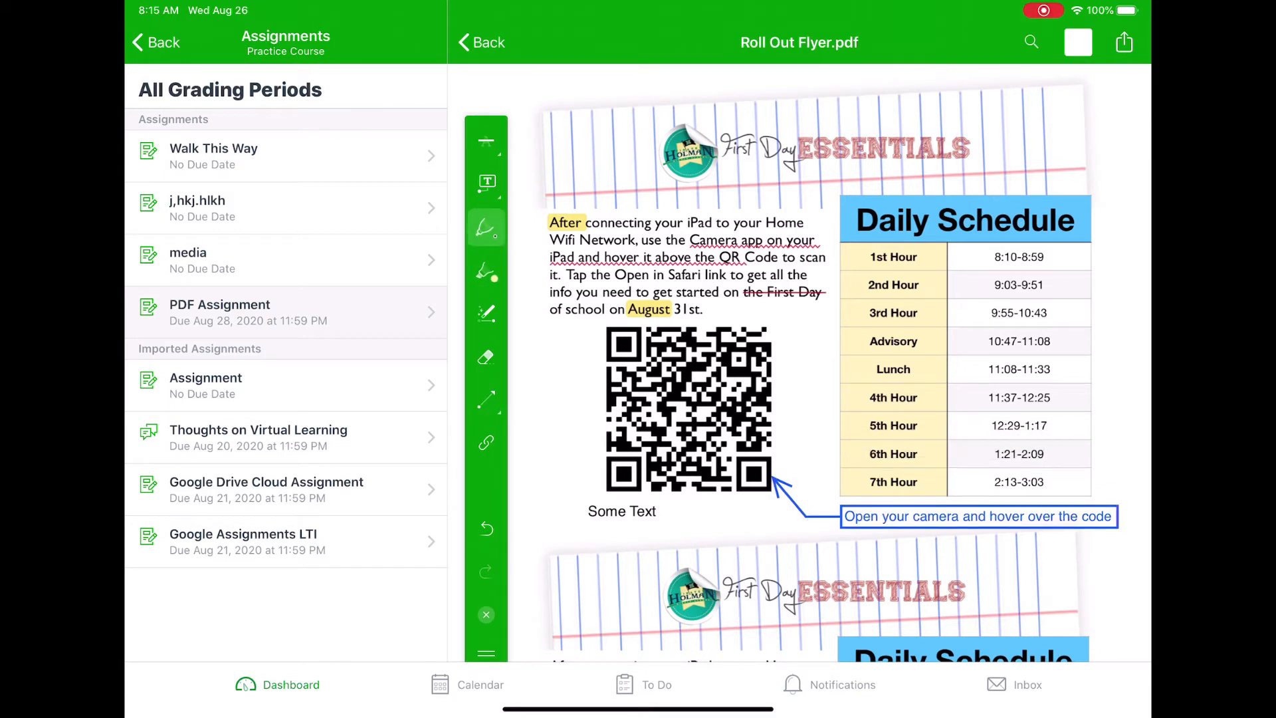
# Step: Draw a black pen scribble over the Daily Schedule table, then undo it
pyautogui.click(486, 227)
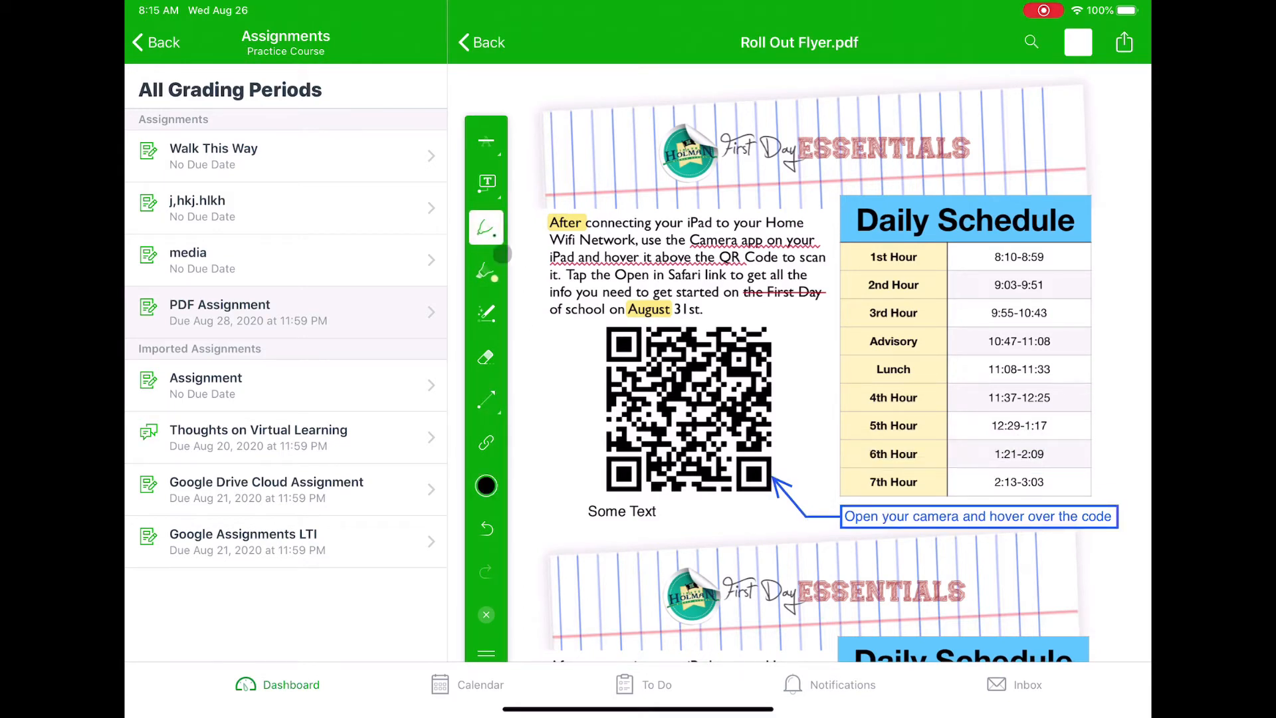
pyautogui.moveTo(813, 322); pyautogui.dragTo(920, 301)
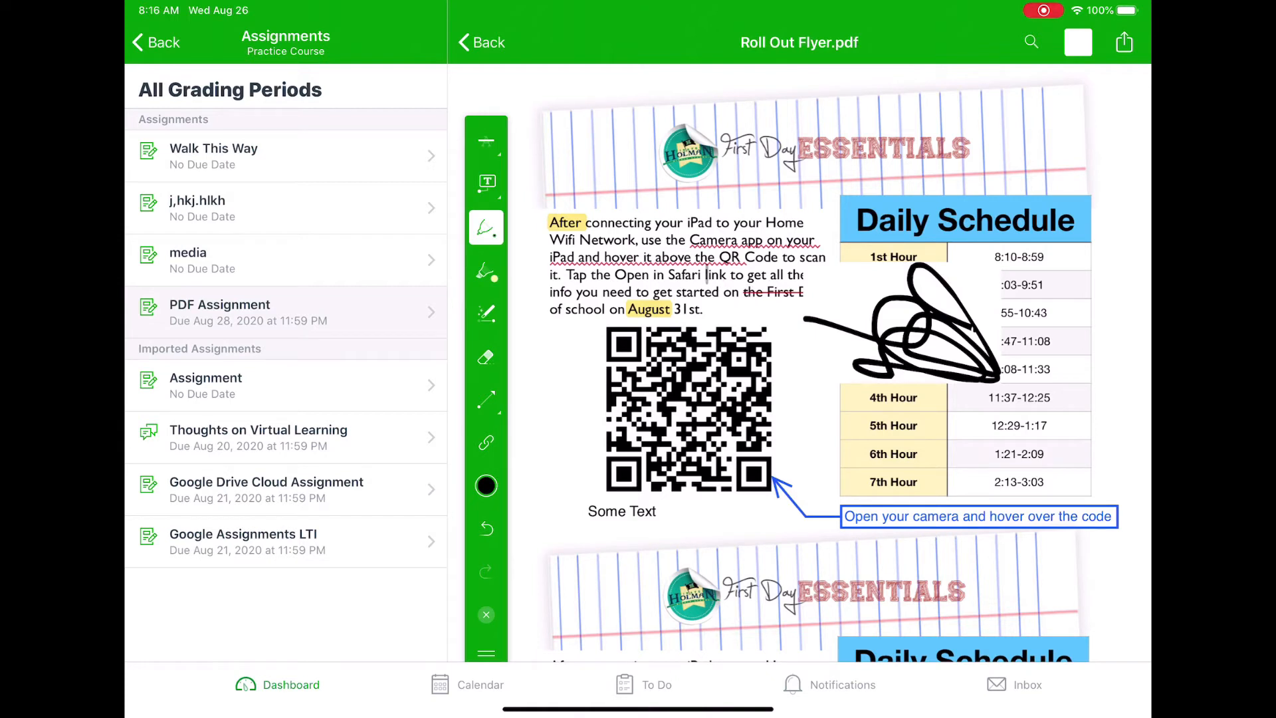
pyautogui.click(487, 529)
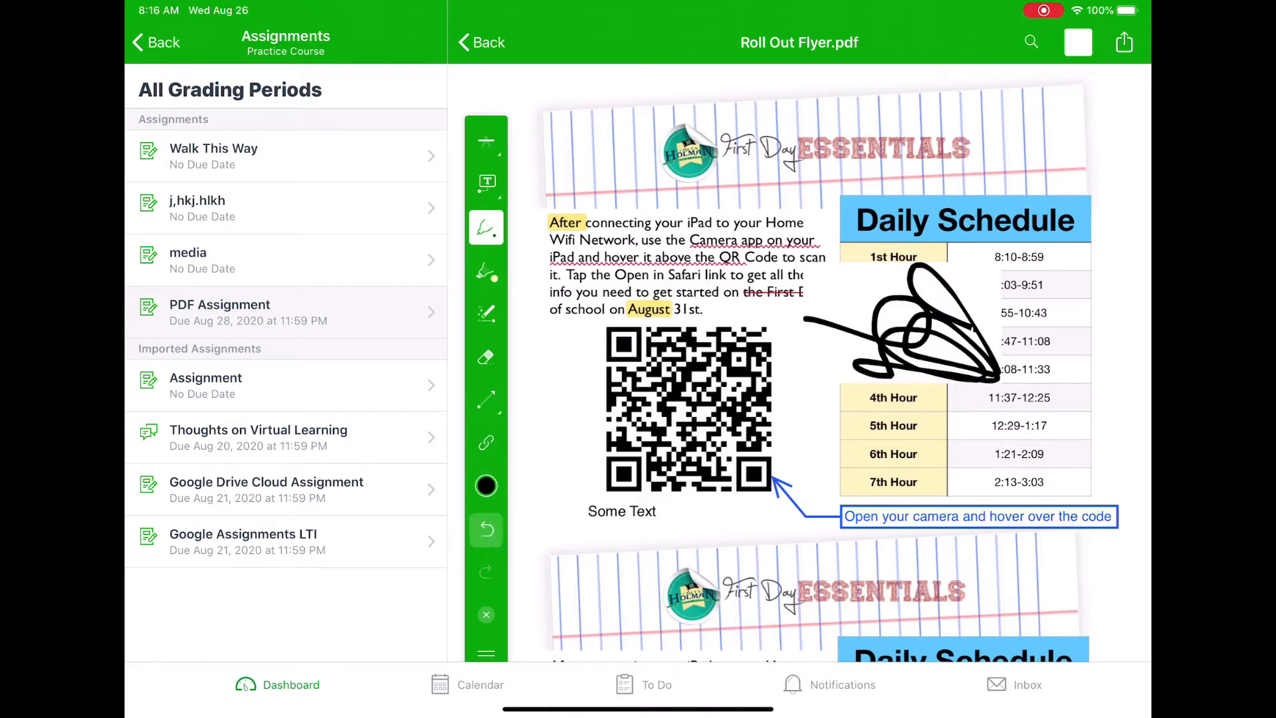
# Step: Draw blue loops over the schedule rows and switch the pen colour to black in Drawing settings
pyautogui.click(487, 530)
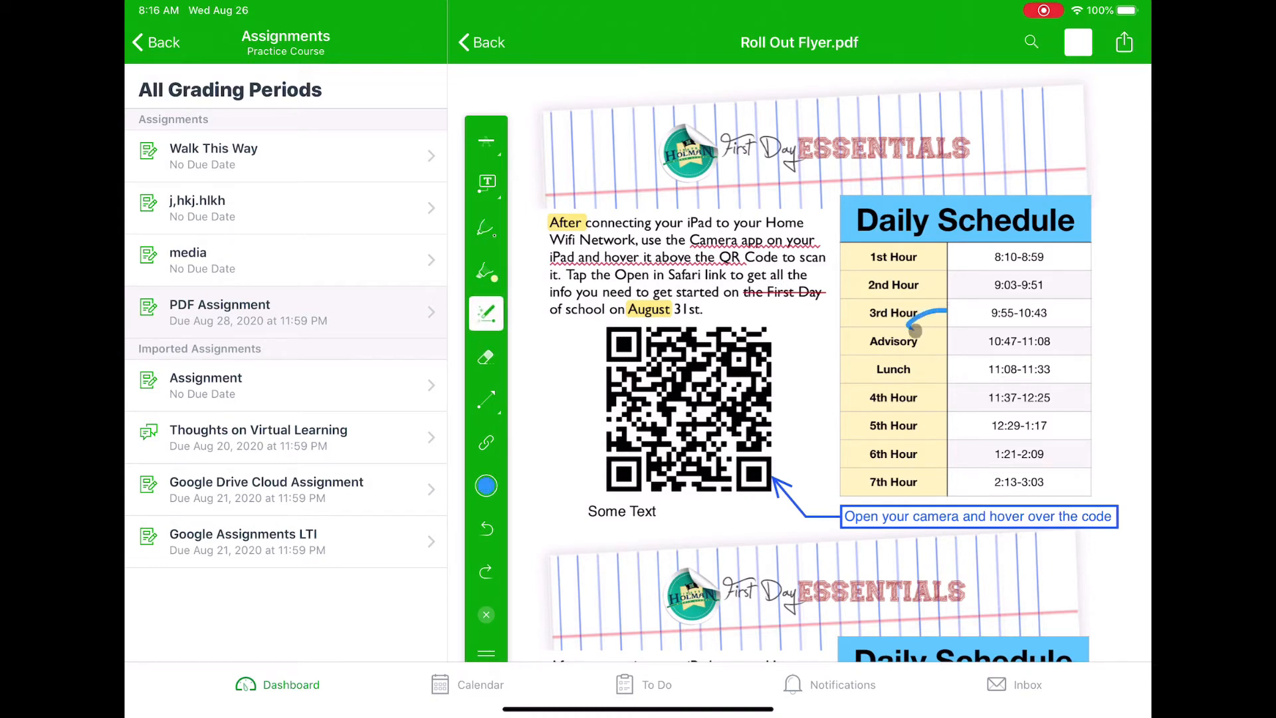
pyautogui.moveTo(920, 326); pyautogui.dragTo(1034, 399)
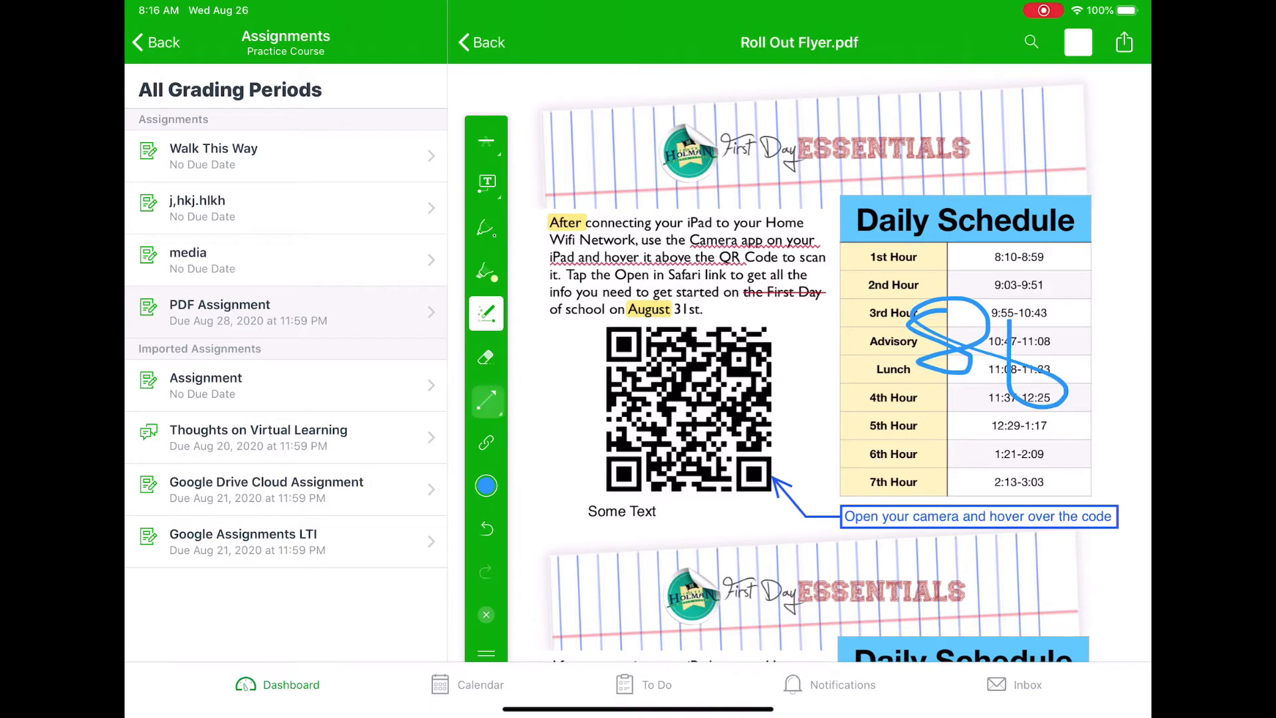
pyautogui.click(487, 314)
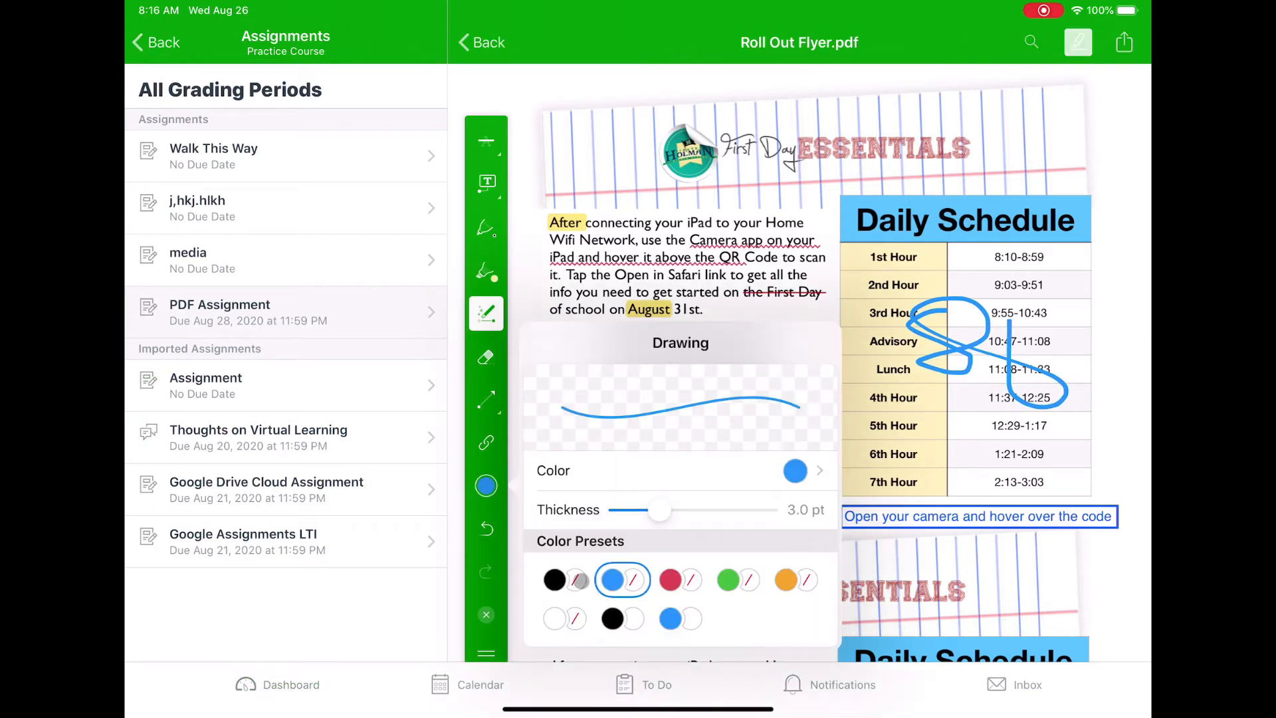
pyautogui.click(553, 579)
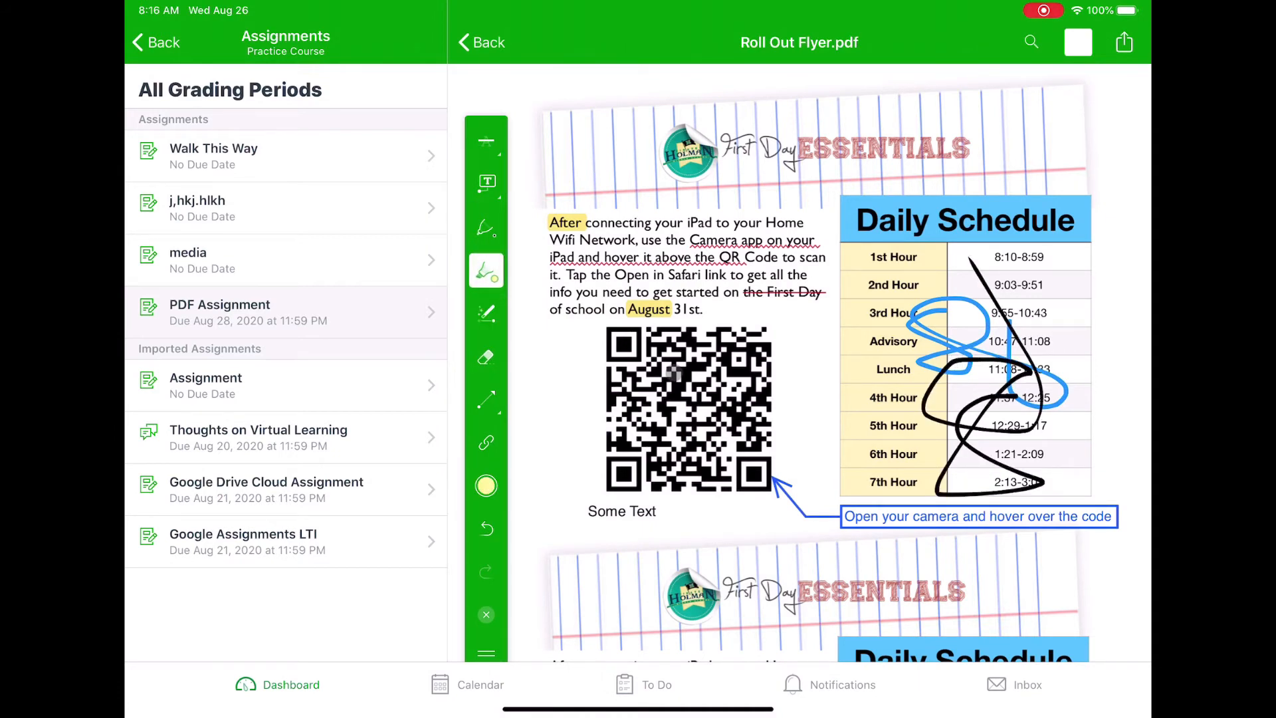
# Step: Highlight the second ESSENTIALS heading in yellow, erase part of the black strokes and bring up the shape types
pyautogui.moveTo(724, 586); pyautogui.dragTo(1001, 602)
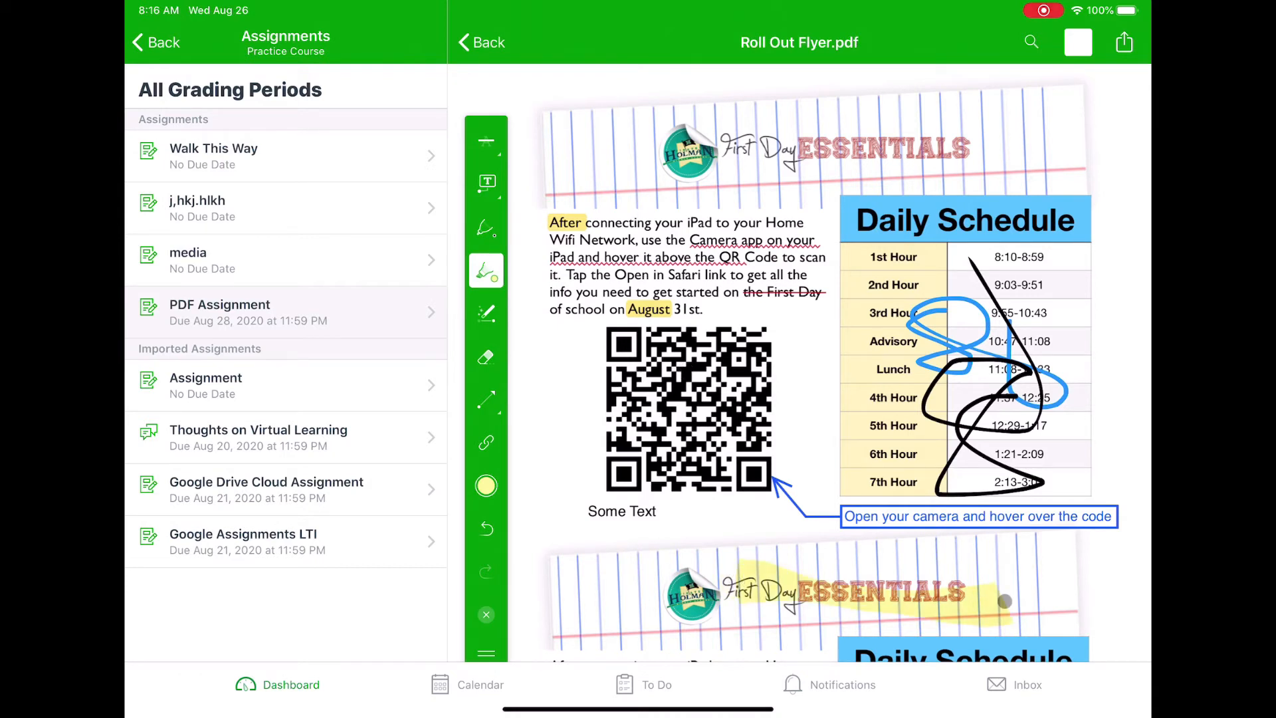
pyautogui.click(486, 356)
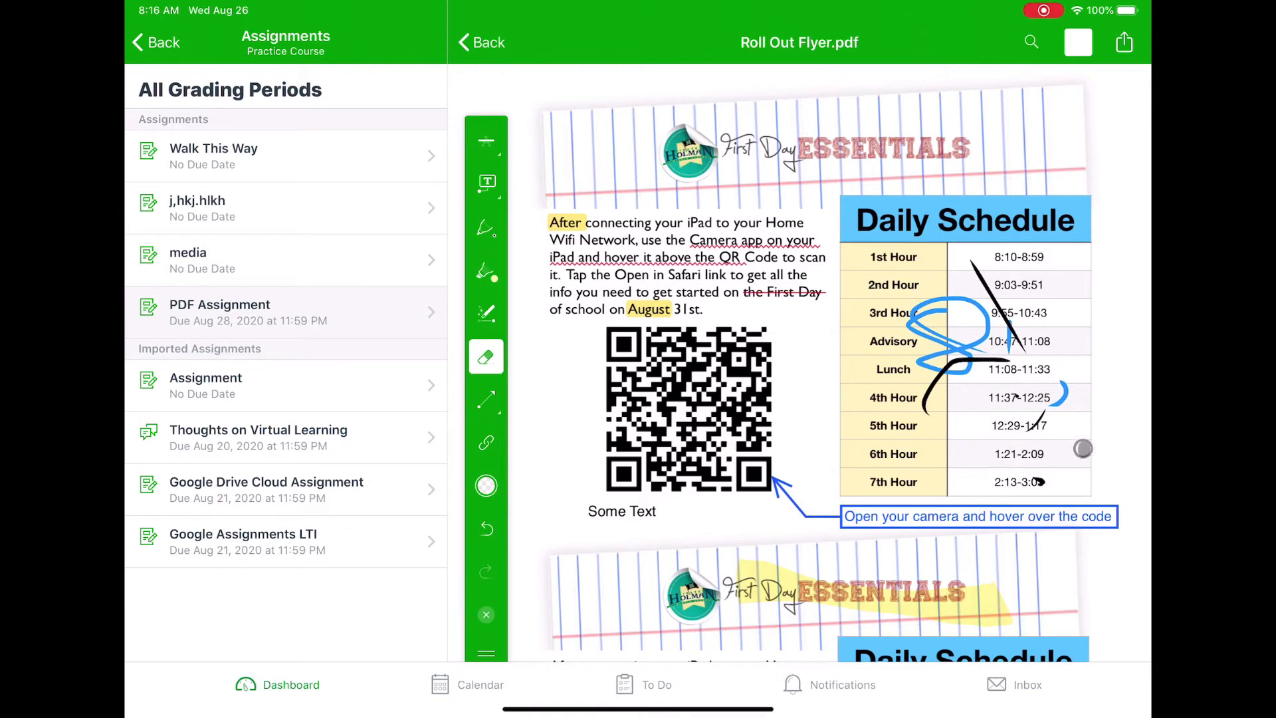
pyautogui.click(487, 400)
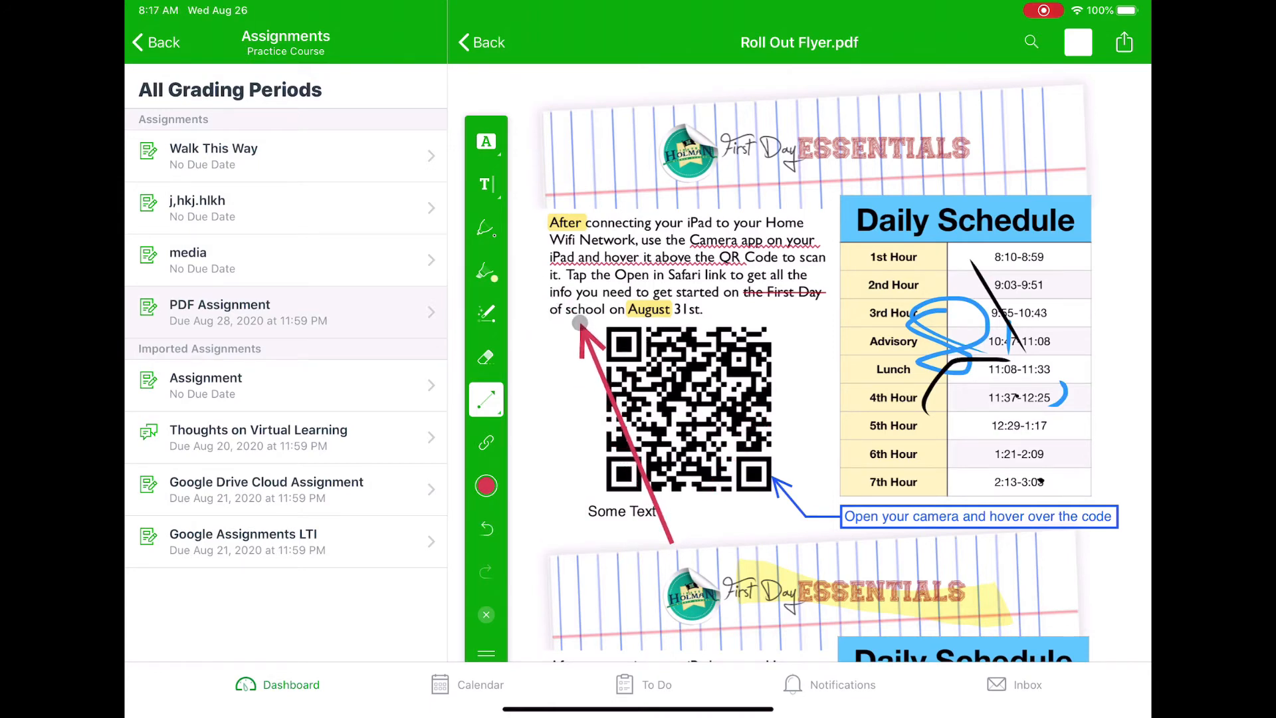
pyautogui.click(487, 400)
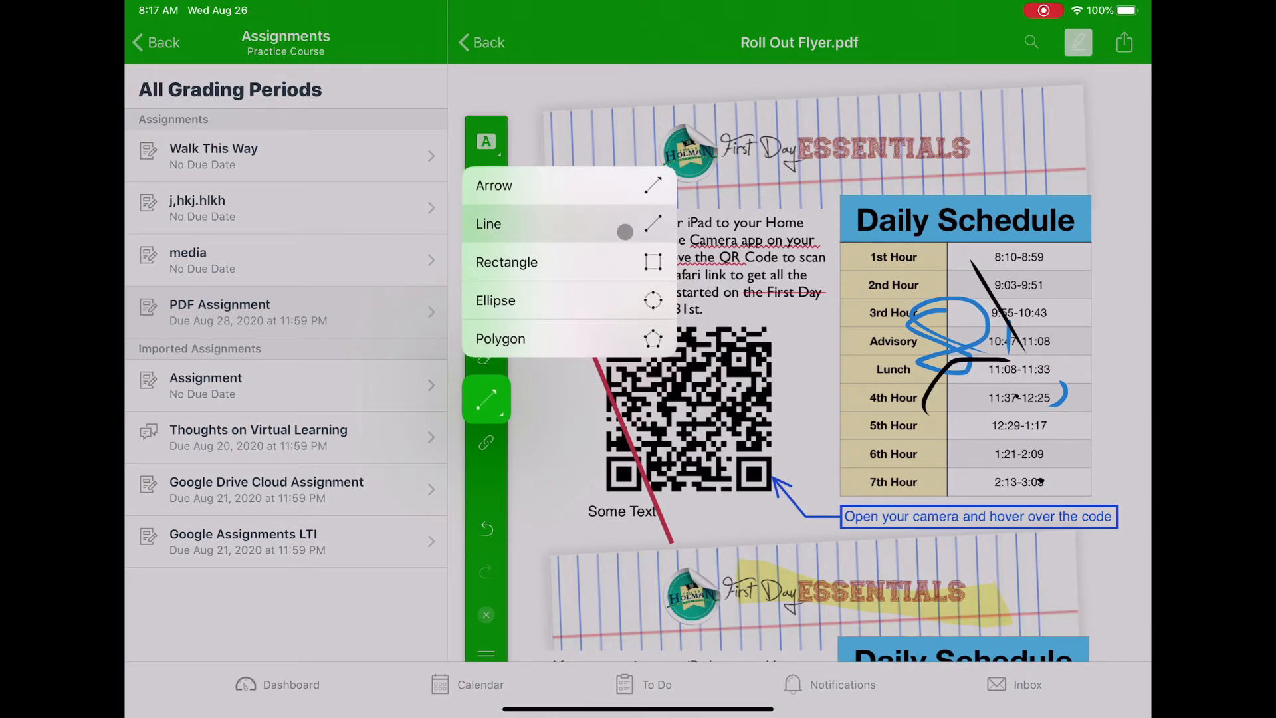
pyautogui.moveTo(664, 276)
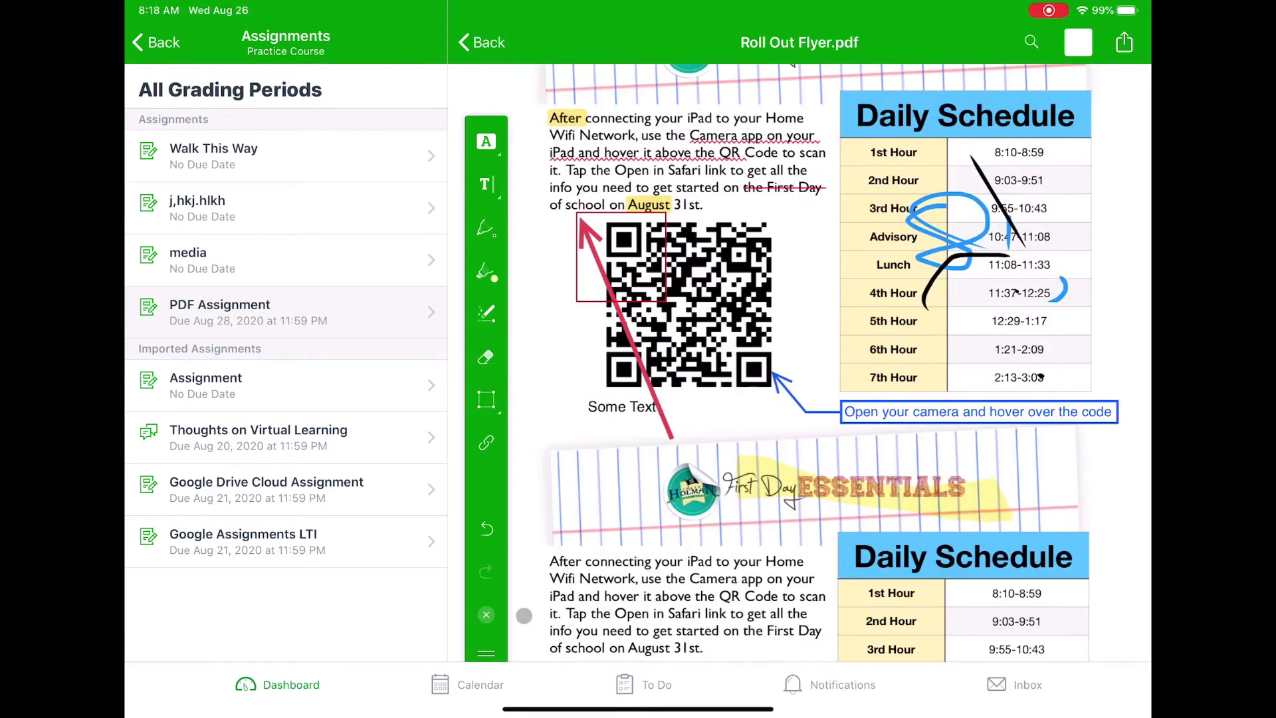
# Step: Add a website link on the second banner's logo pointing to holman.psdr3.org
pyautogui.click(487, 442)
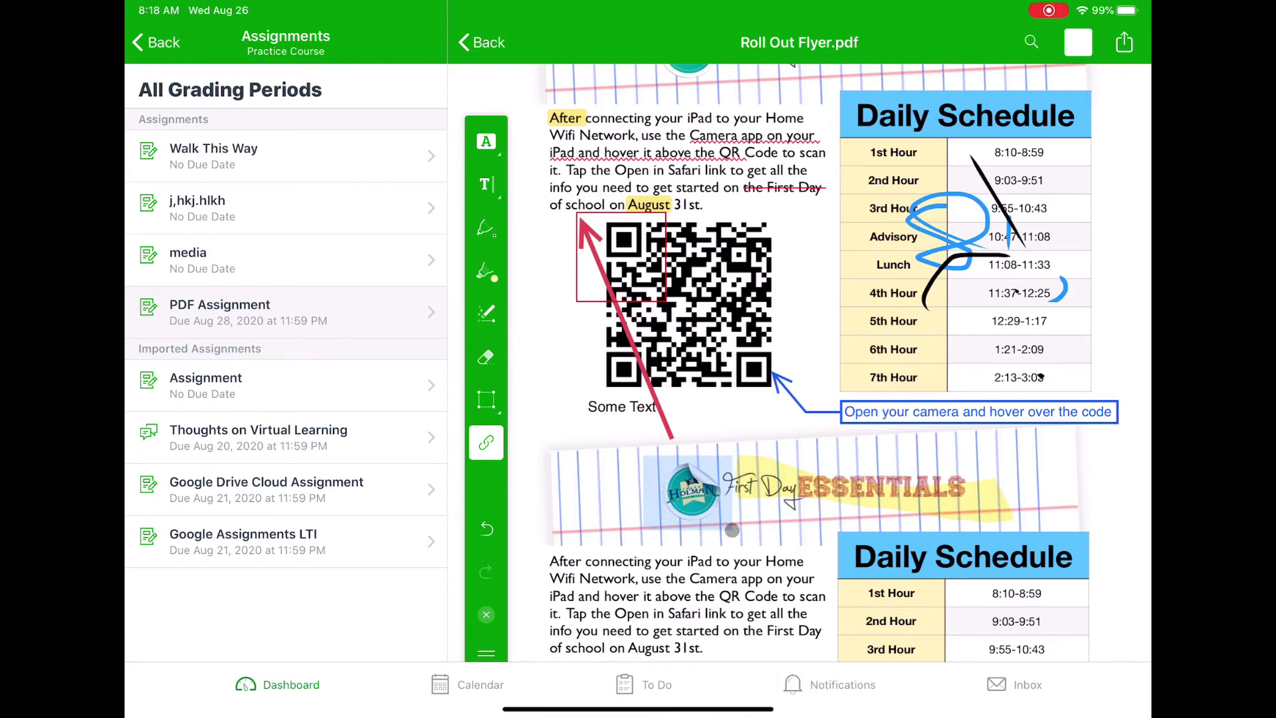
pyautogui.click(487, 443)
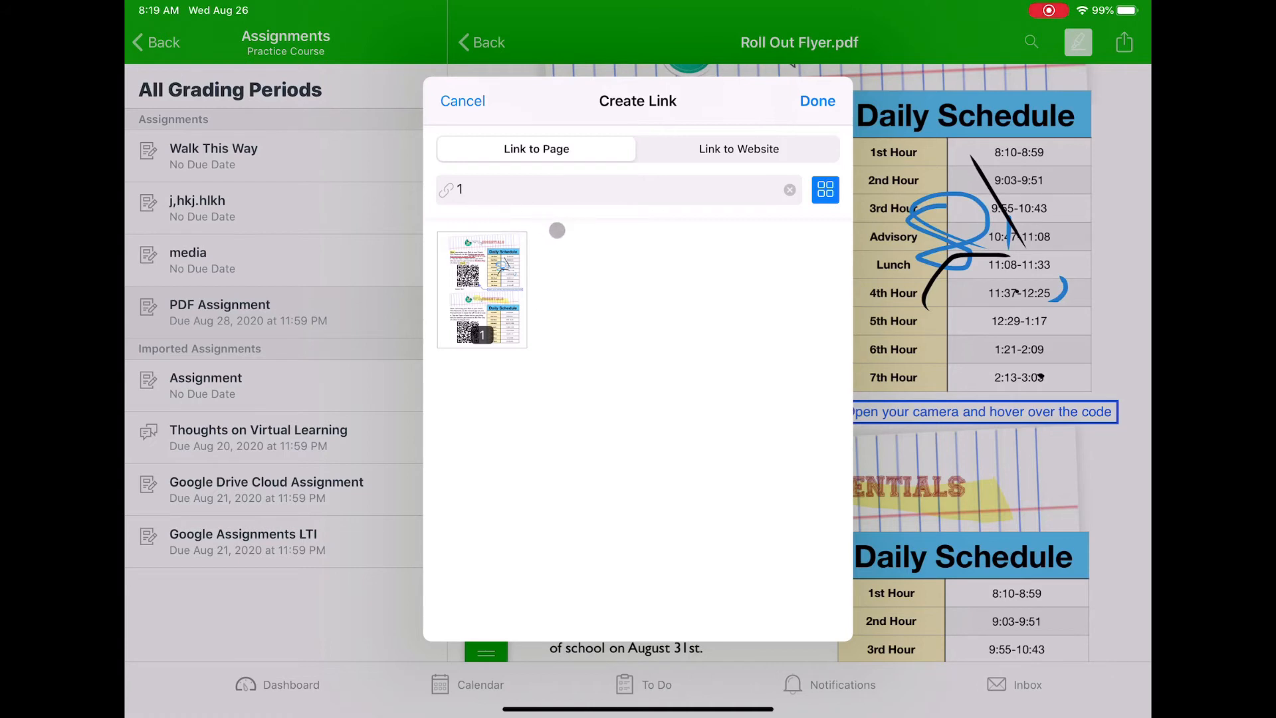
pyautogui.click(738, 148)
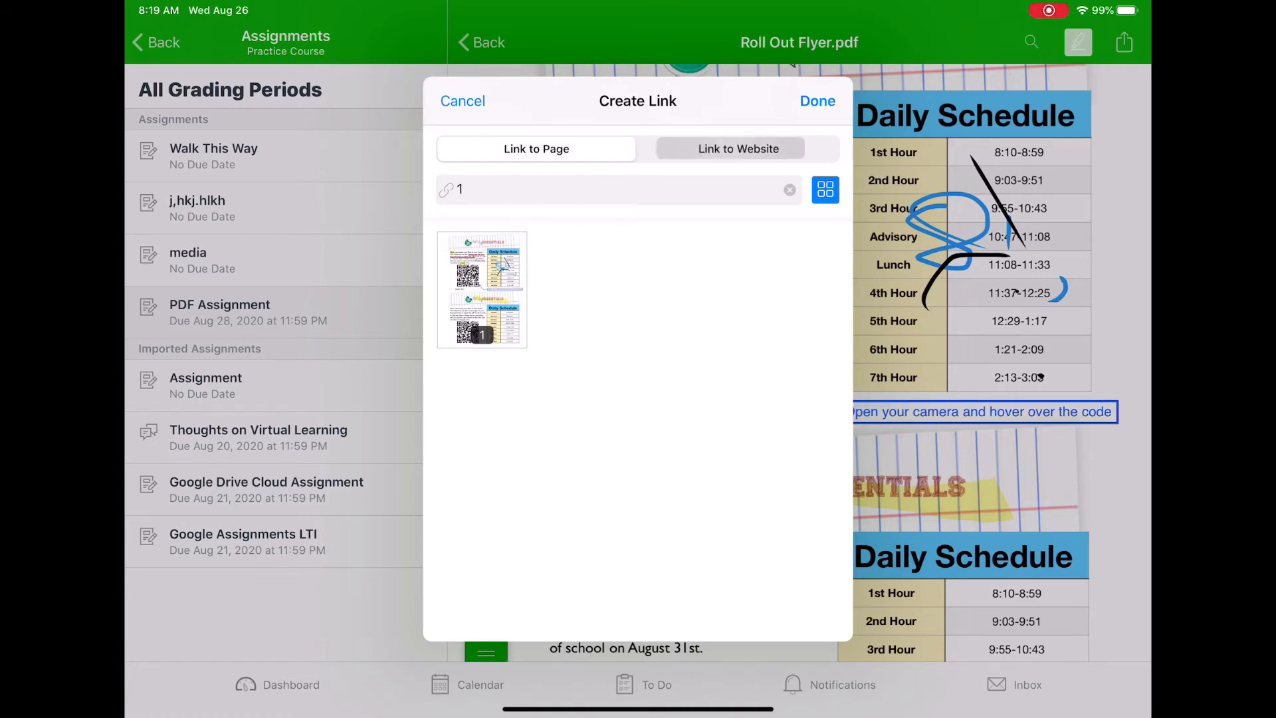
pyautogui.click(738, 148)
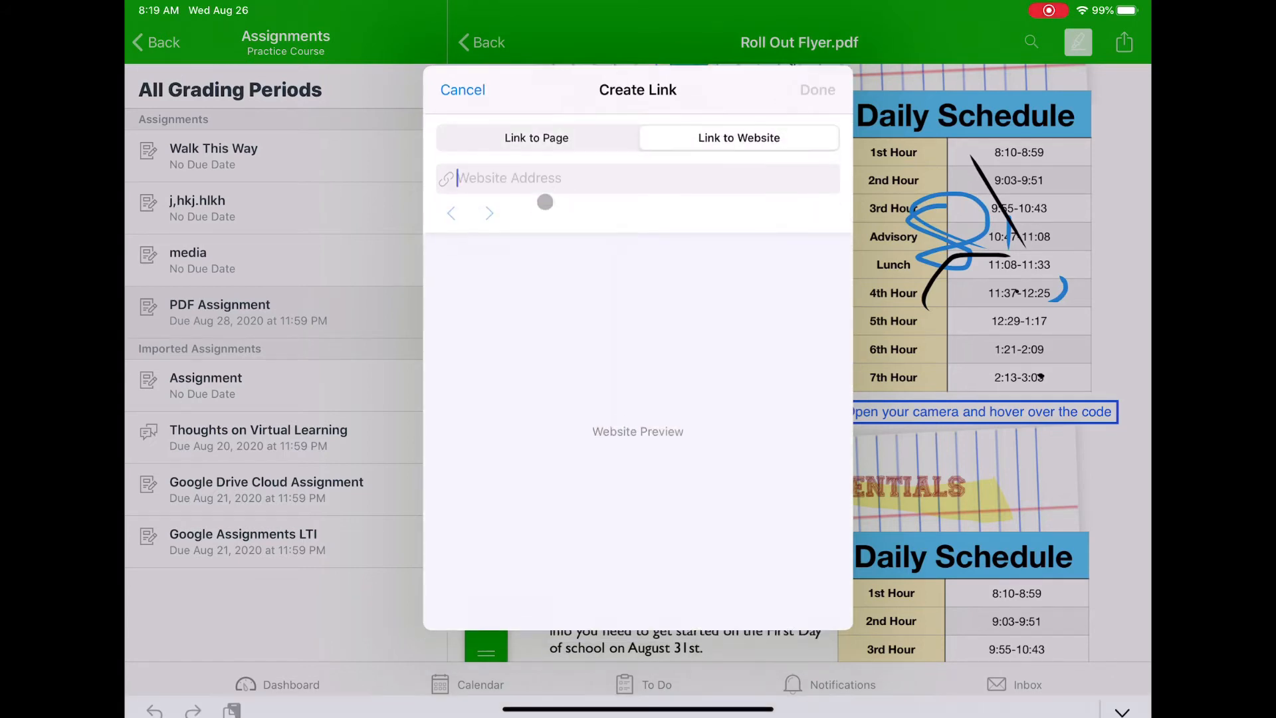
pyautogui.write('holman')
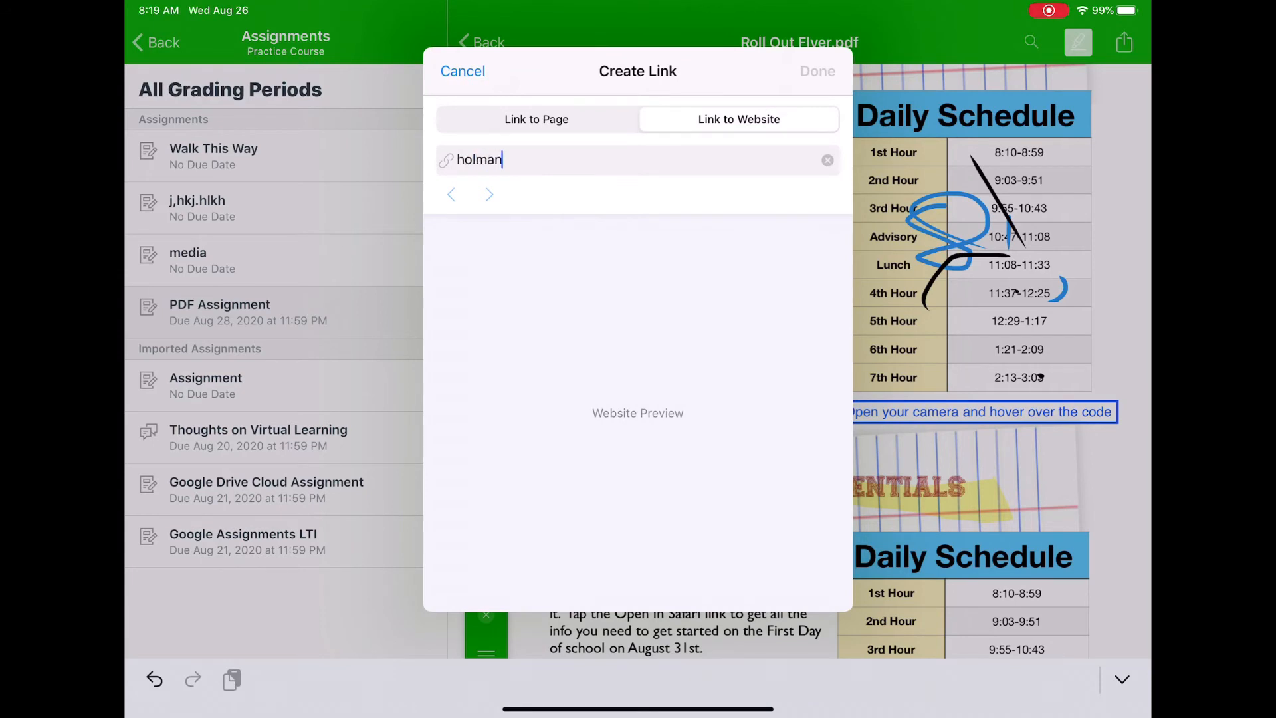
pyautogui.write('.psdr3.org')
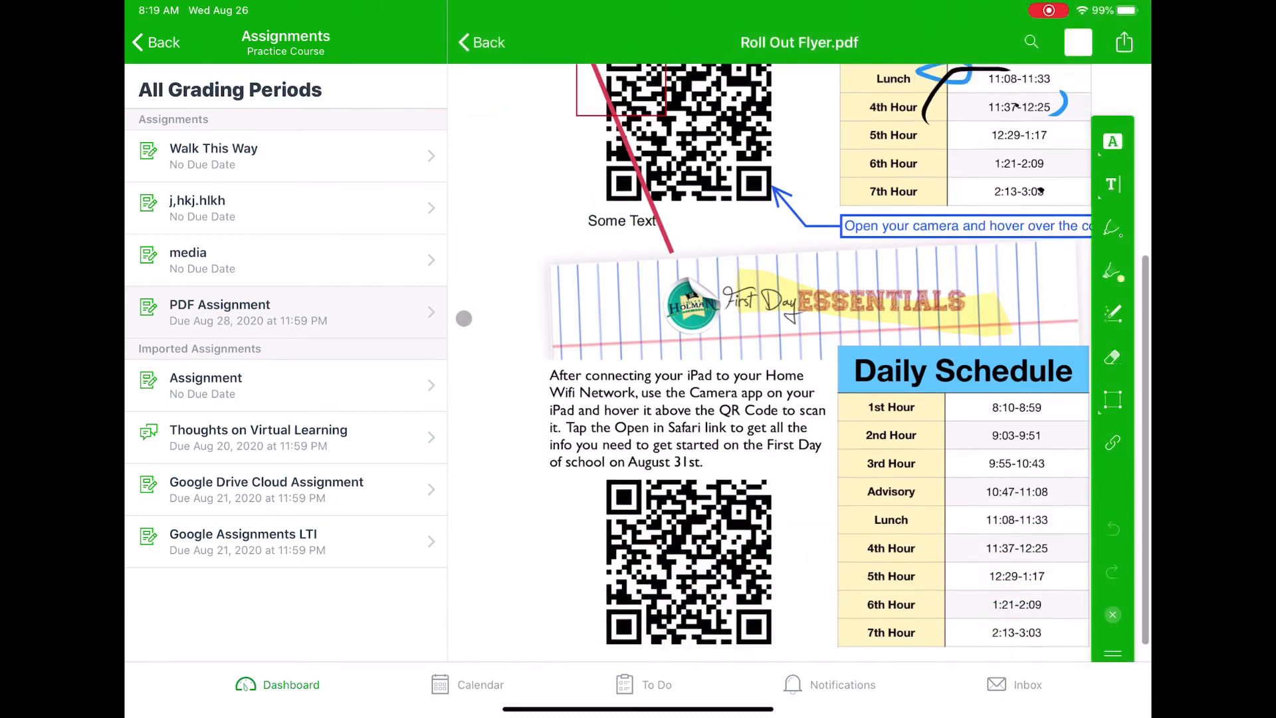
# Step: Share the flyer to the Canvas Student submission form for PDF Assignment with the comment "This was fun"
pyautogui.scroll(-3)
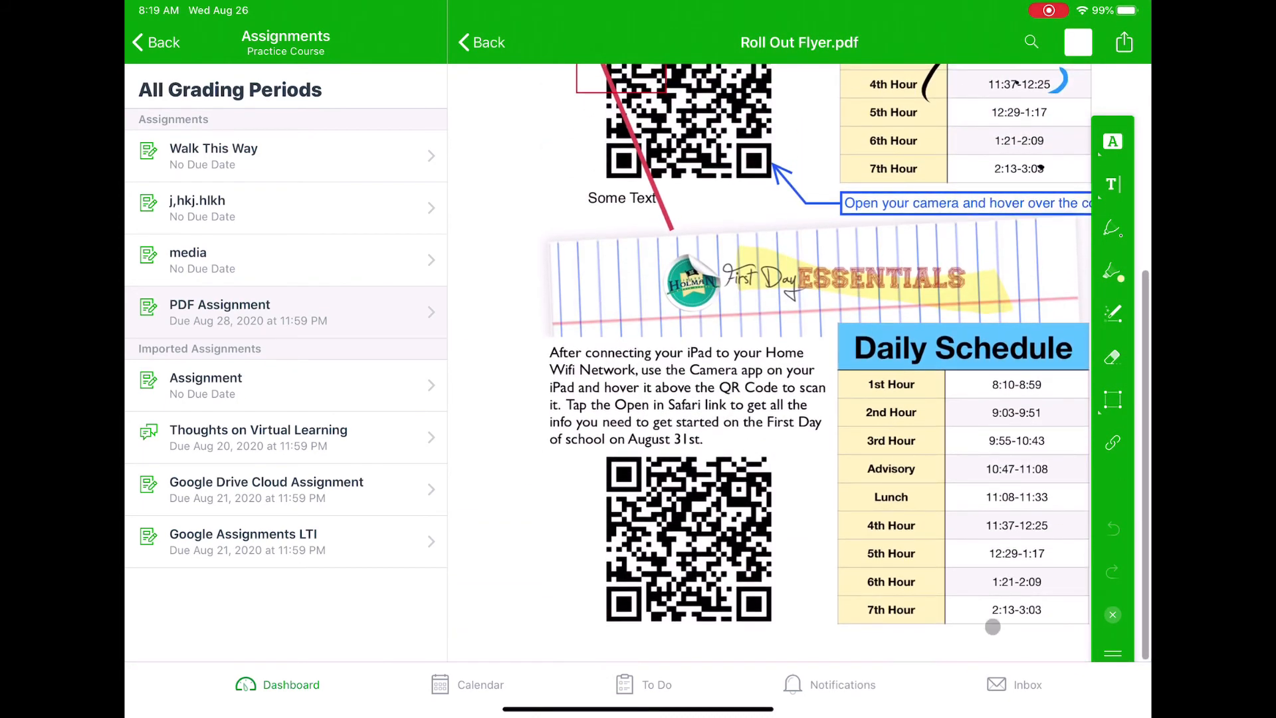
pyautogui.click(1124, 42)
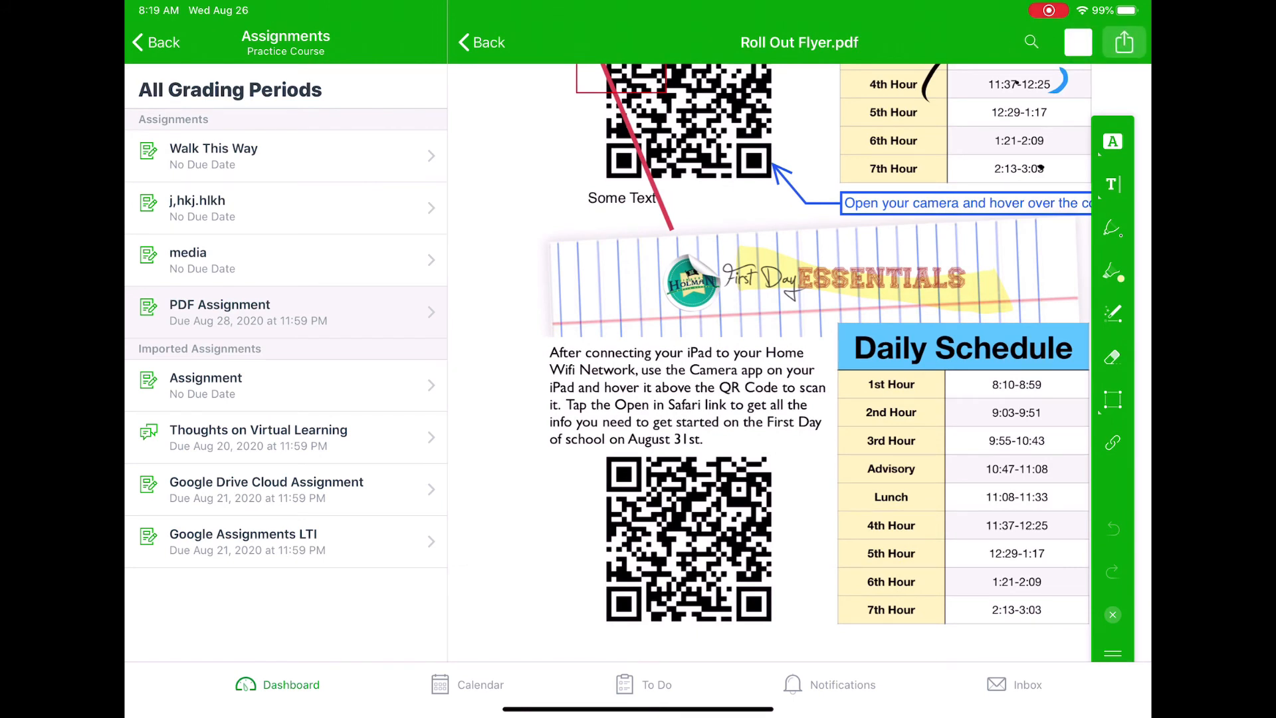
pyautogui.click(1123, 42)
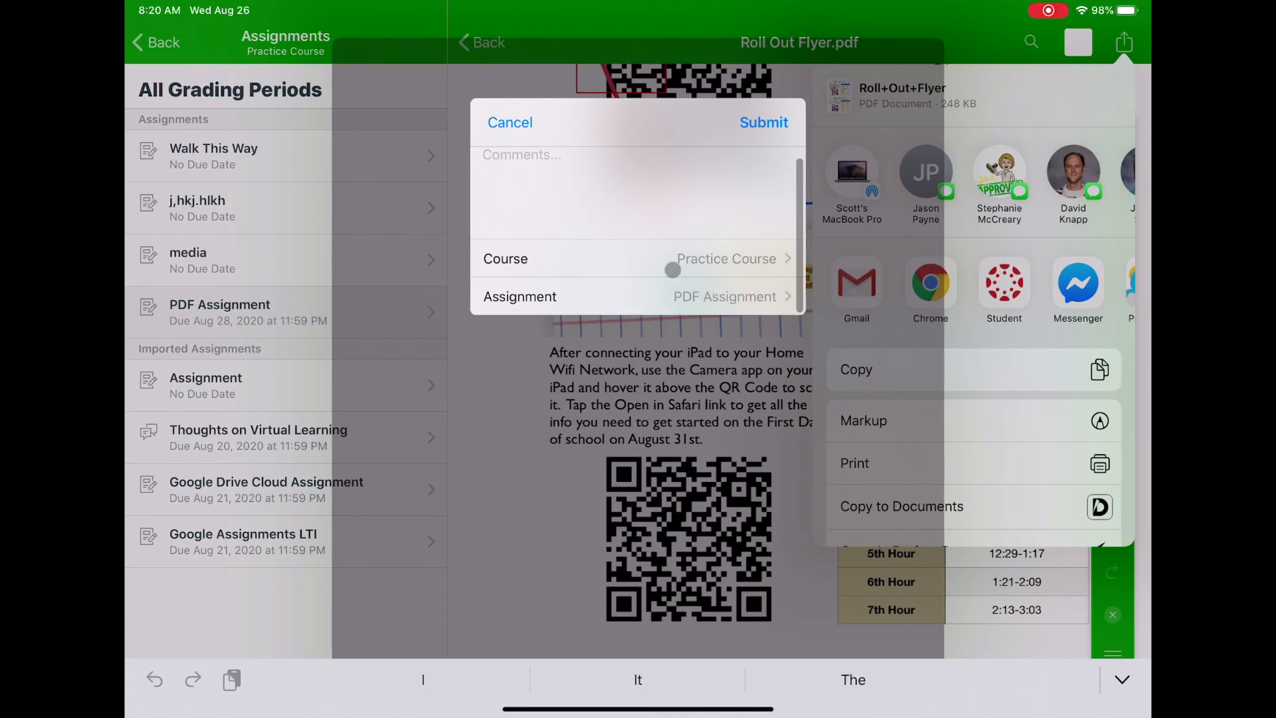
pyautogui.write('This')
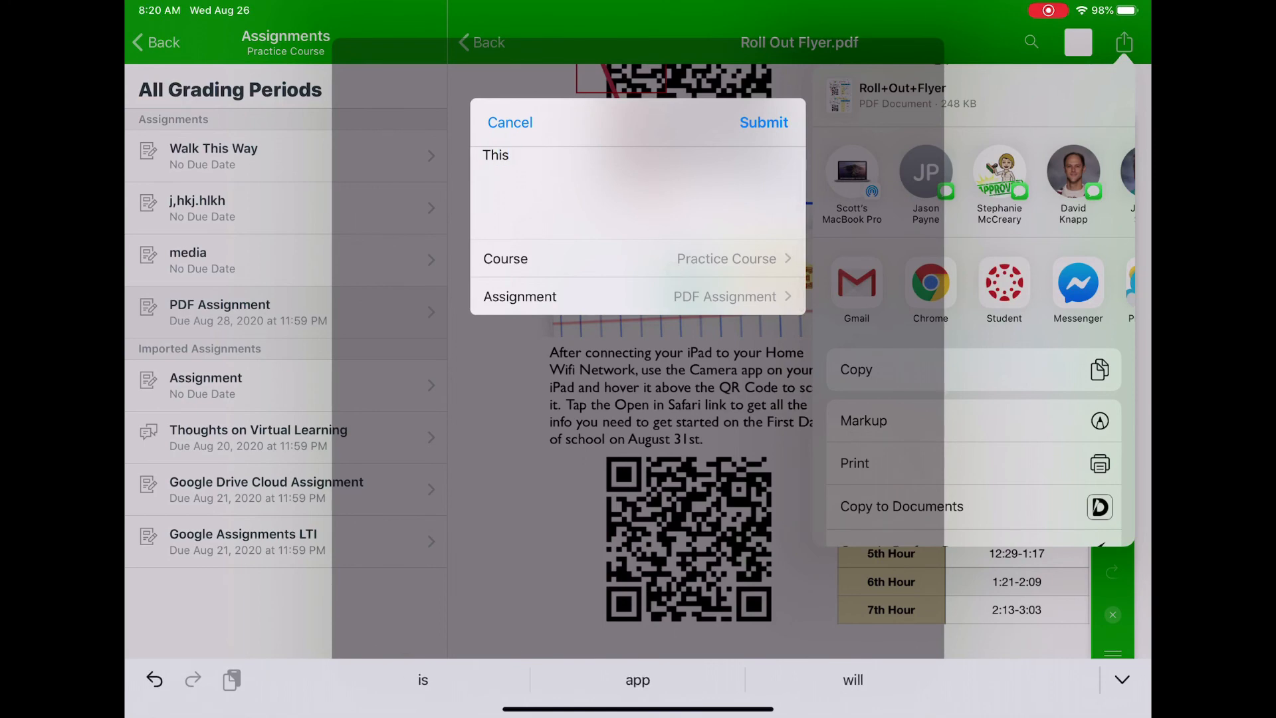
pyautogui.write('was fun')
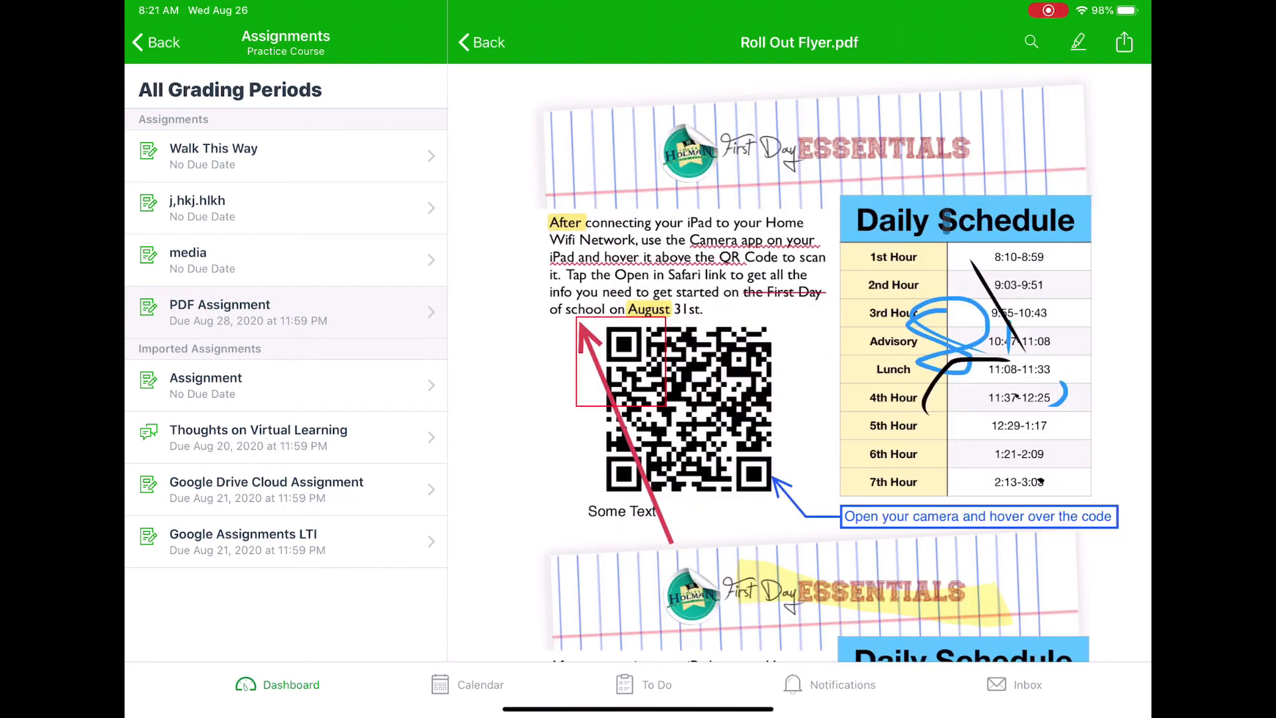
# Step: Scroll the PDF Assignment details to the "Successfully submitted!" status with one attempt used
pyautogui.click(1125, 43)
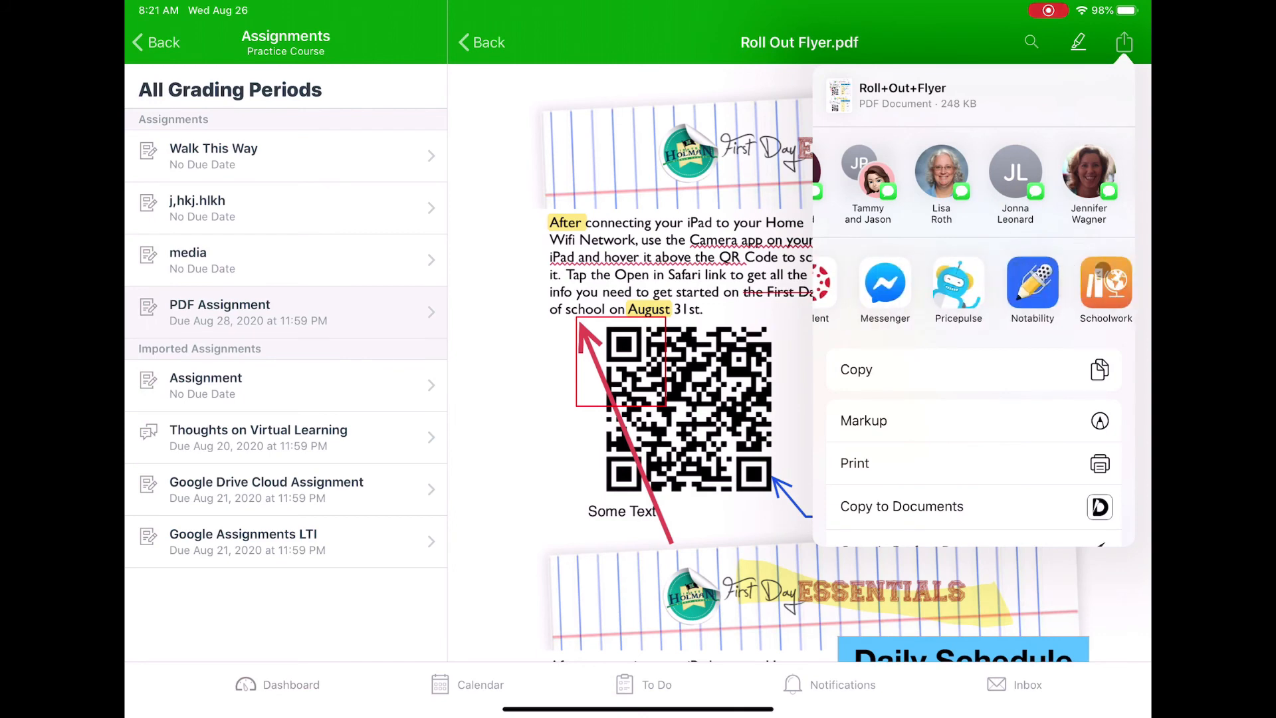
pyautogui.hscroll(-3)
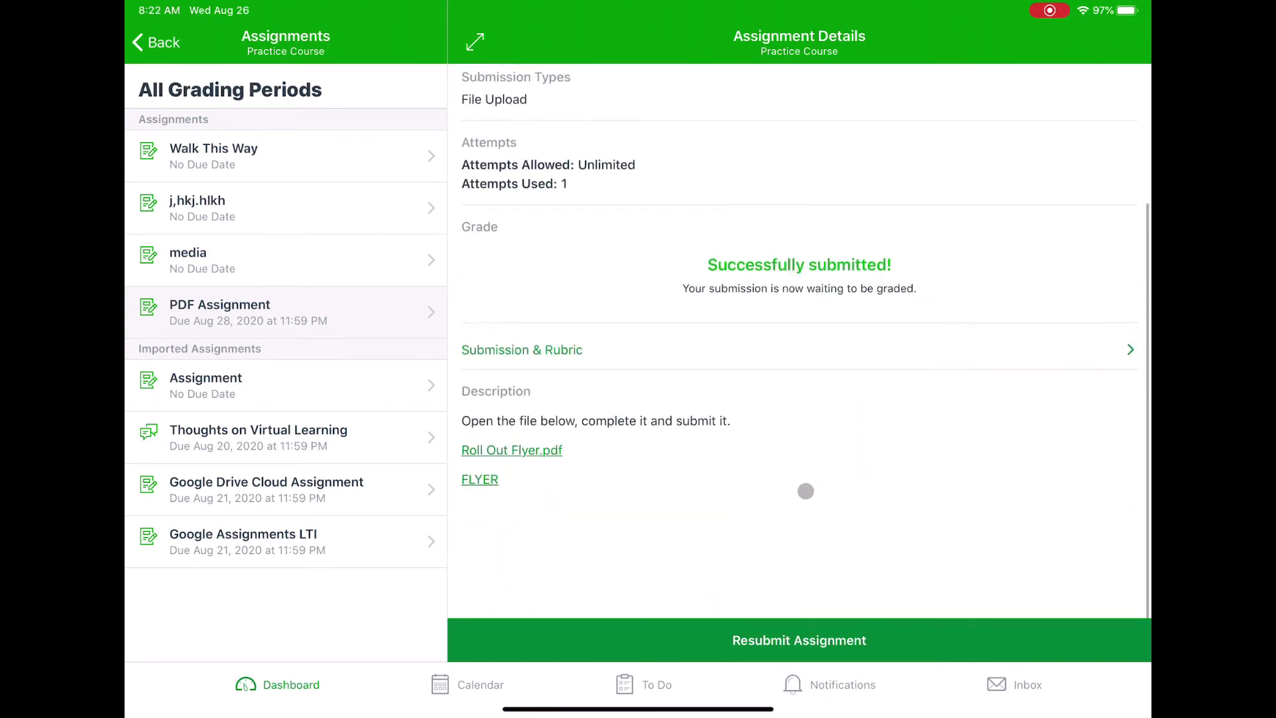
pyautogui.scroll(-3)
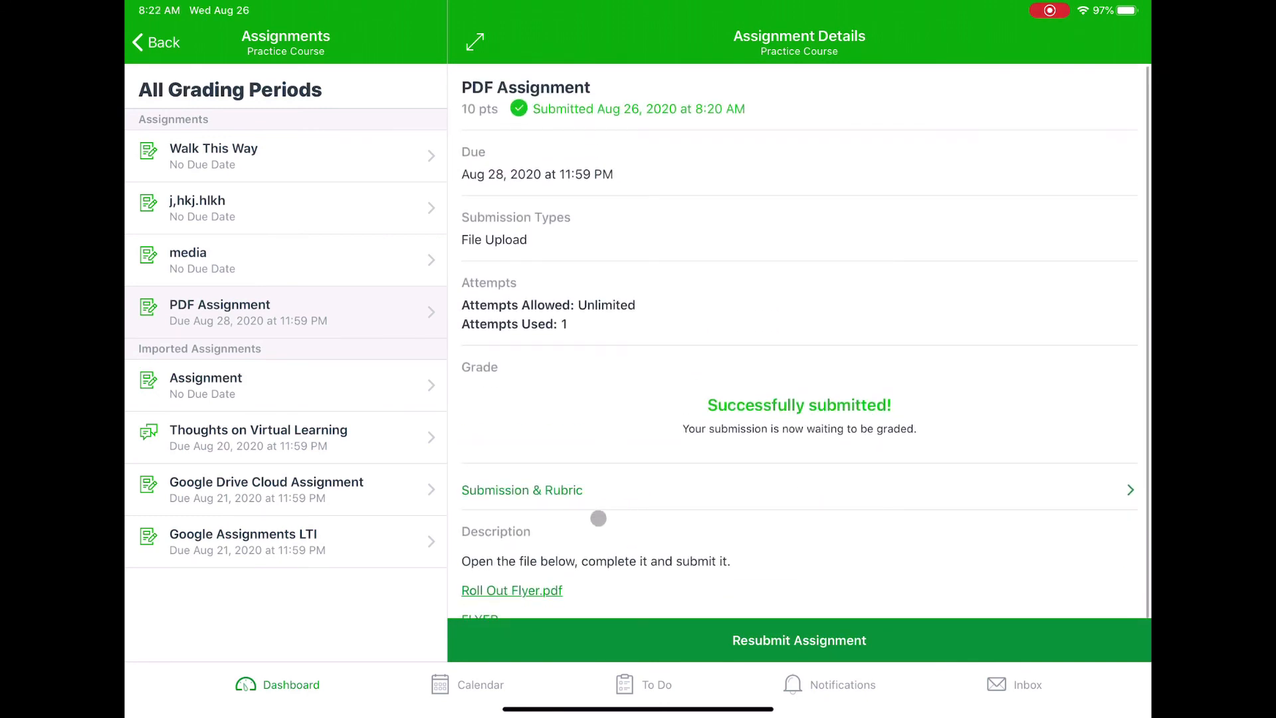
pyautogui.scroll(-3)
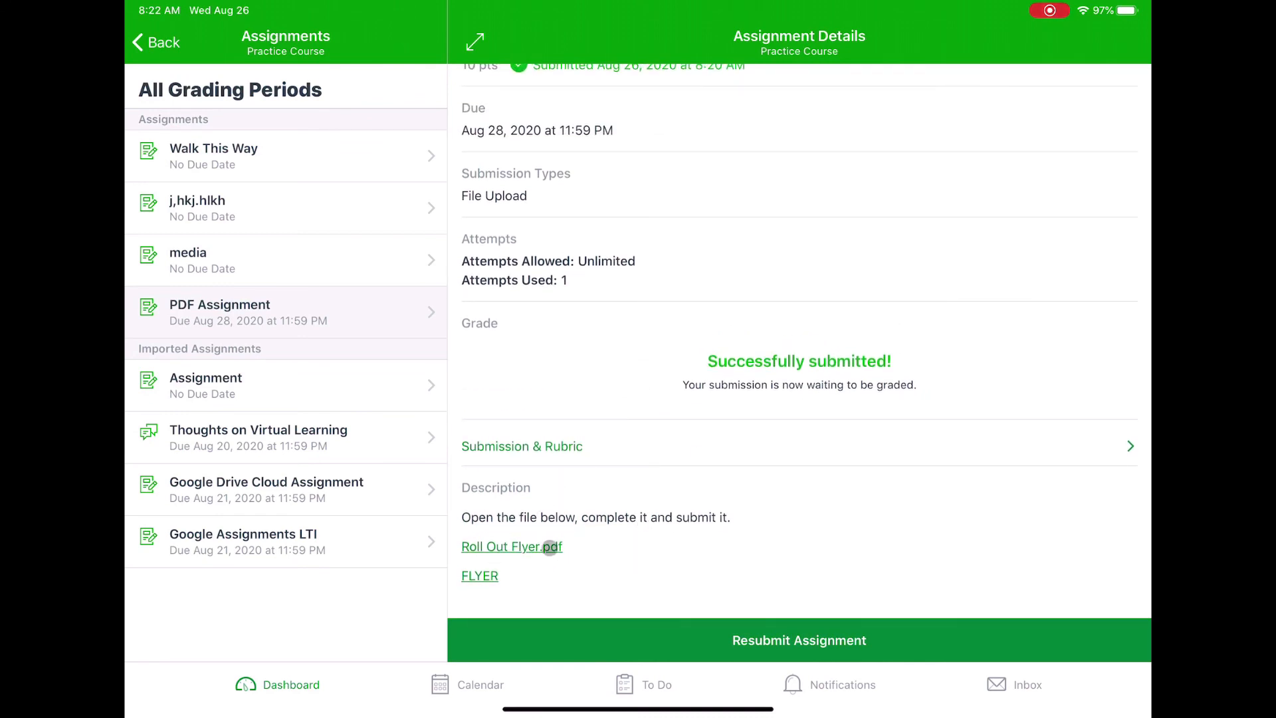
# Step: Reopen Roll Out Flyer.pdf with markup on and submit it to PDF Assignment again via the share sheet
pyautogui.click(501, 546)
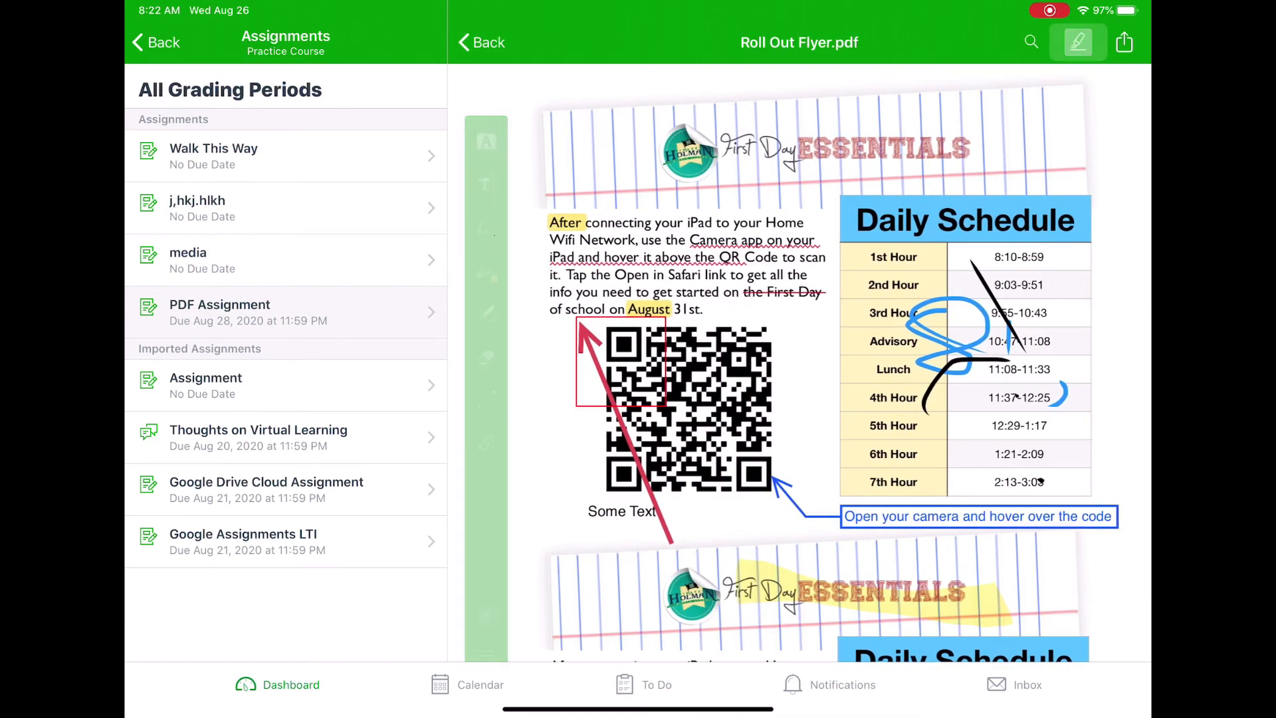
pyautogui.click(1077, 43)
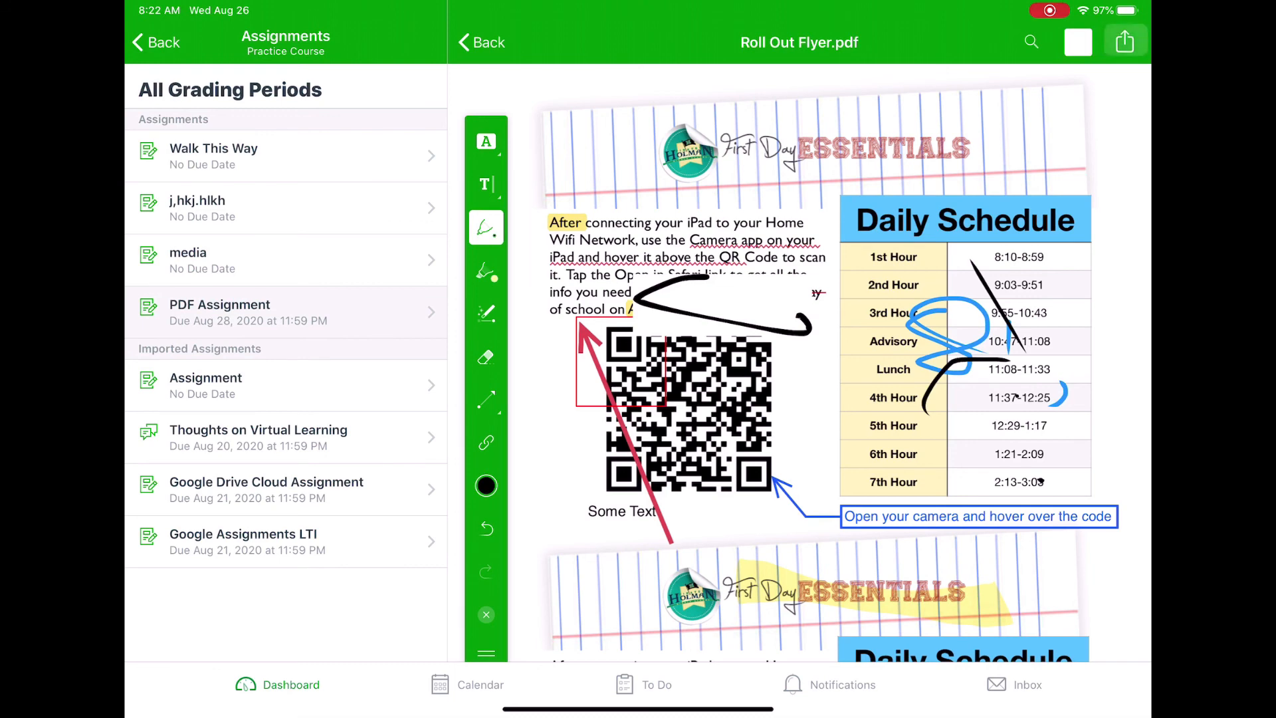
pyautogui.click(1125, 42)
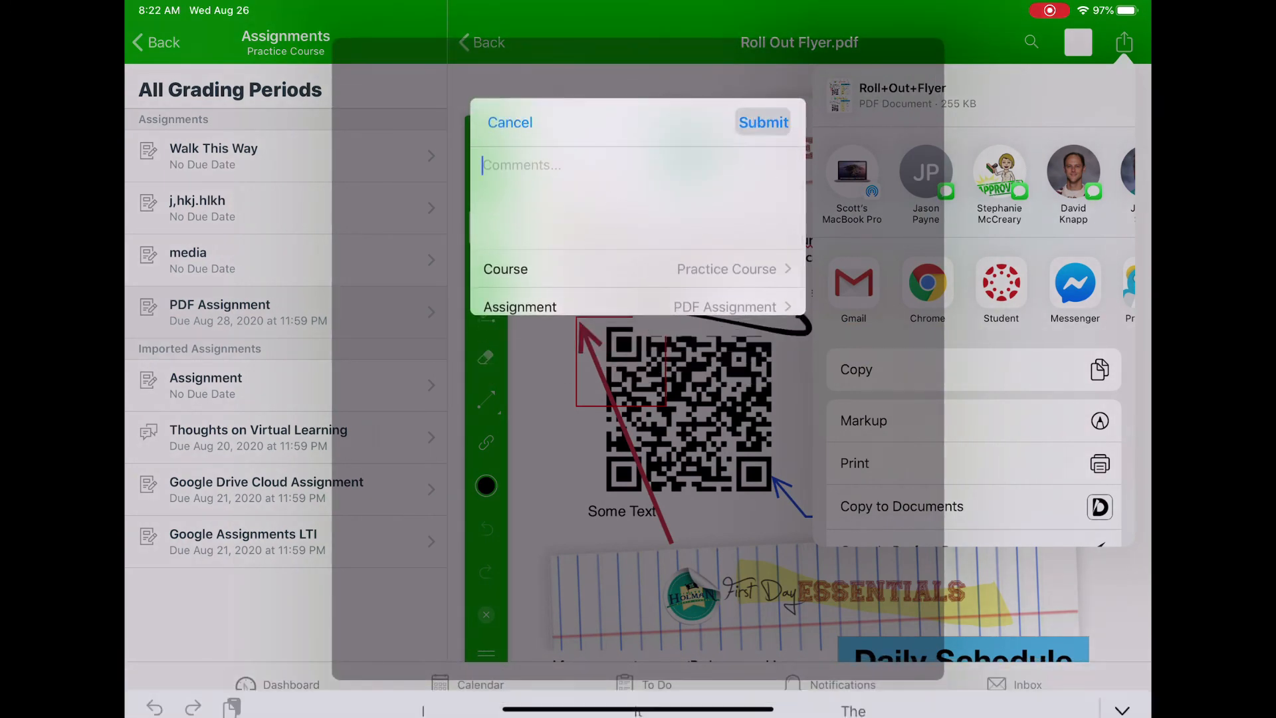
pyautogui.click(511, 122)
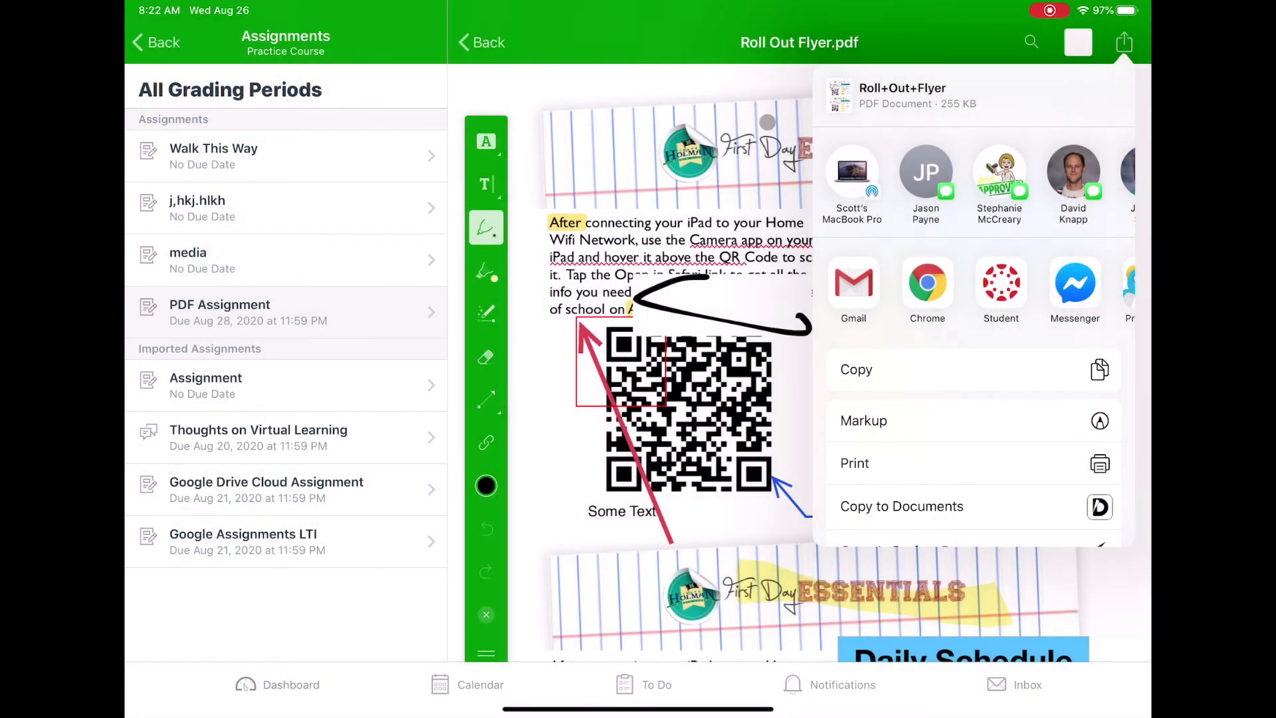